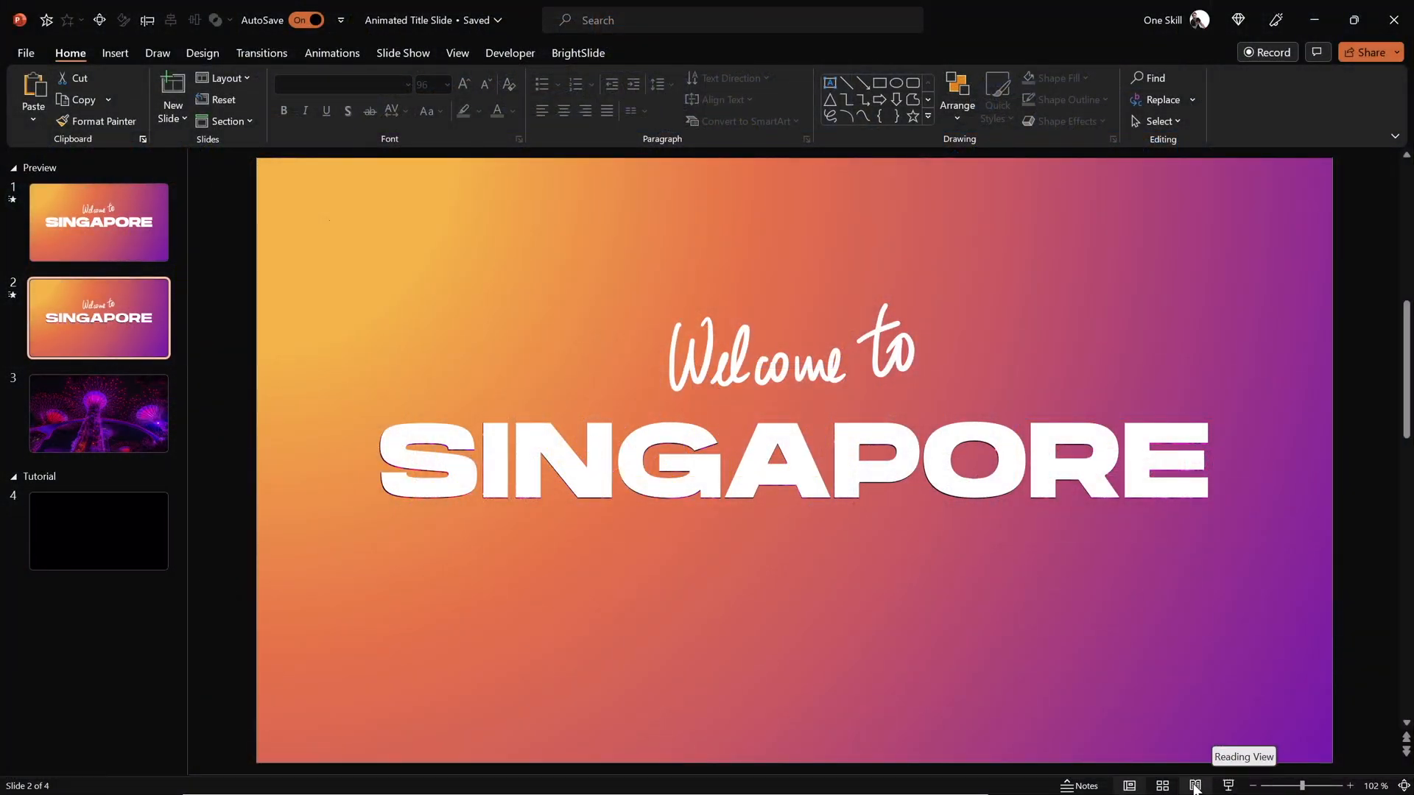
{"action": "mouse_move", "coordinate": [742, 493]}
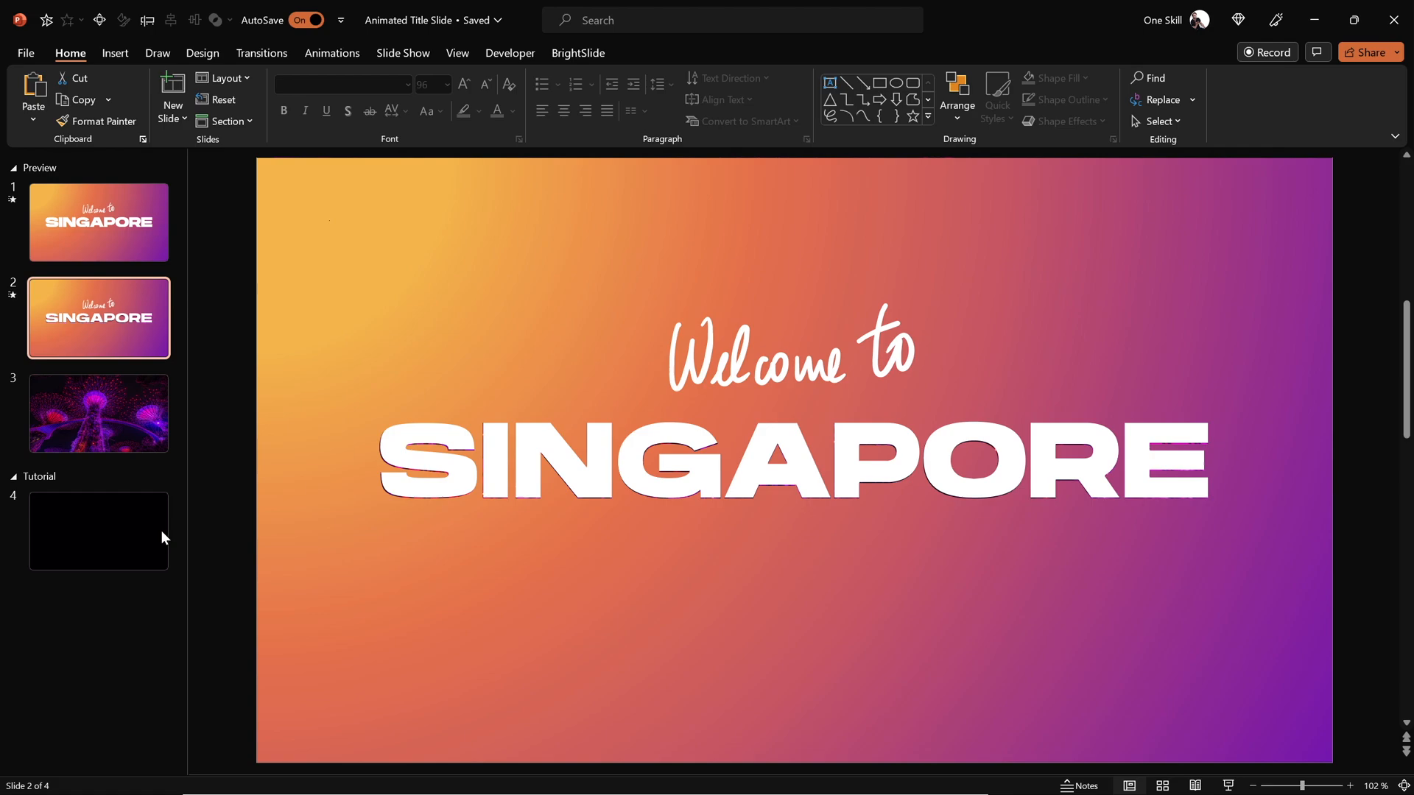
Draw a rectangle covering the entire empty fourth slide.
{"action": "left_click", "coordinate": [99, 532]}
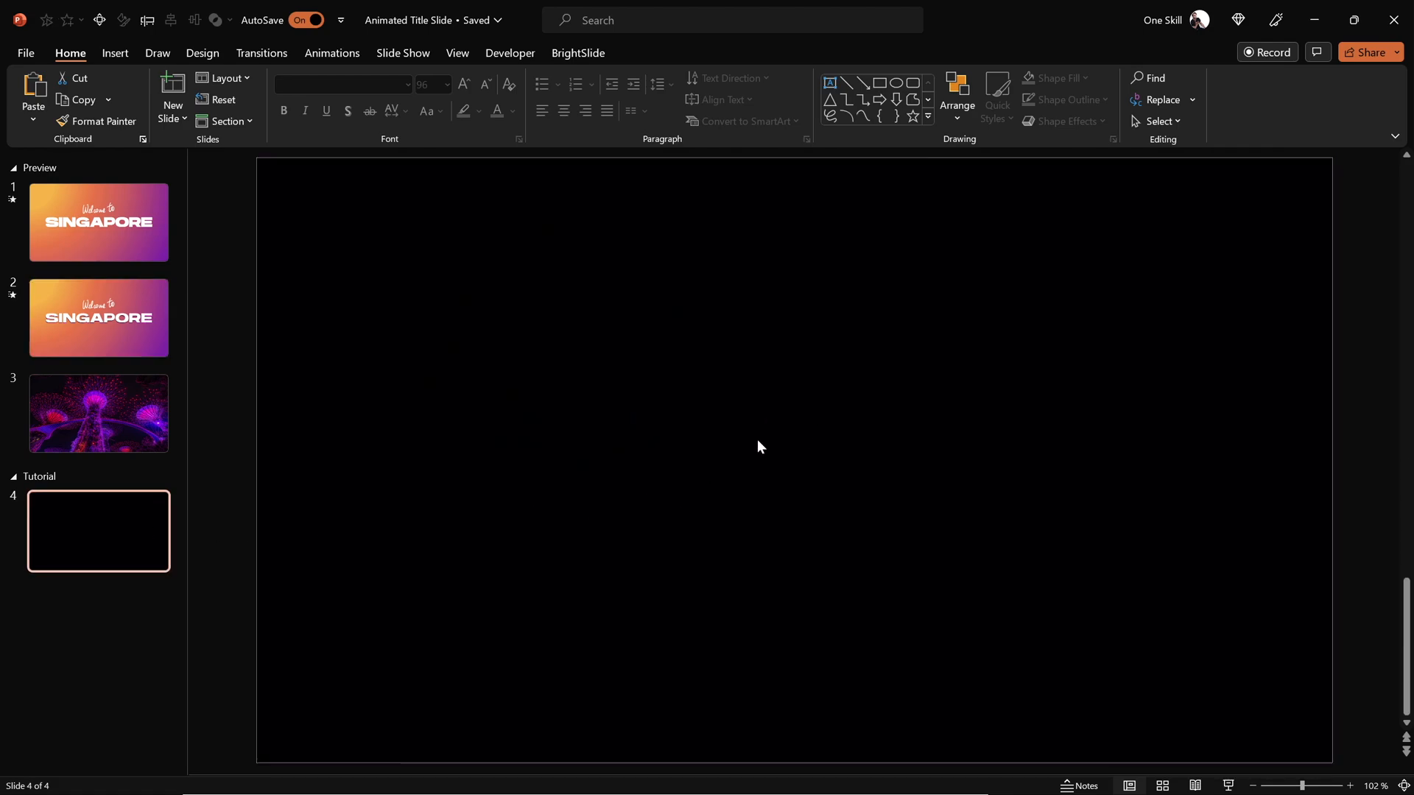
{"action": "left_click", "coordinate": [115, 53]}
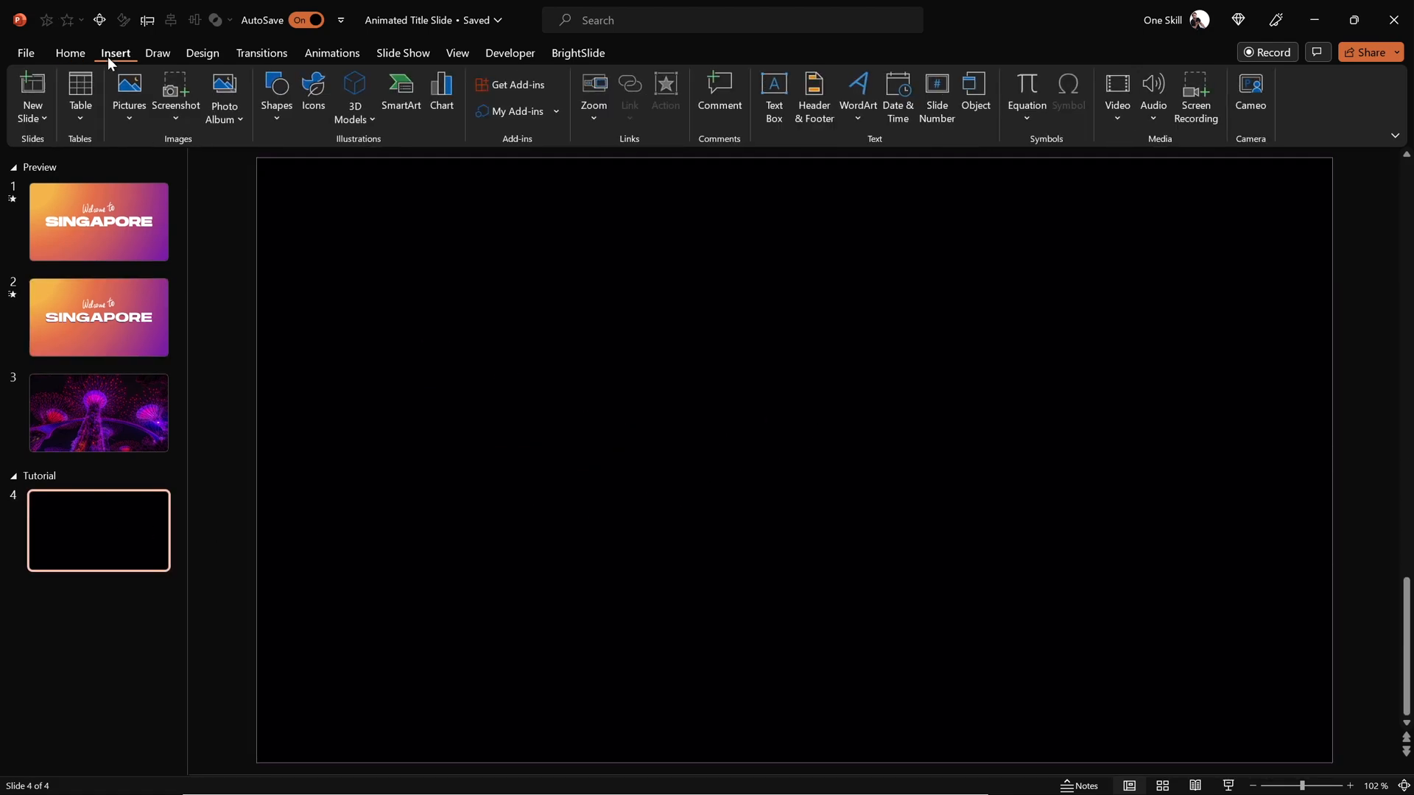
{"action": "left_click", "coordinate": [276, 94]}
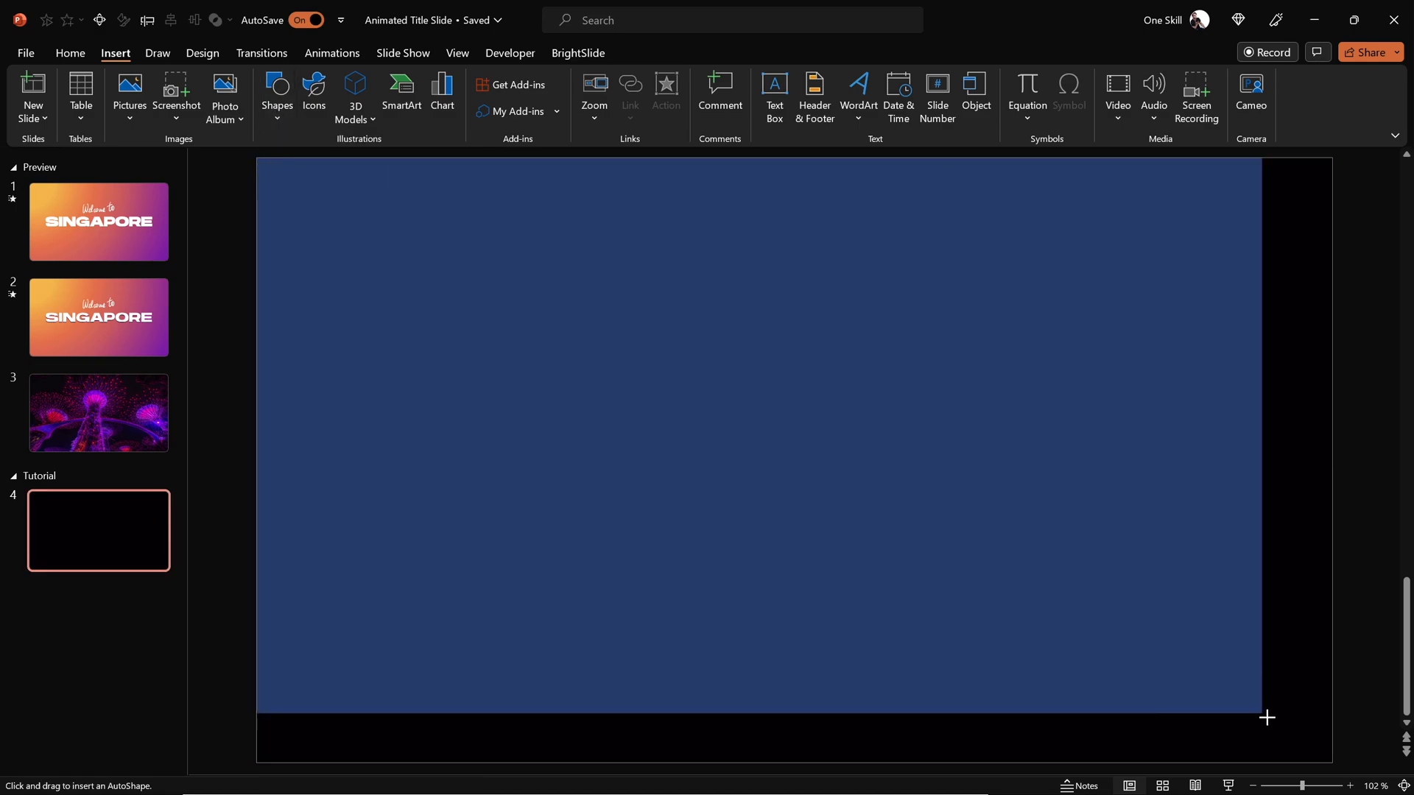
{"action": "left_click_drag", "start_coordinate": [256, 157], "coordinate": [1266, 717]}
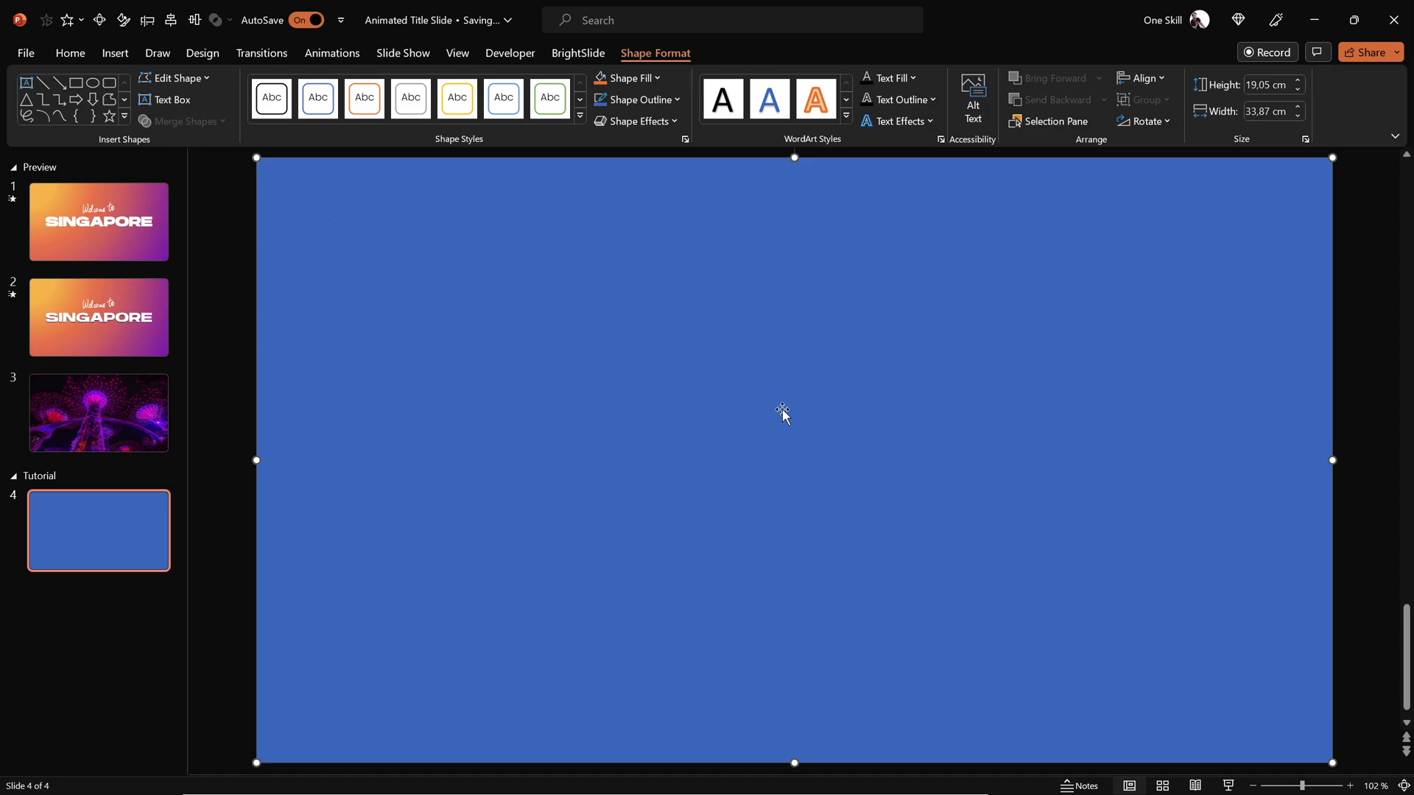
Pick up the orange-to-purple gradient from slide 1's background with Format Painter.
{"action": "left_click", "coordinate": [99, 222]}
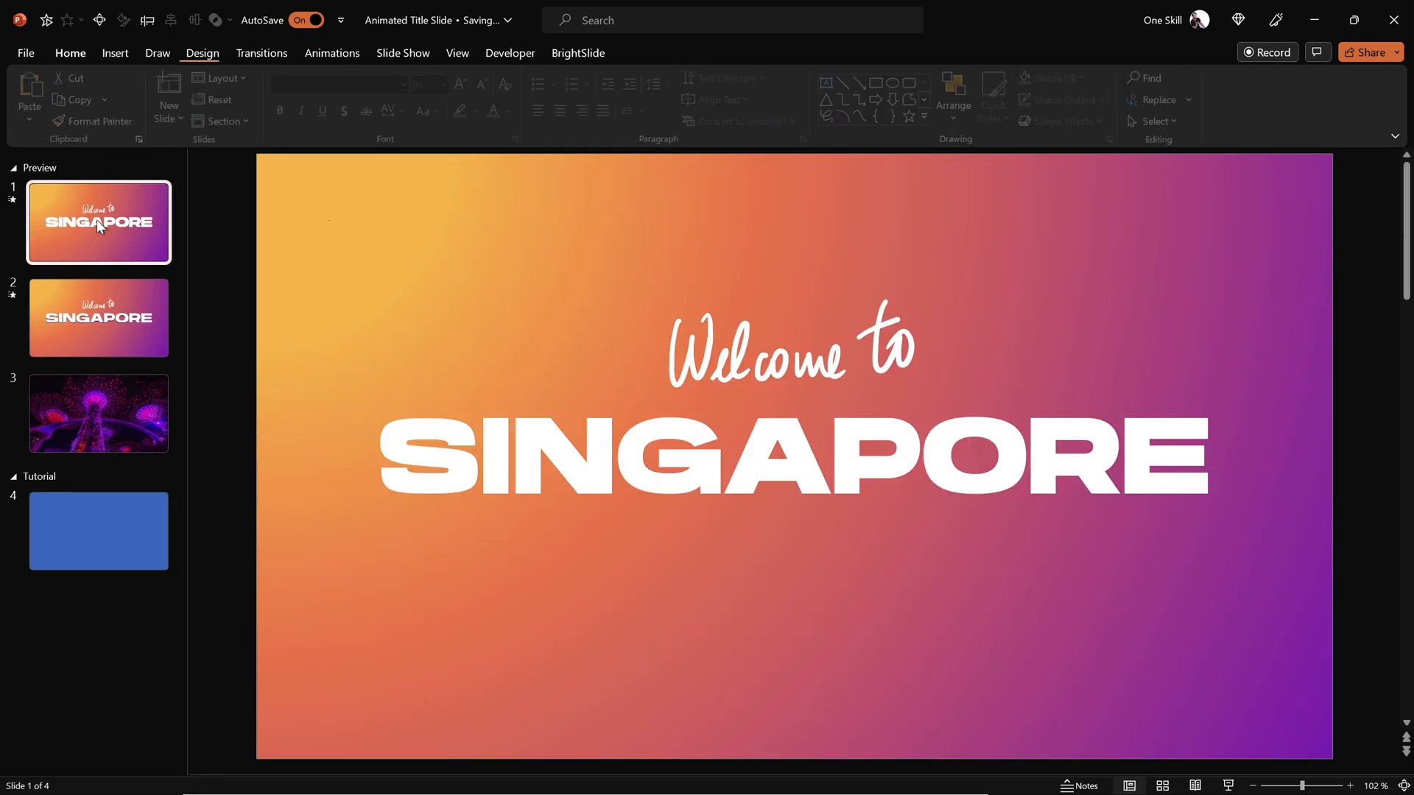
{"action": "left_click", "coordinate": [505, 277]}
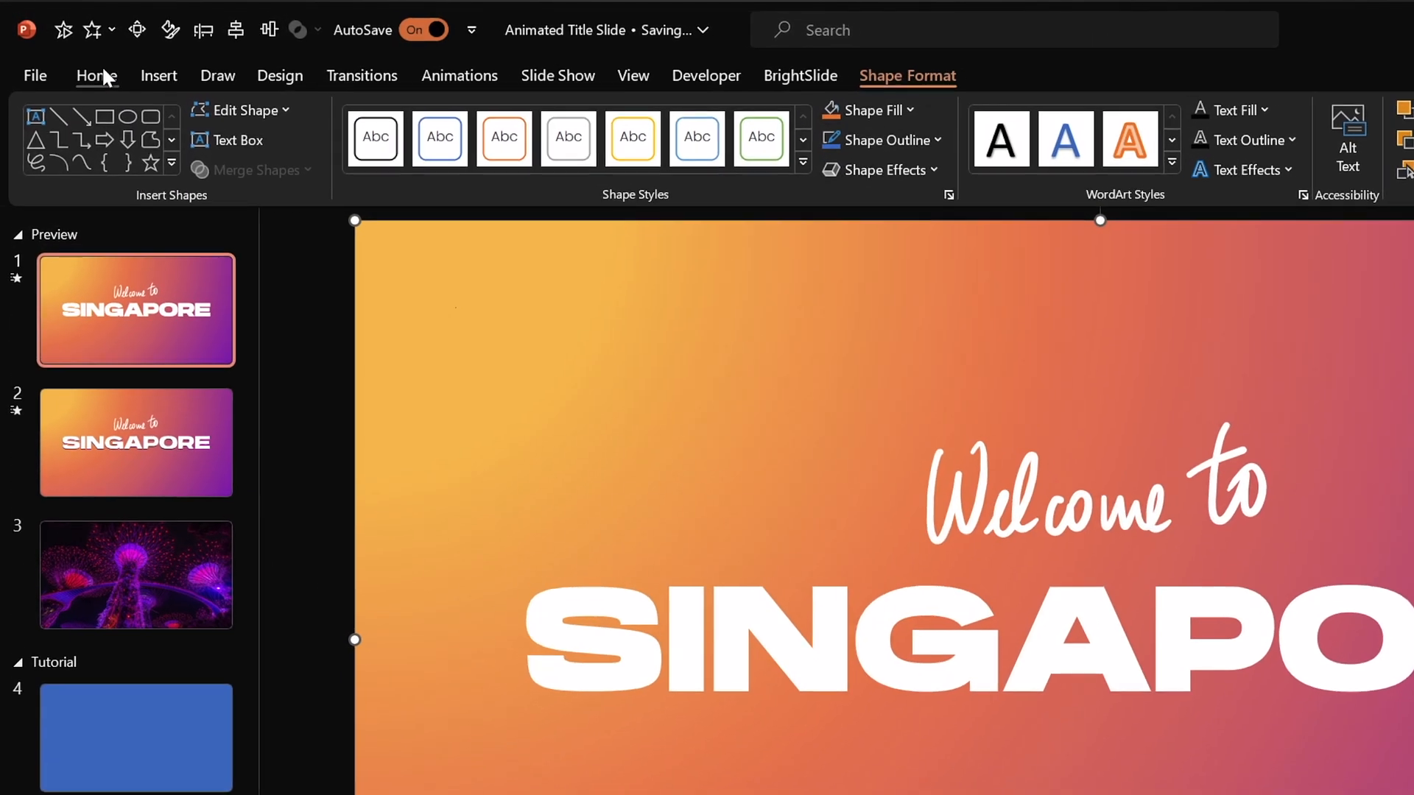
{"action": "left_click", "coordinate": [101, 75]}
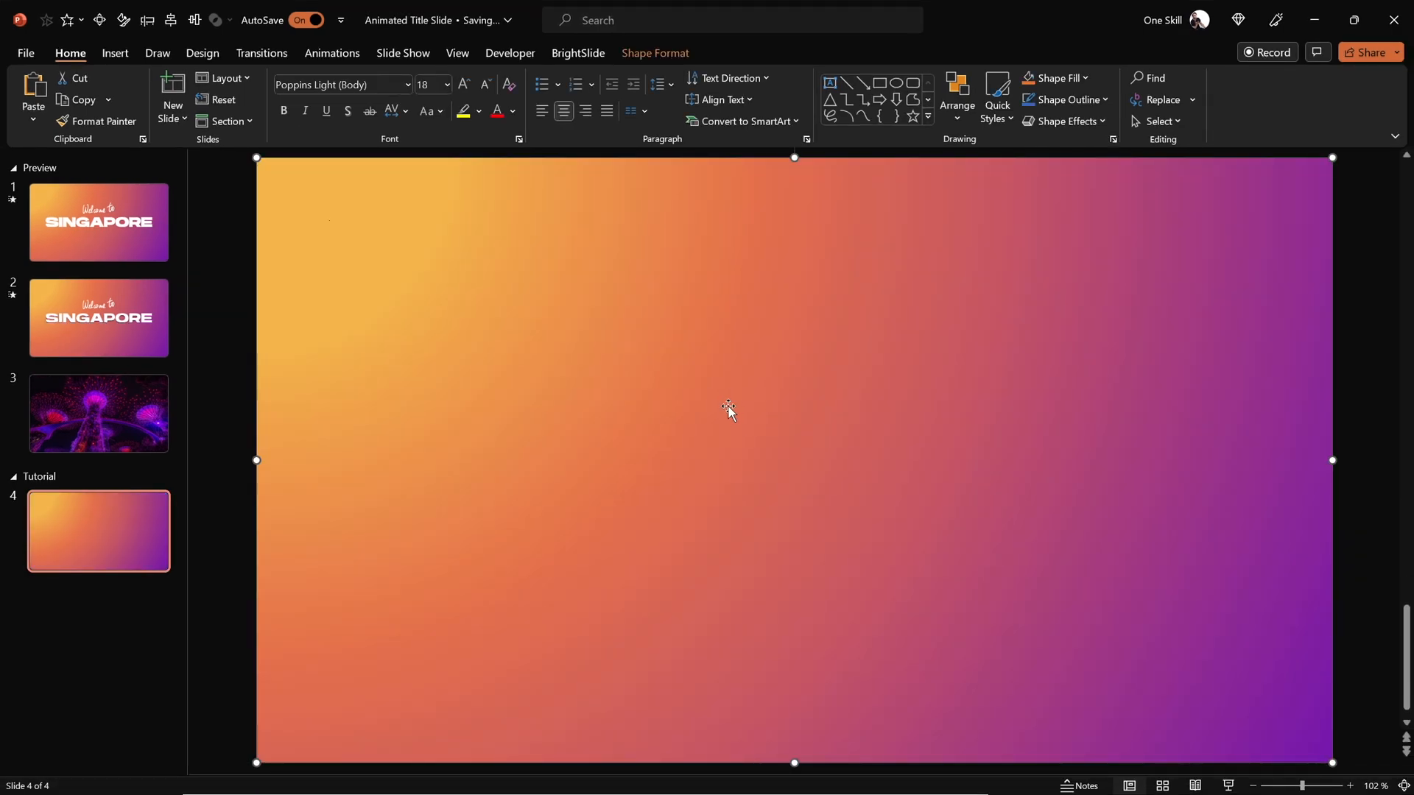
Show the rectangle's Format Shape fill settings and inspect the first gradient stop.
{"action": "right_click", "coordinate": [729, 410]}
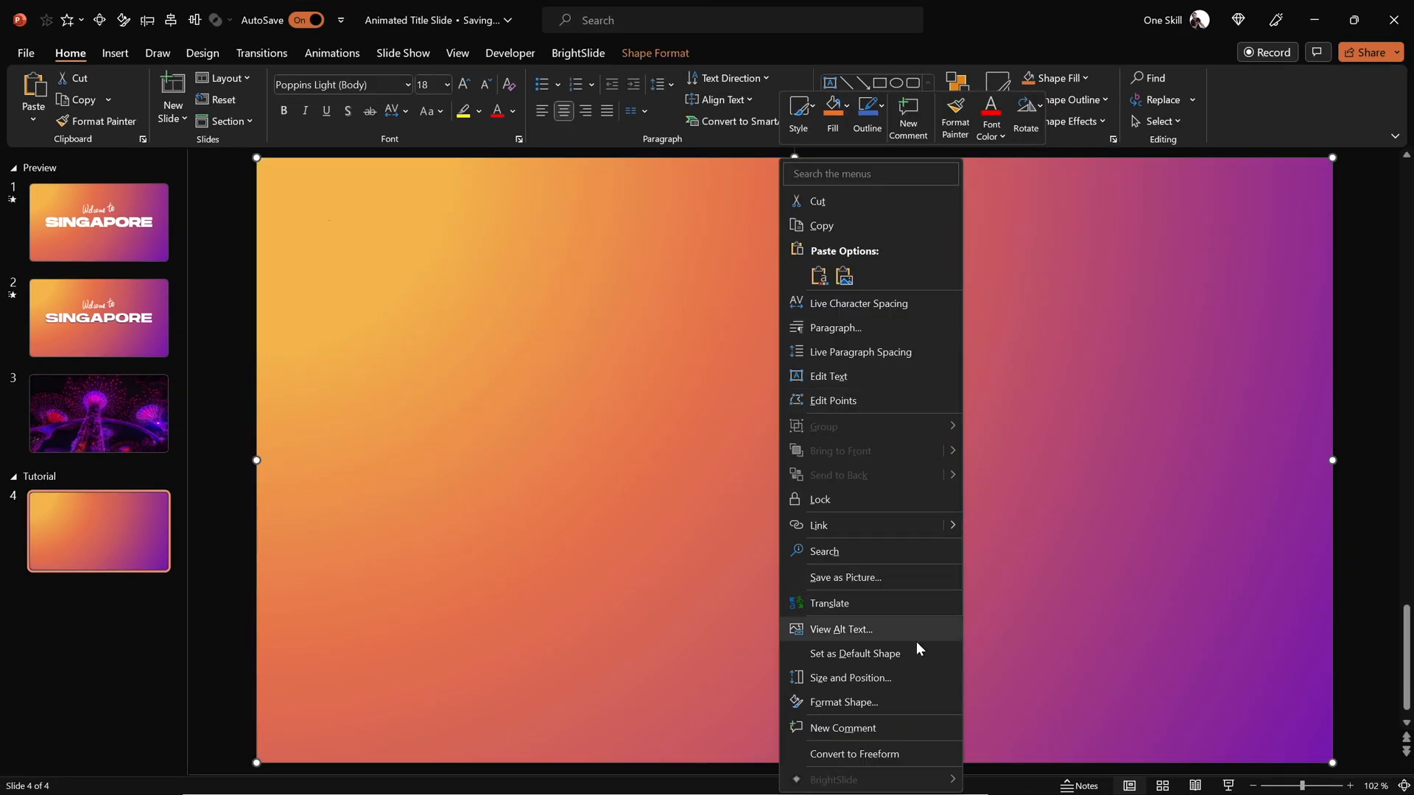
{"action": "left_click", "coordinate": [843, 701]}
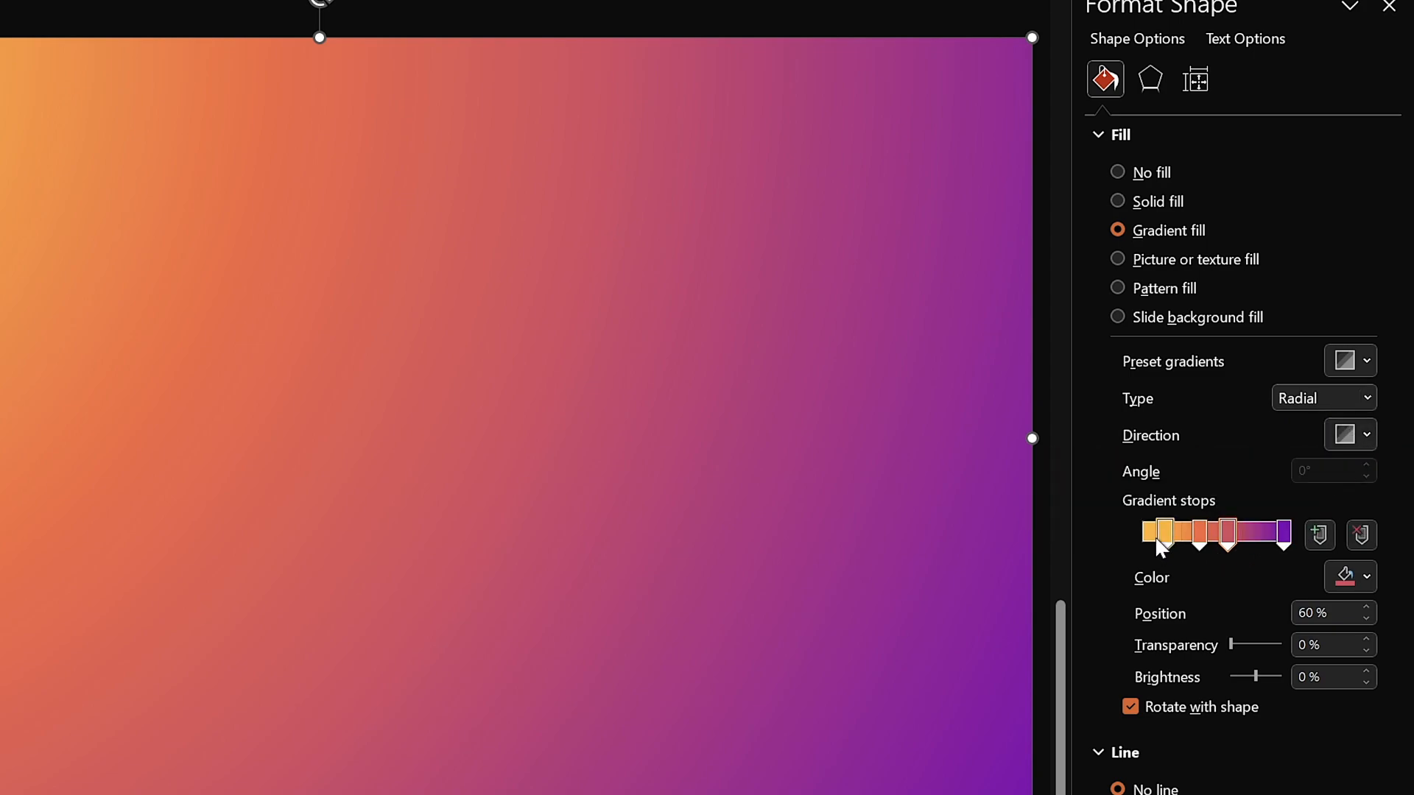
{"action": "left_click", "coordinate": [1206, 545]}
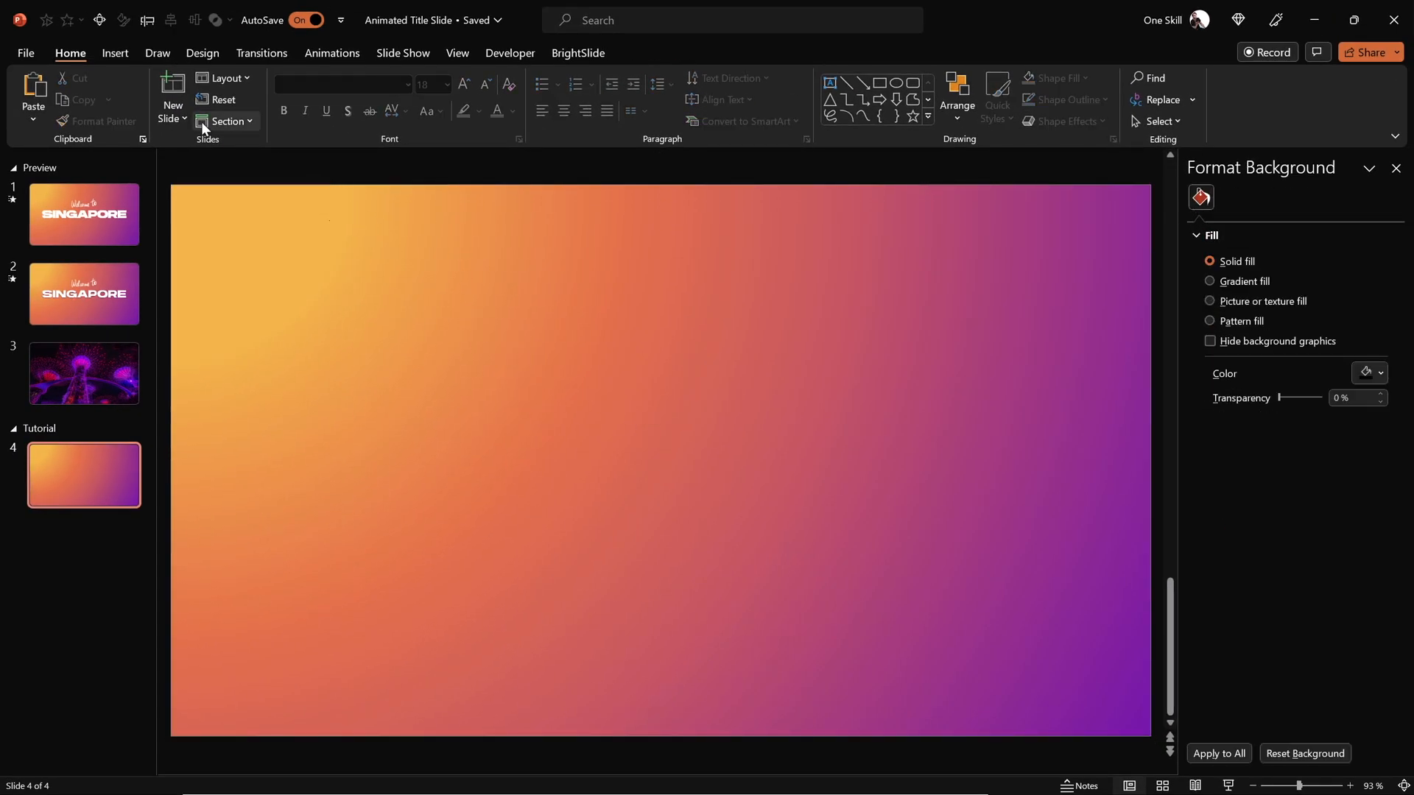
Insert a text box reading SINGAPORE in Hanson 96 pt white, centred on the slide.
{"action": "left_click", "coordinate": [115, 53]}
{"action": "type", "text": "SINGA"}
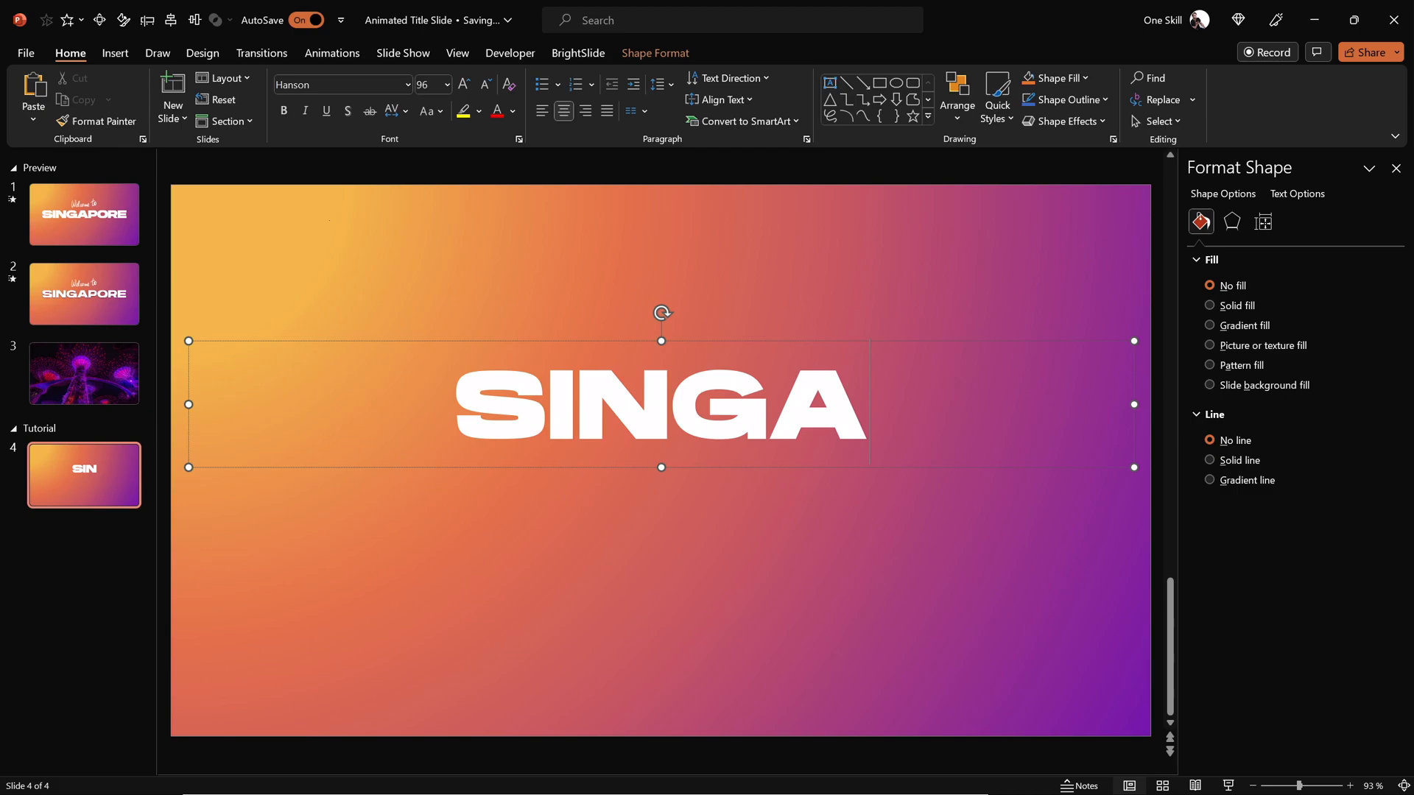
{"action": "type", "text": "PORE"}
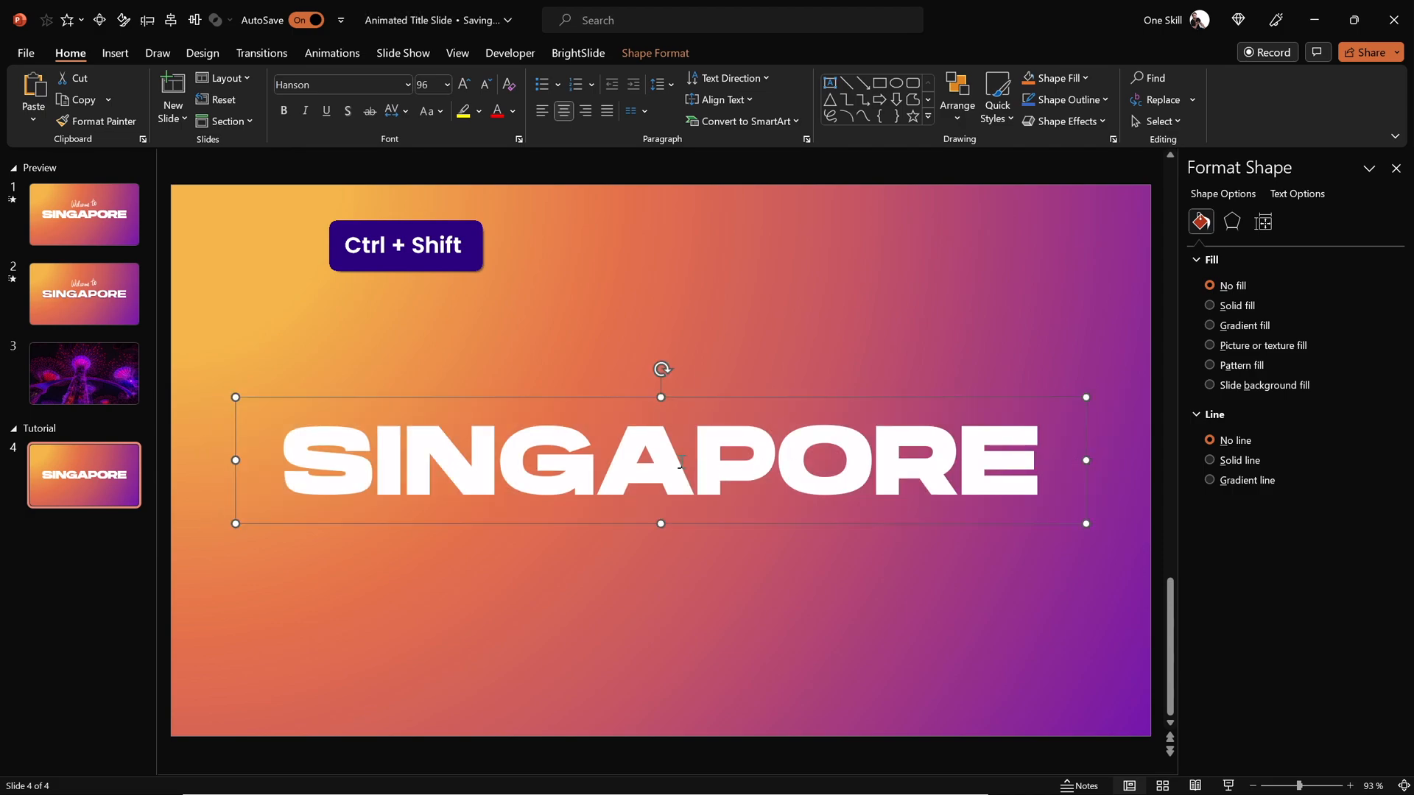
{"action": "left_click", "coordinate": [549, 323]}
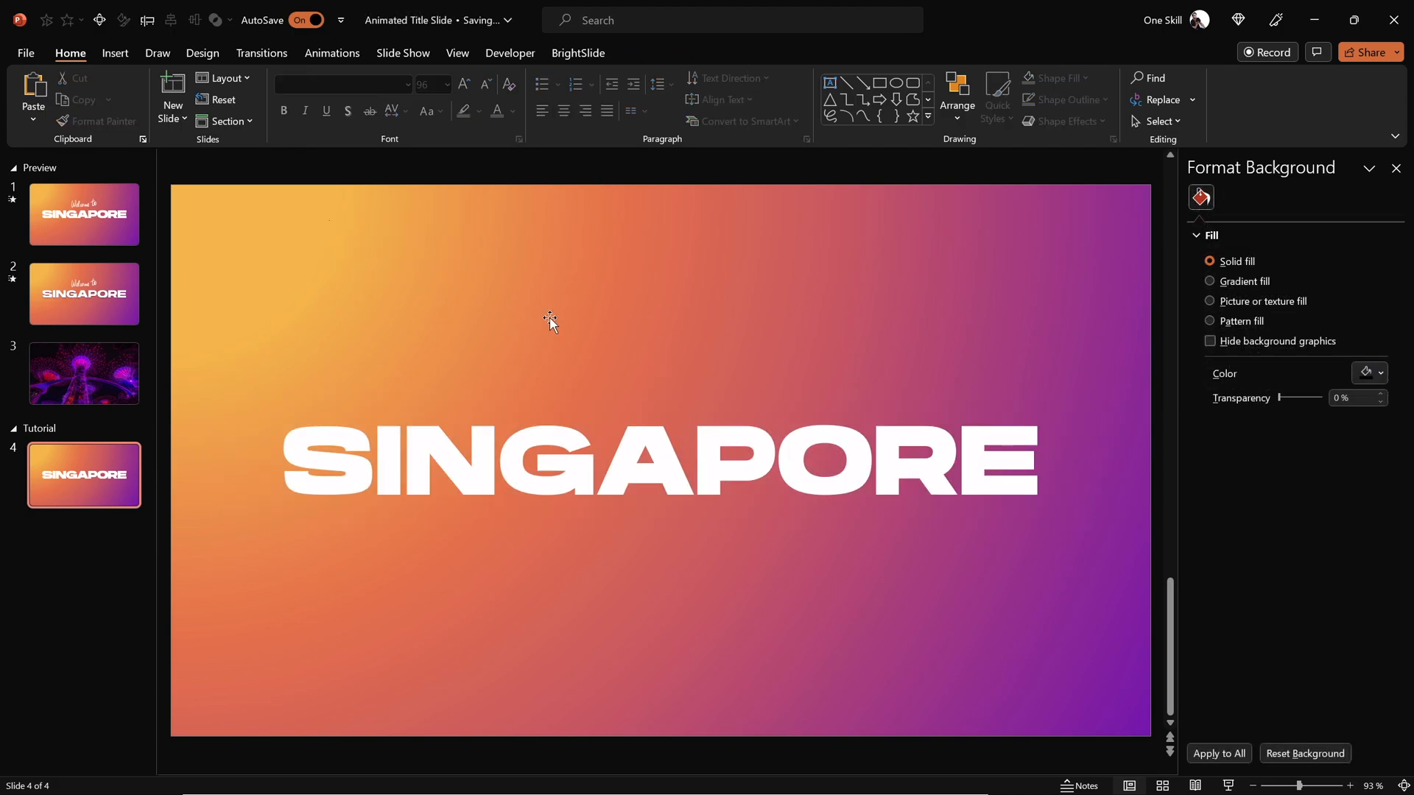
{"action": "mouse_move", "coordinate": [641, 359]}
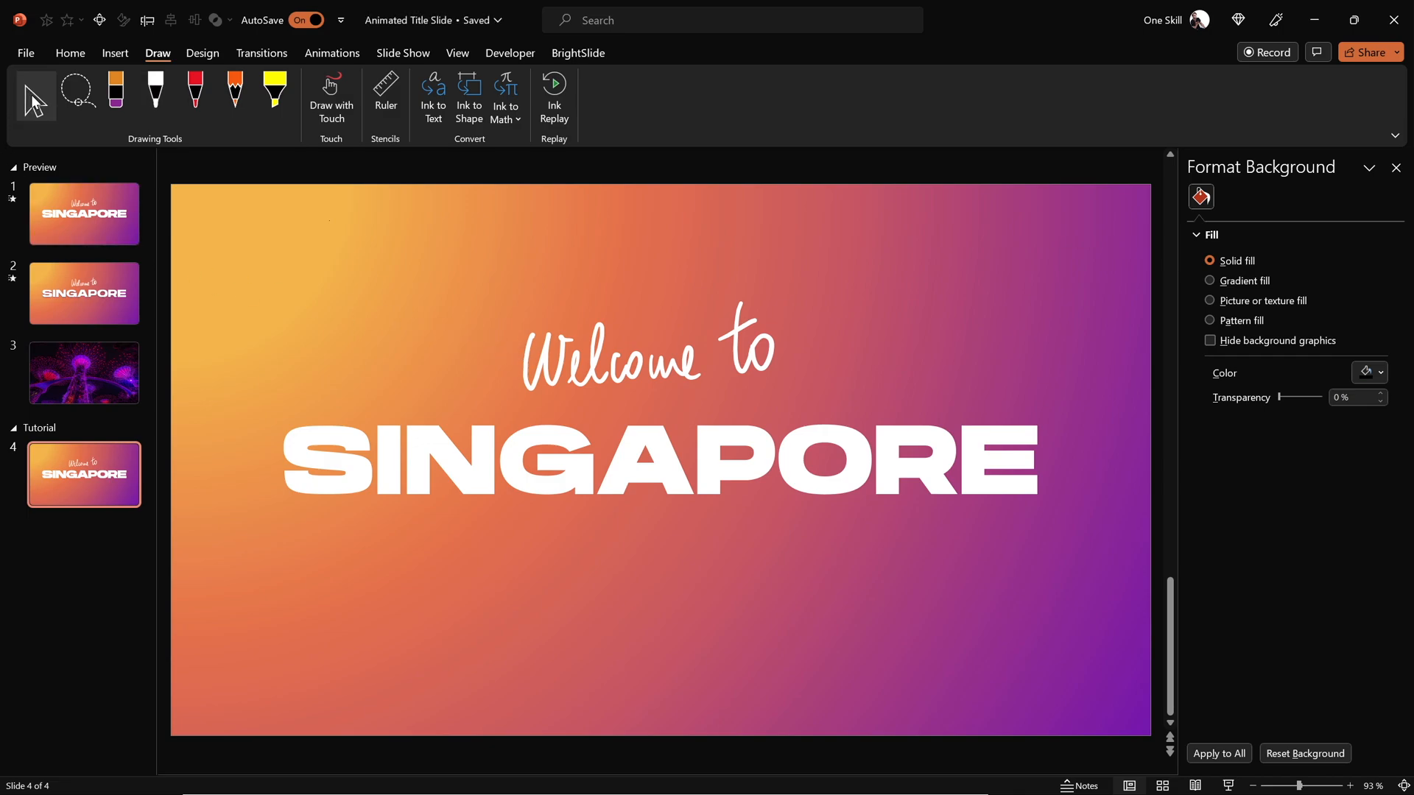
Select the handwritten 'Welcome to' ink and nudge it slightly downward above the title.
{"action": "left_click", "coordinate": [631, 352]}
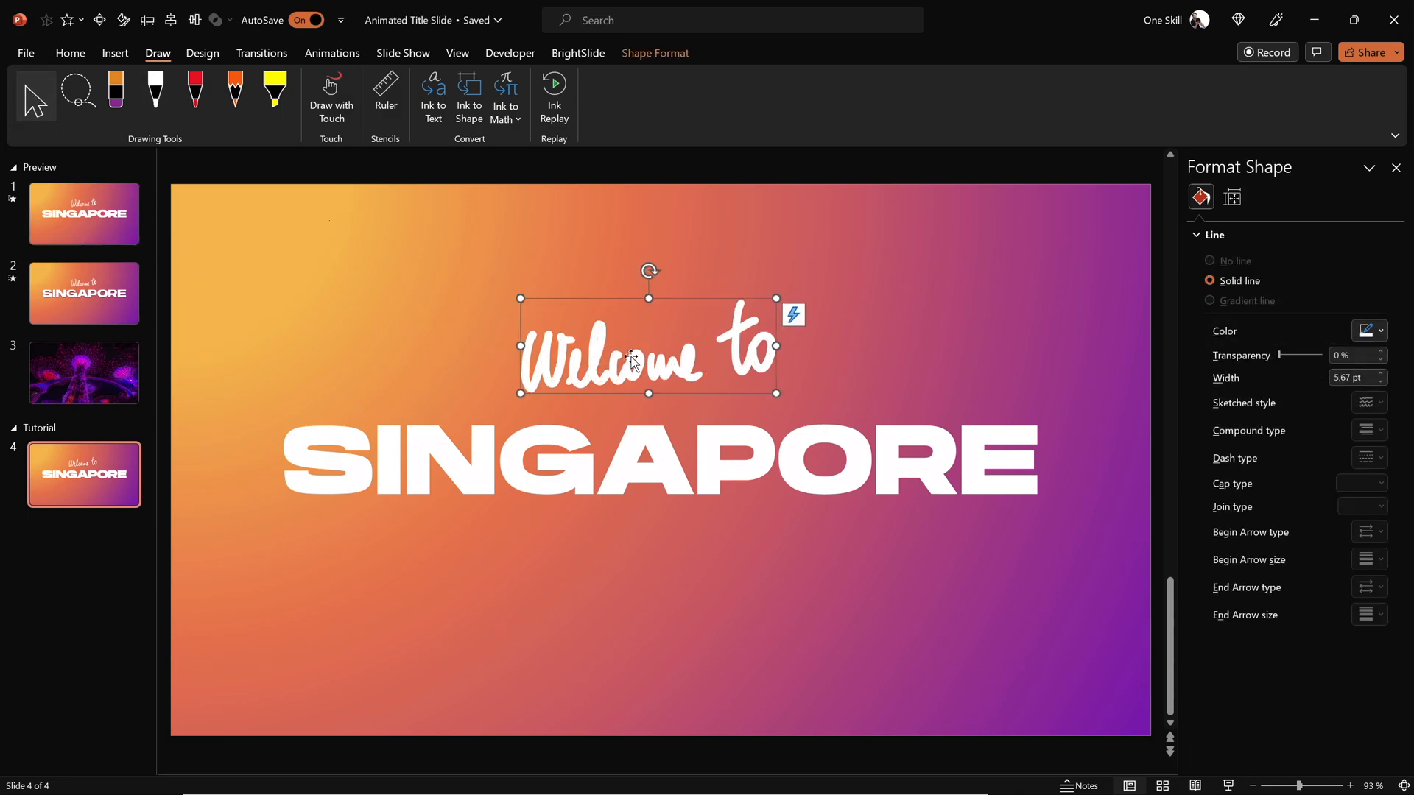
{"action": "key", "text": "shift"}
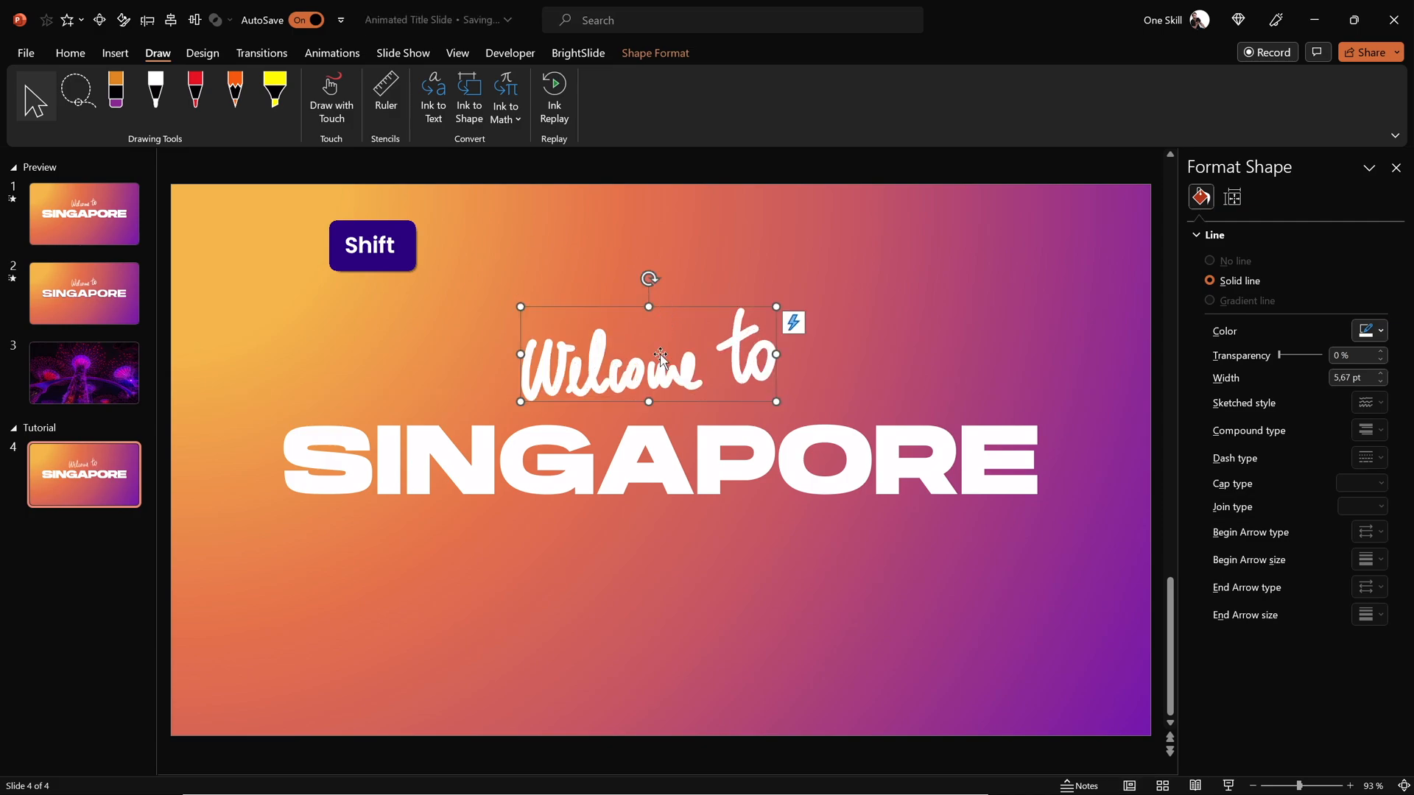
{"action": "left_click", "coordinate": [685, 271]}
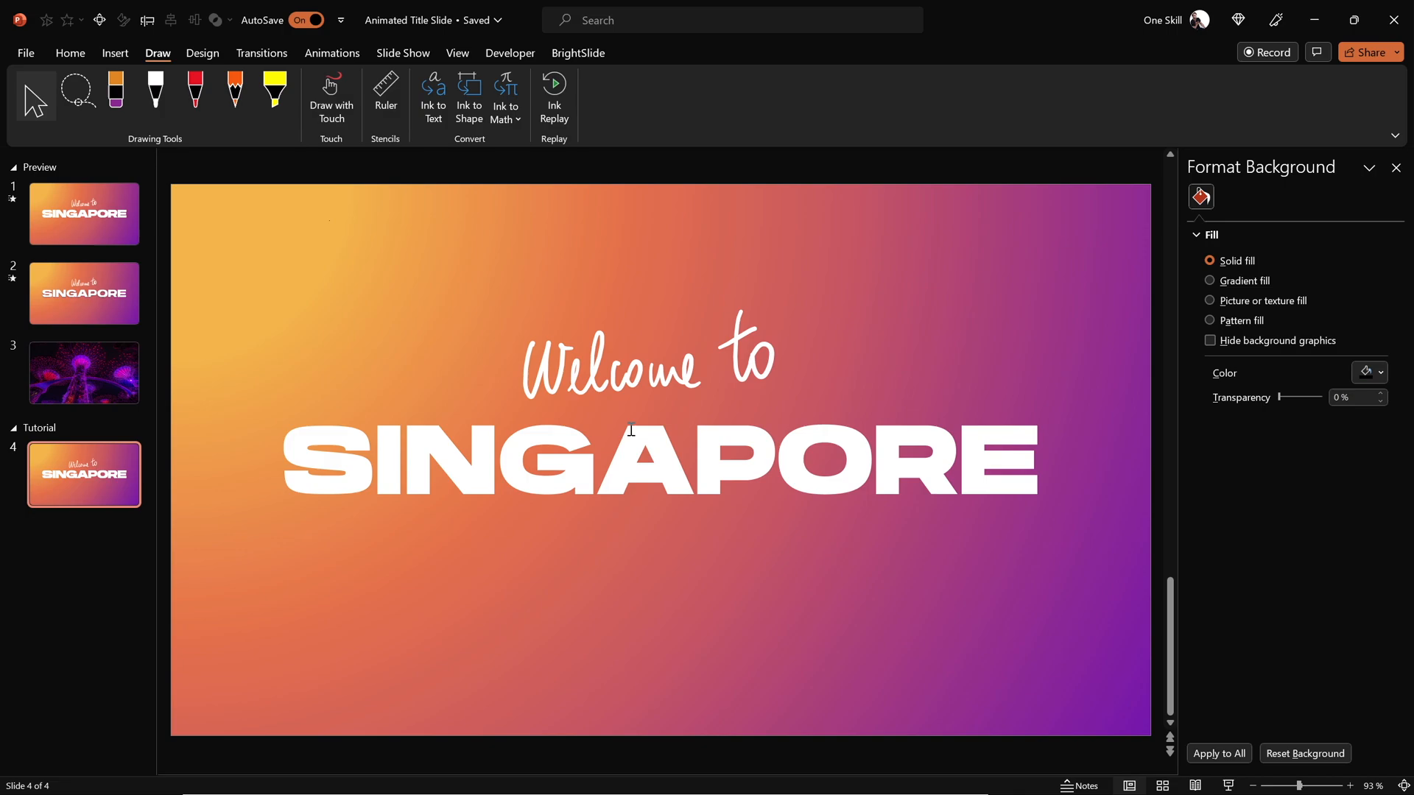
Give the ink a Replay animation, shorten its duration and preview it from the Animation Pane.
{"action": "left_click", "coordinate": [632, 356]}
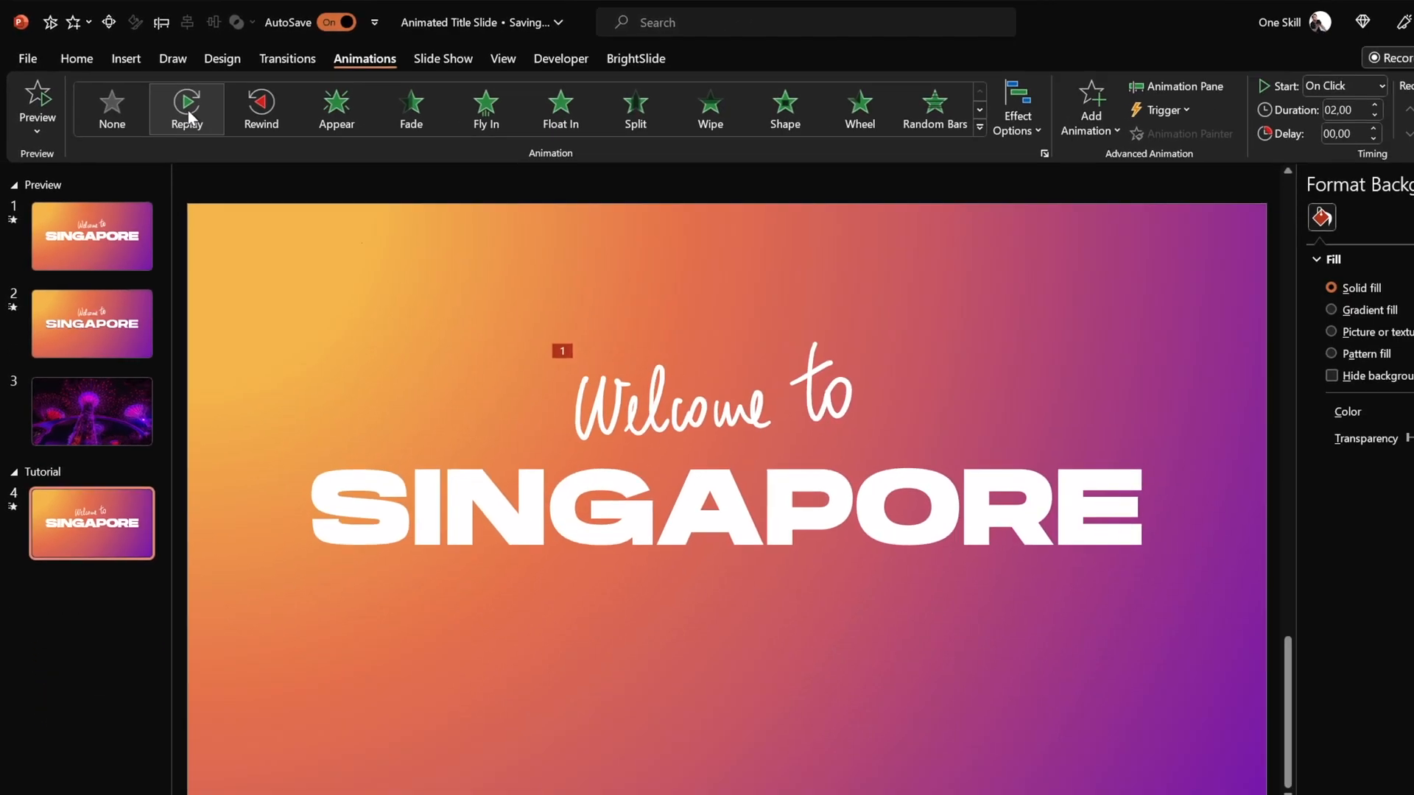
{"action": "left_click", "coordinate": [1172, 87]}
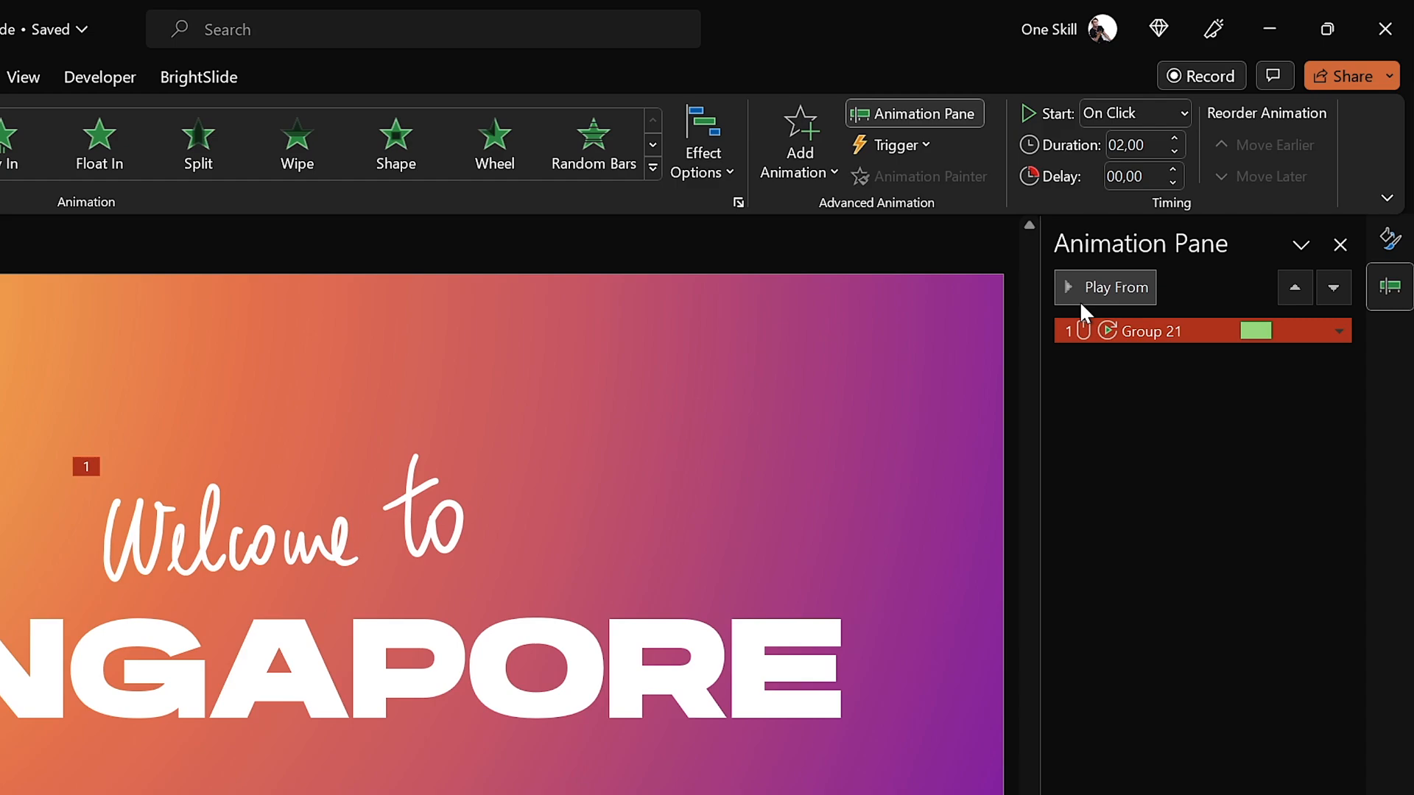
{"action": "mouse_move", "coordinate": [1147, 326]}
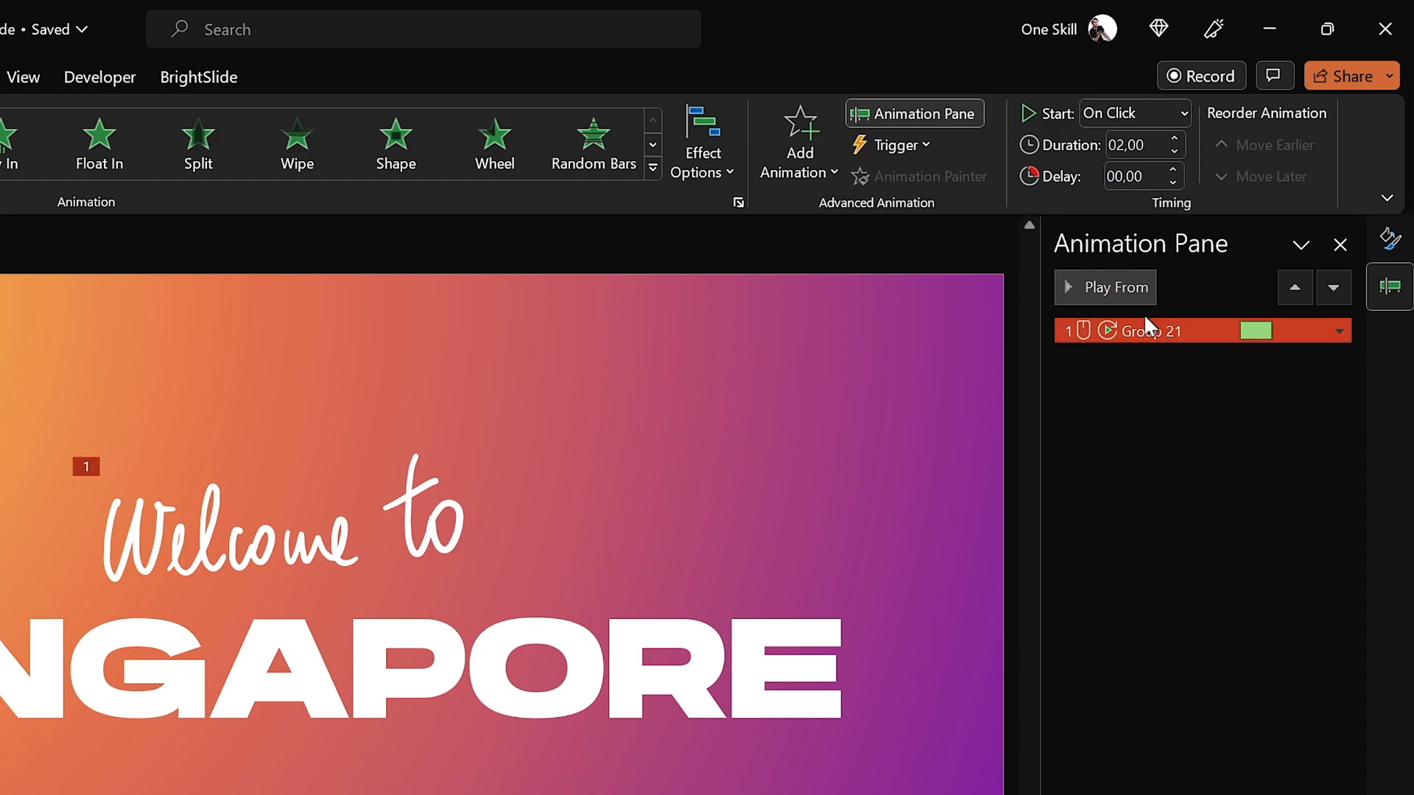
{"action": "left_click", "coordinate": [1104, 287]}
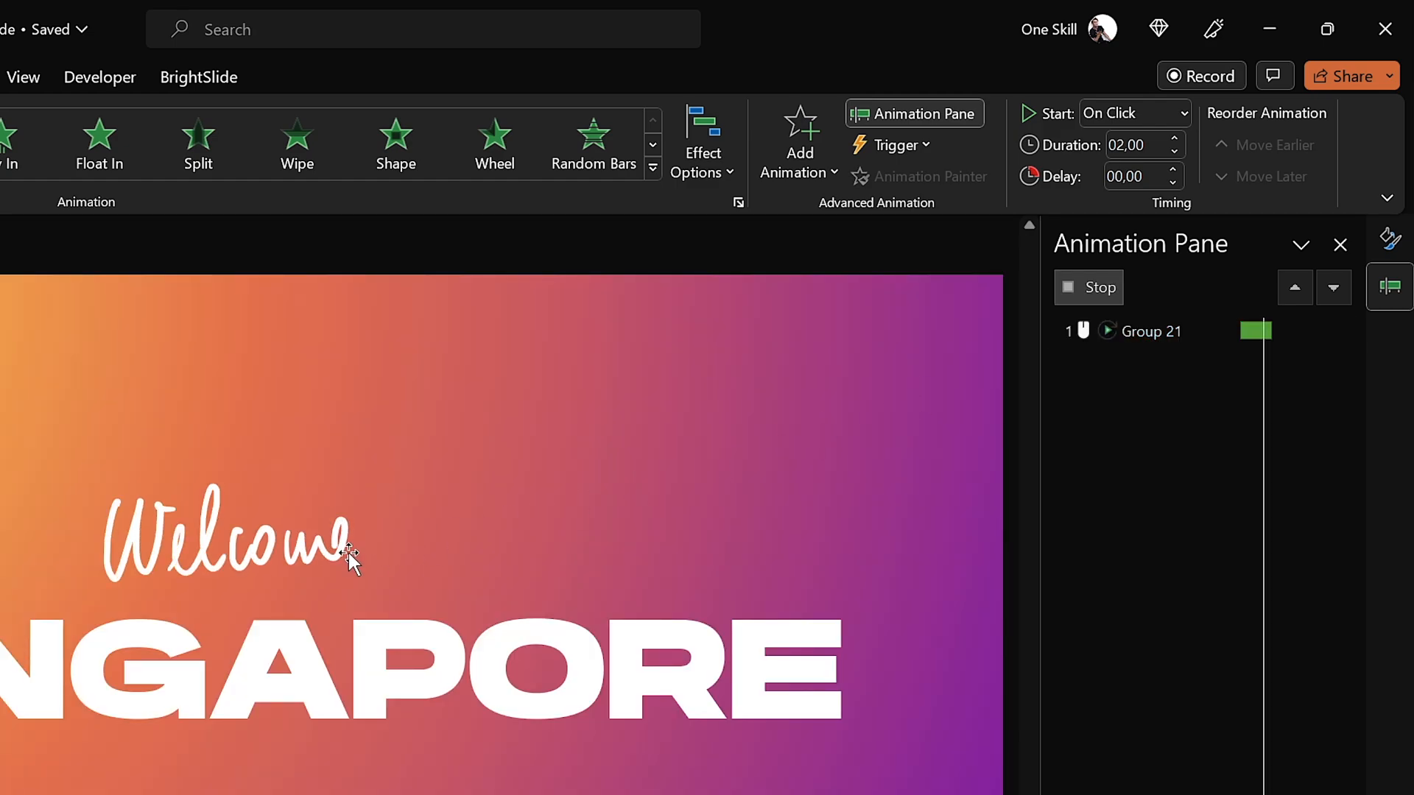
{"action": "left_click", "coordinate": [1152, 332]}
{"action": "type", "text": "1,"}
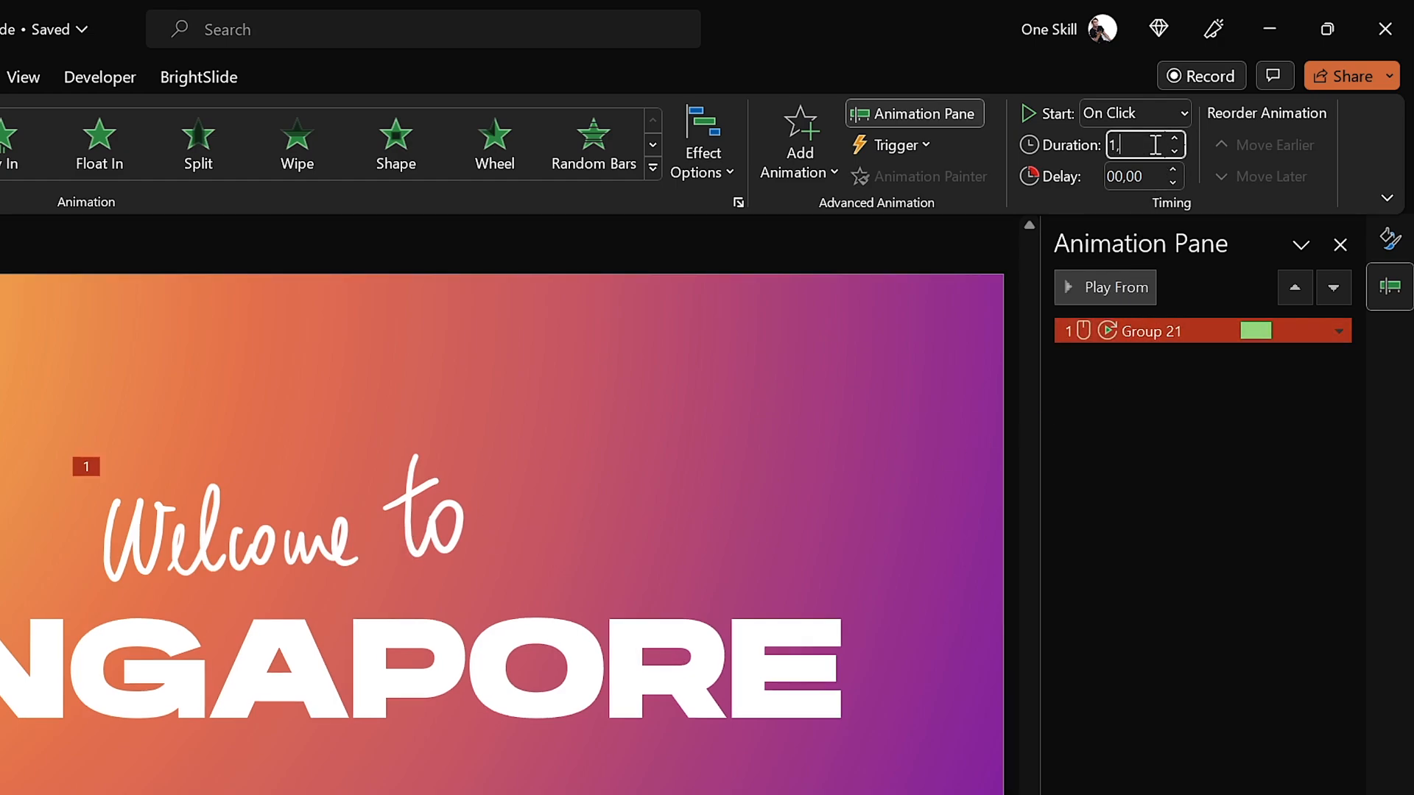
{"action": "left_click", "coordinate": [1103, 288]}
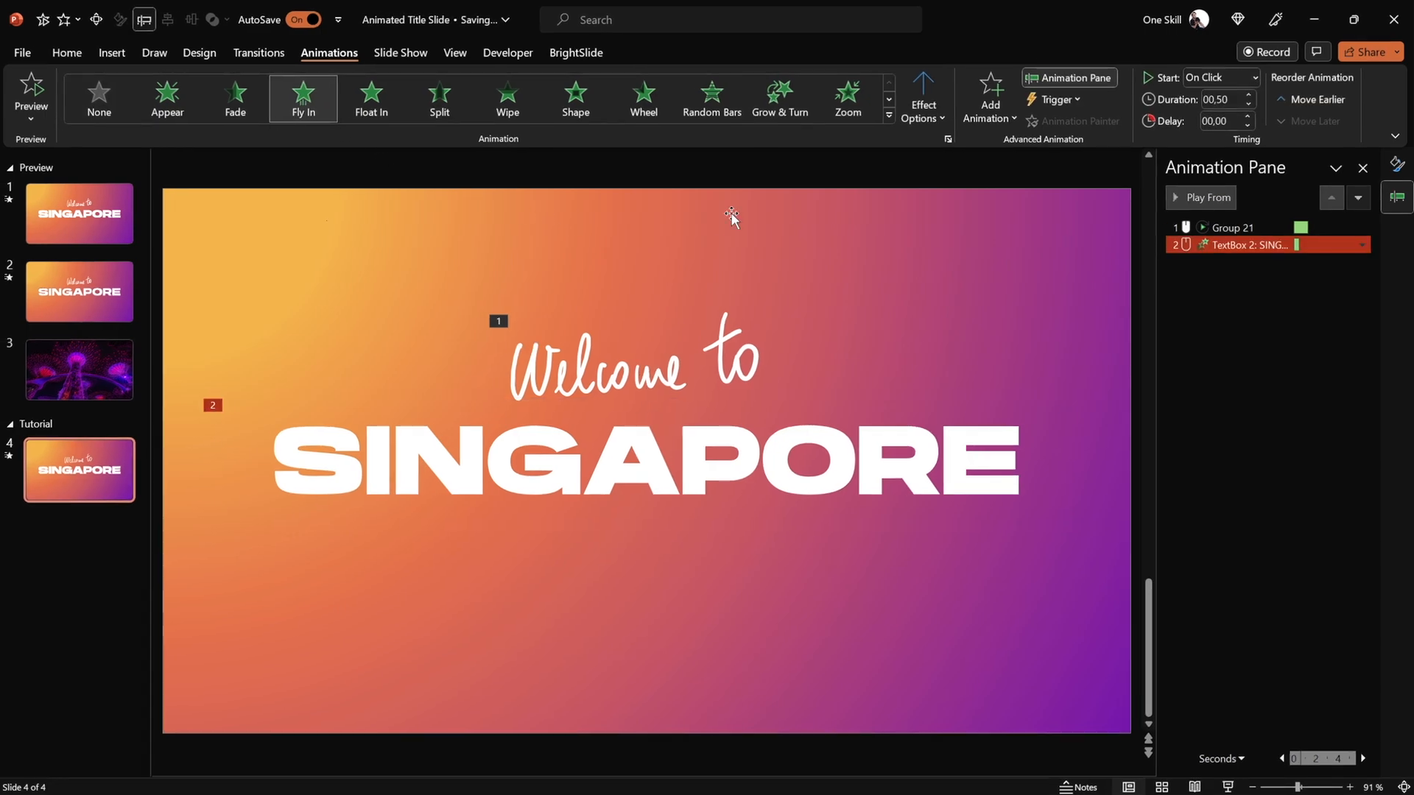
Set the SINGAPORE Fly In to start With Previous and bring up its Effect Options.
{"action": "left_click", "coordinate": [921, 97]}
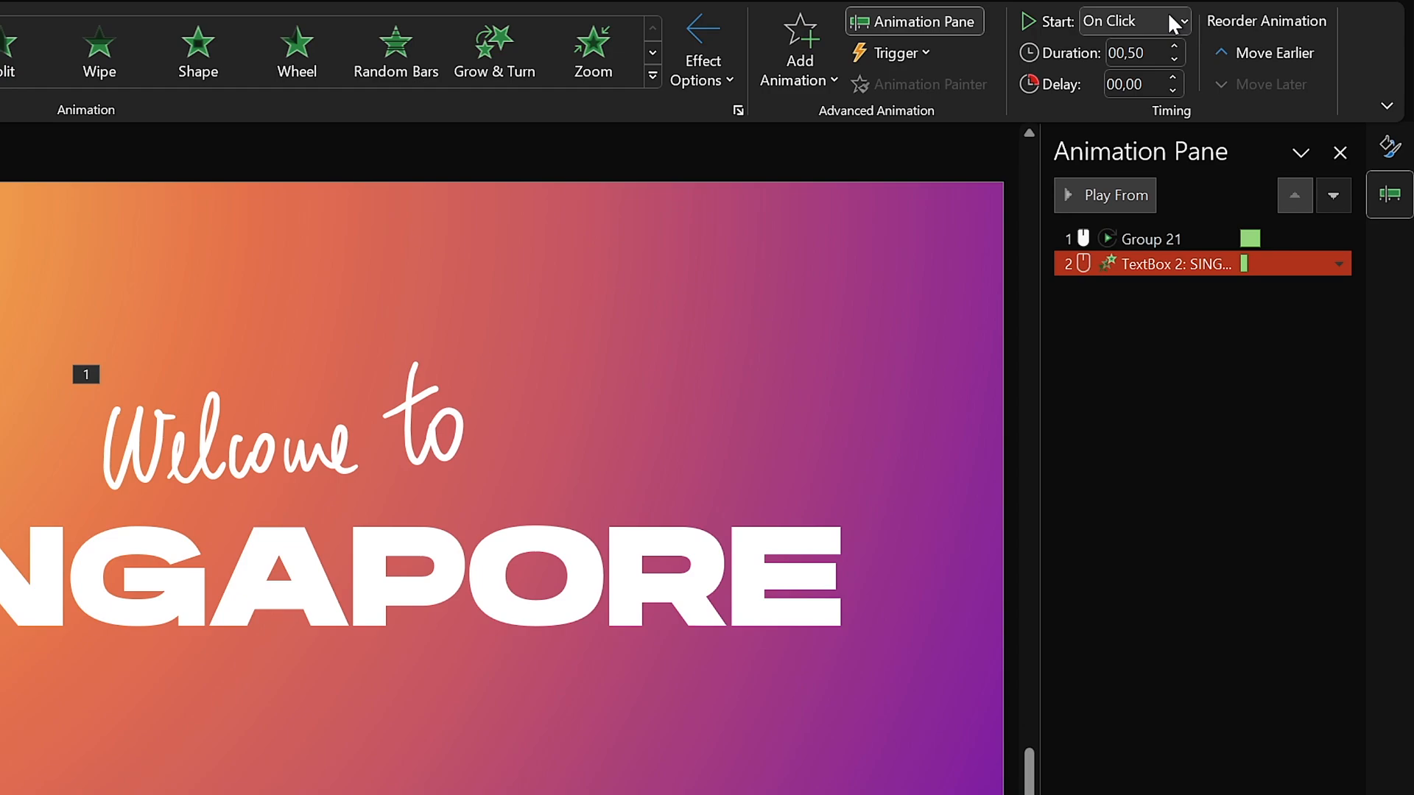
{"action": "left_click", "coordinate": [1130, 20]}
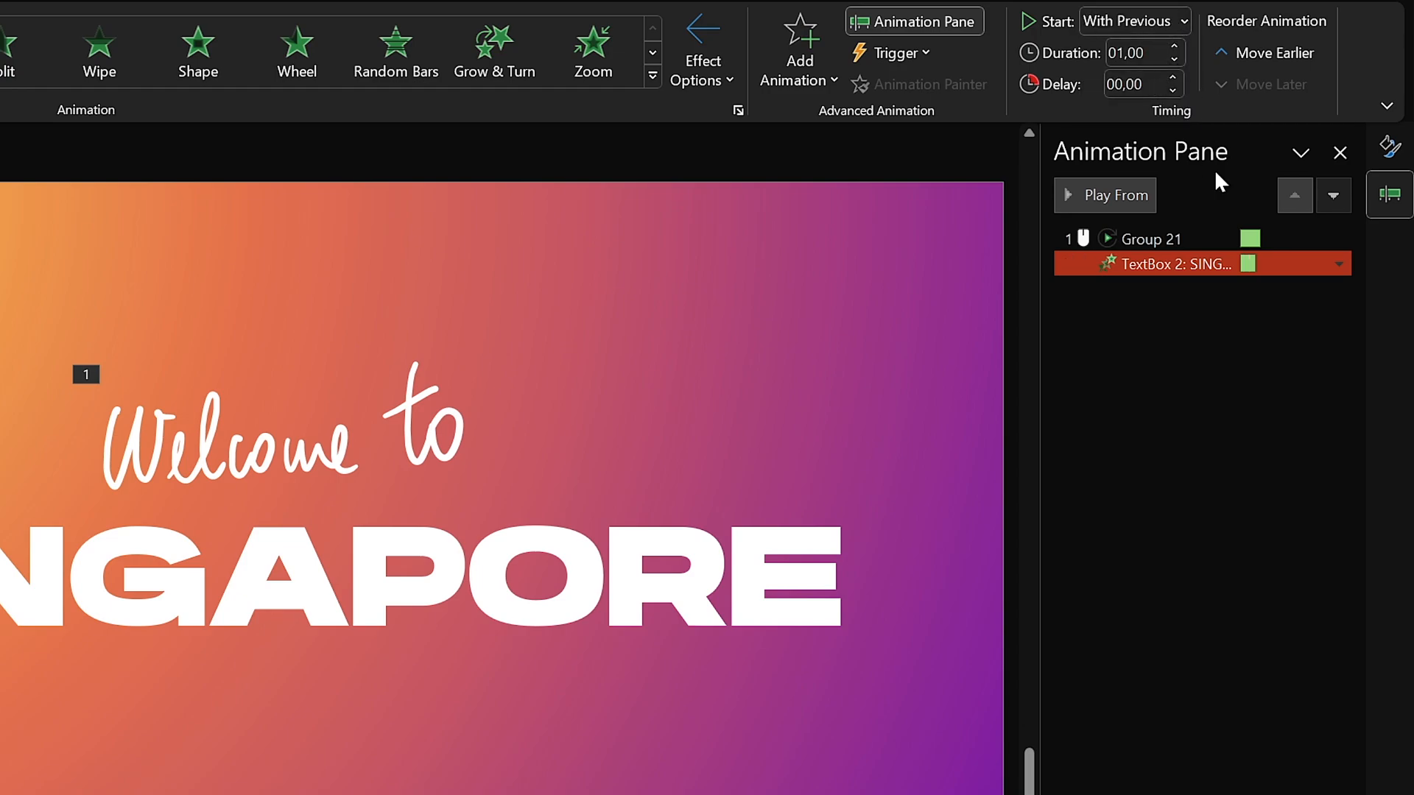
{"action": "mouse_move", "coordinate": [1240, 384]}
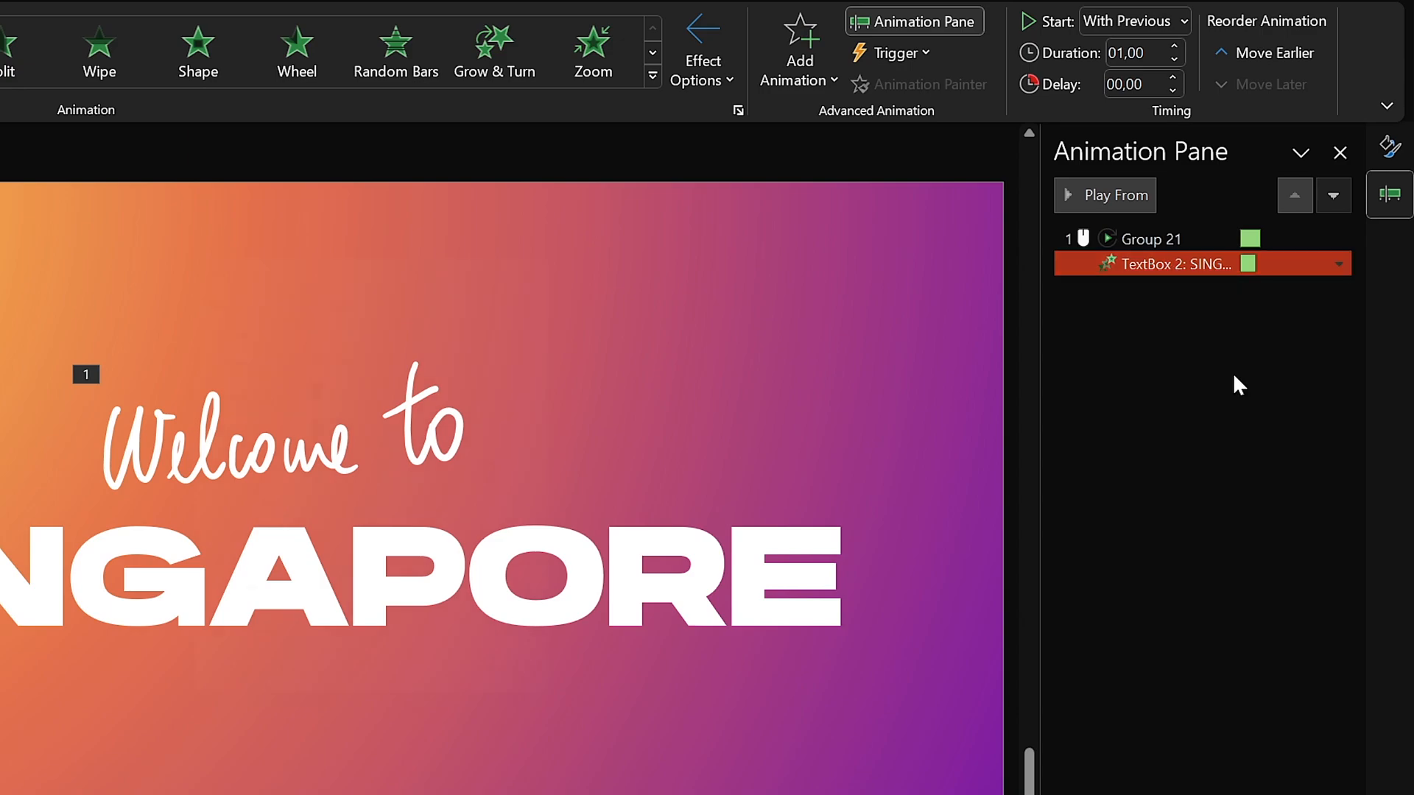
{"action": "double_click", "coordinate": [1172, 263]}
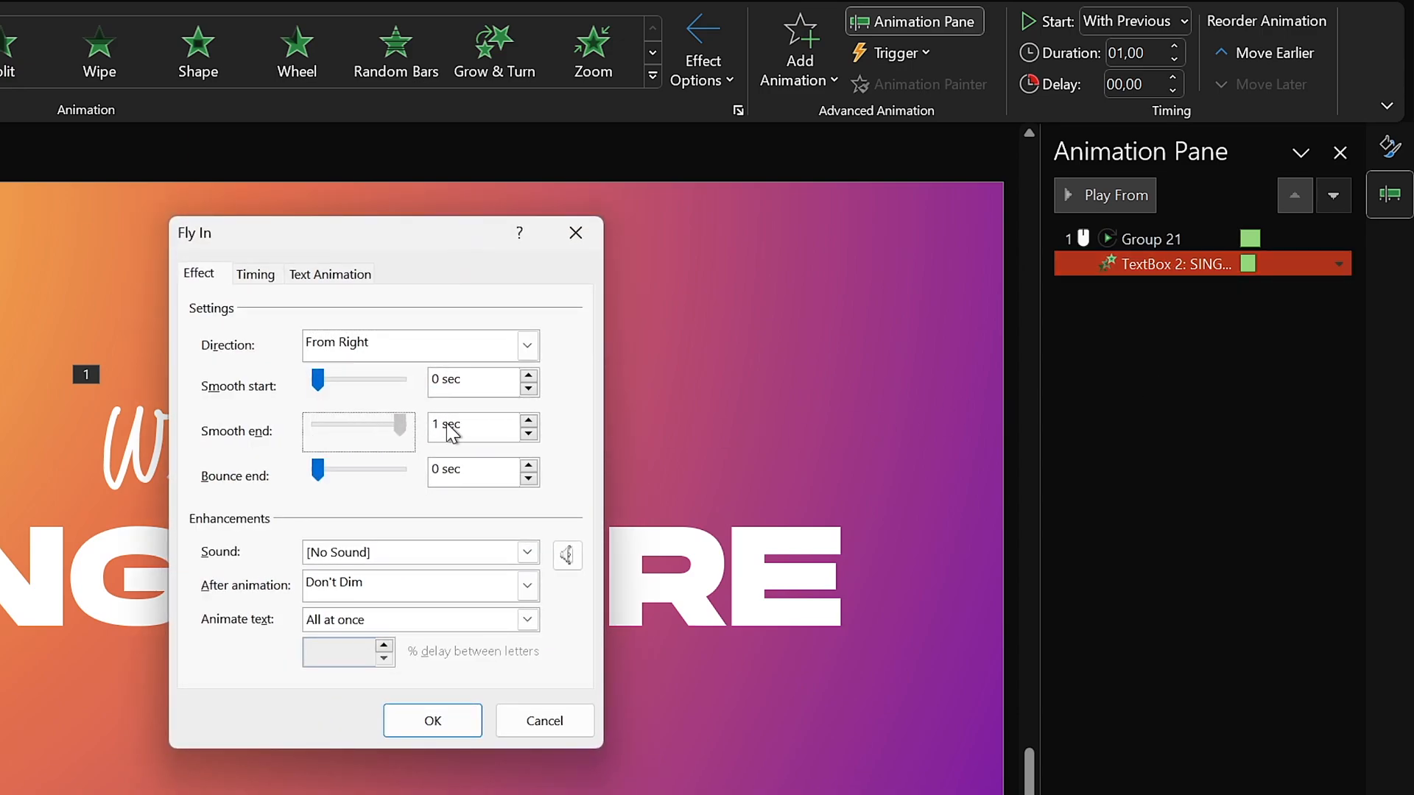
Animate the text By letter with a smooth 1-second end and confirm.
{"action": "left_click", "coordinate": [528, 620]}
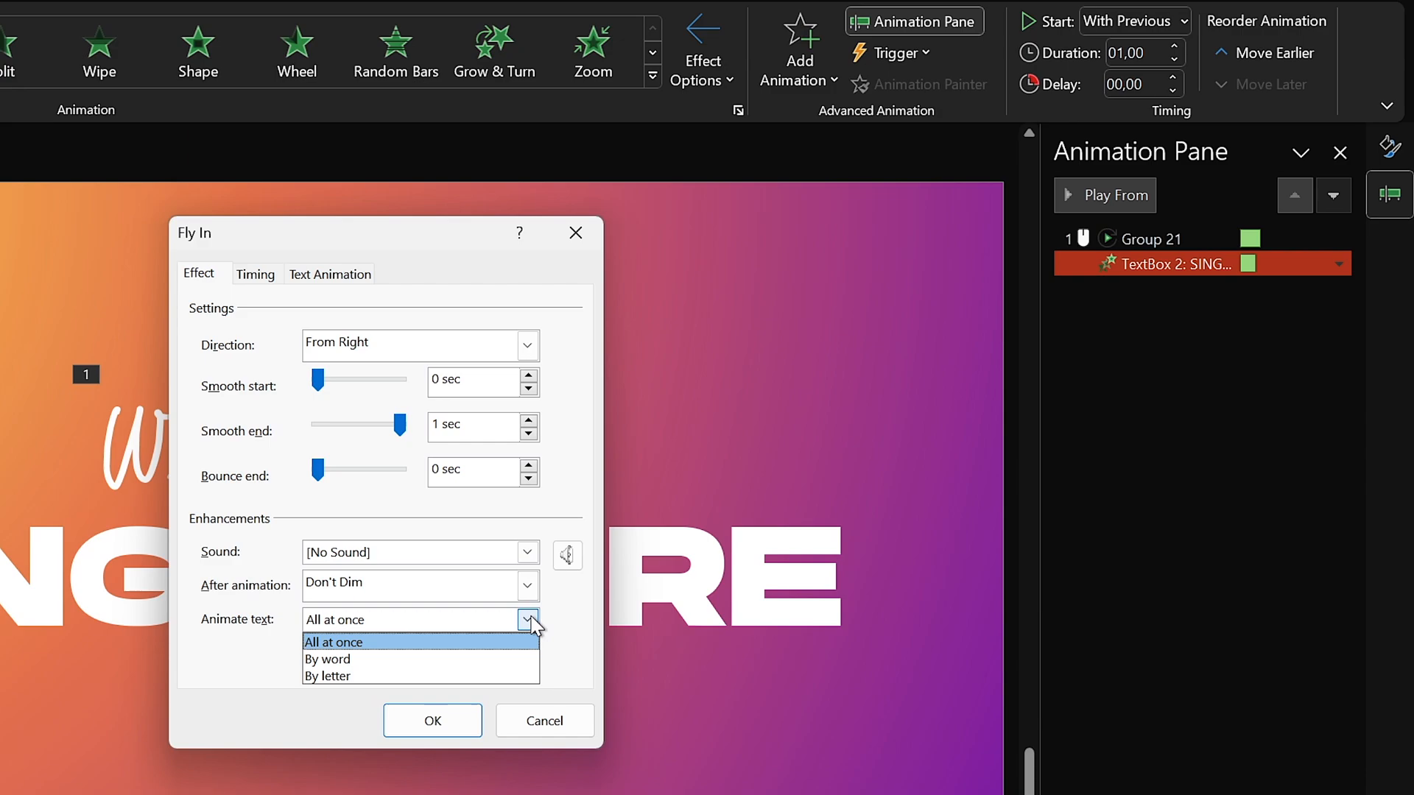
{"action": "left_click", "coordinate": [326, 676]}
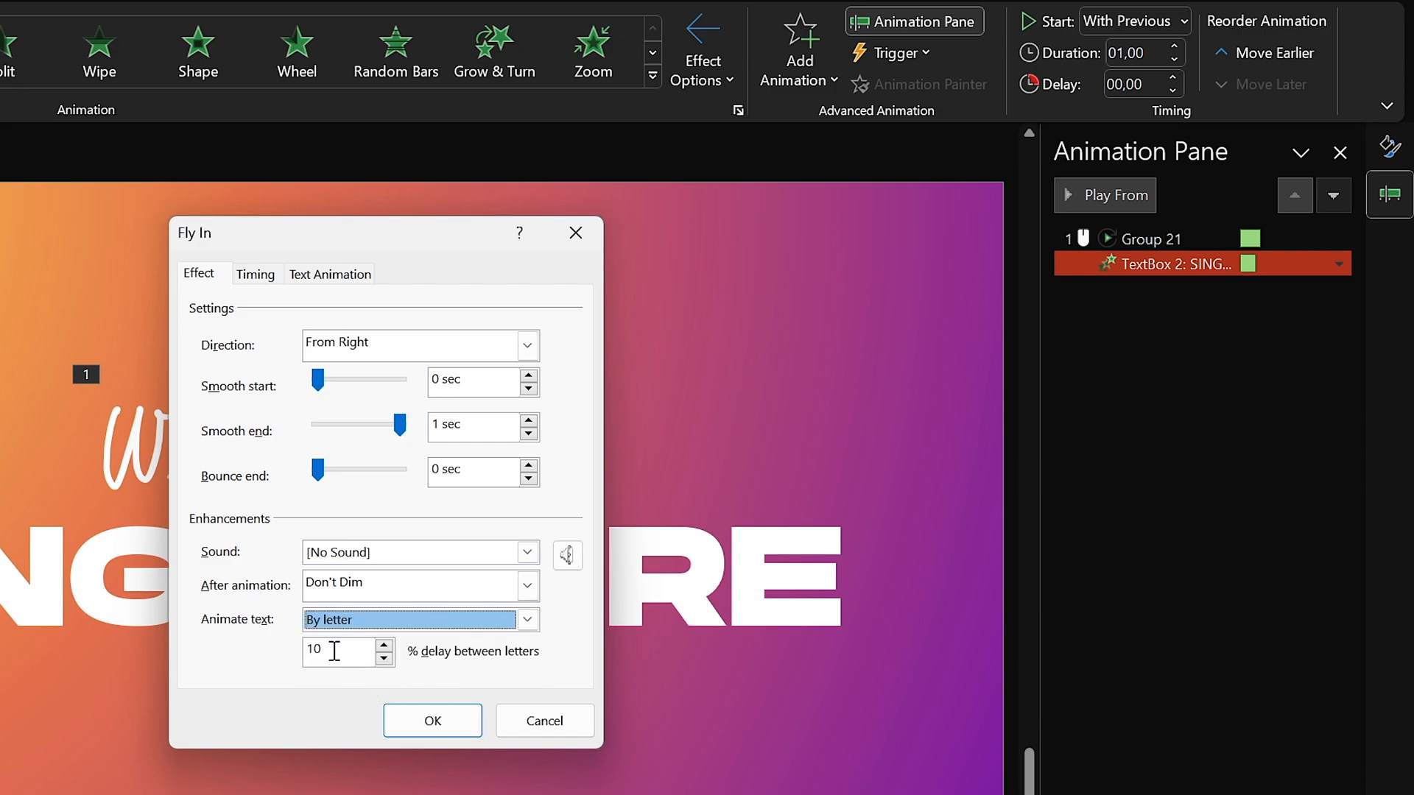
{"action": "left_click", "coordinate": [431, 720]}
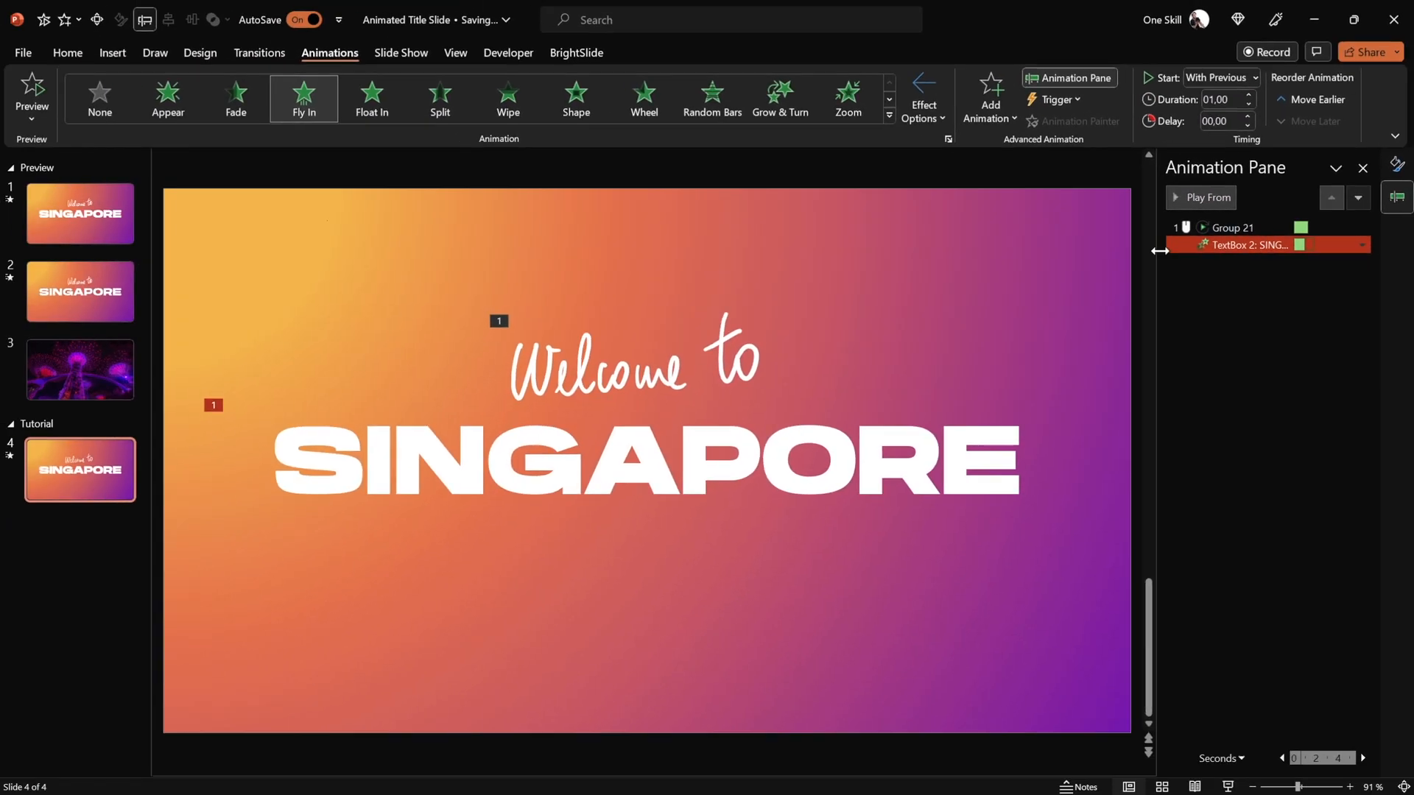
{"action": "left_click", "coordinate": [1206, 197]}
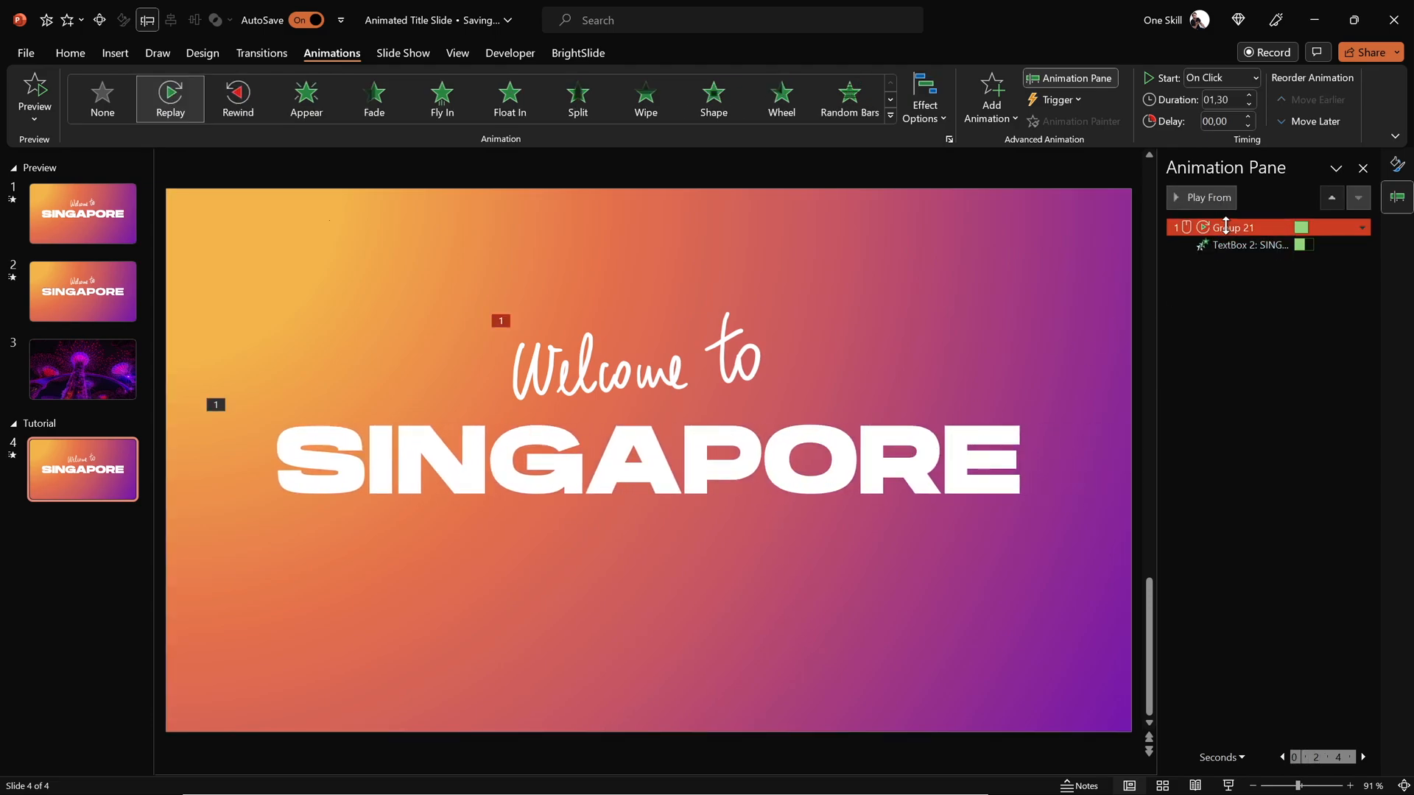
{"action": "left_click", "coordinate": [1206, 197]}
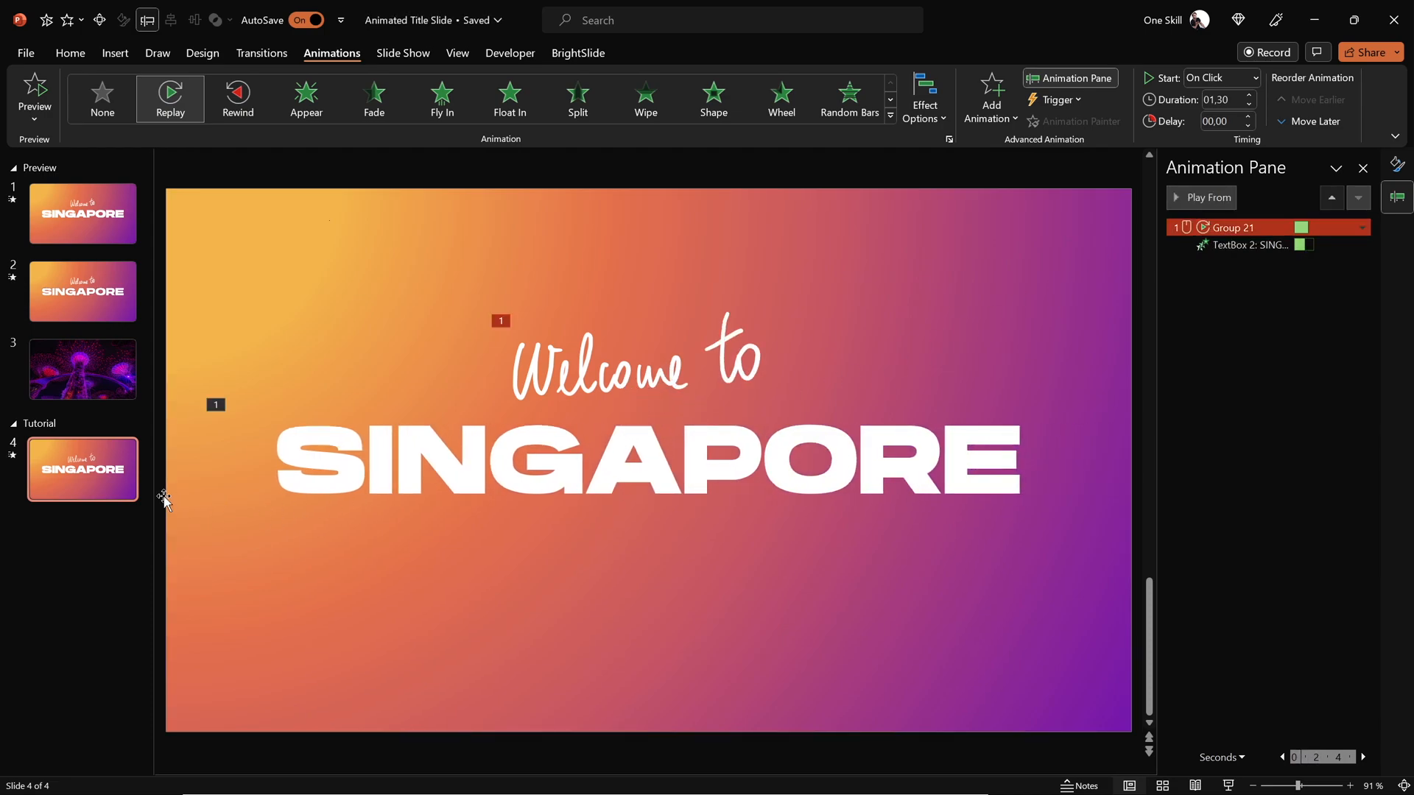
Duplicate slide 4 into a fifth slide, undo the text move, then show the Supertree video slide.
{"action": "right_click", "coordinate": [83, 469]}
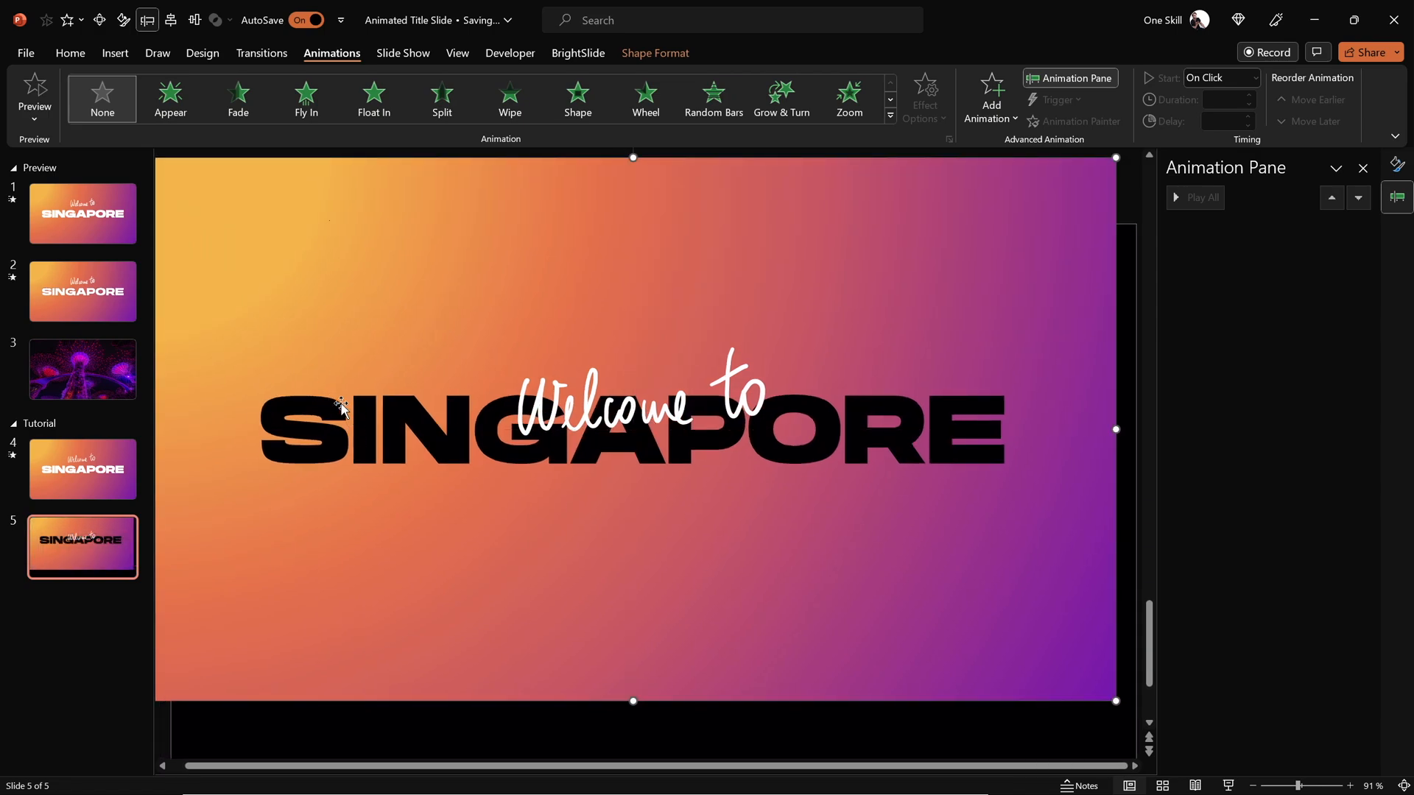
{"action": "key", "text": "ctrl+z"}
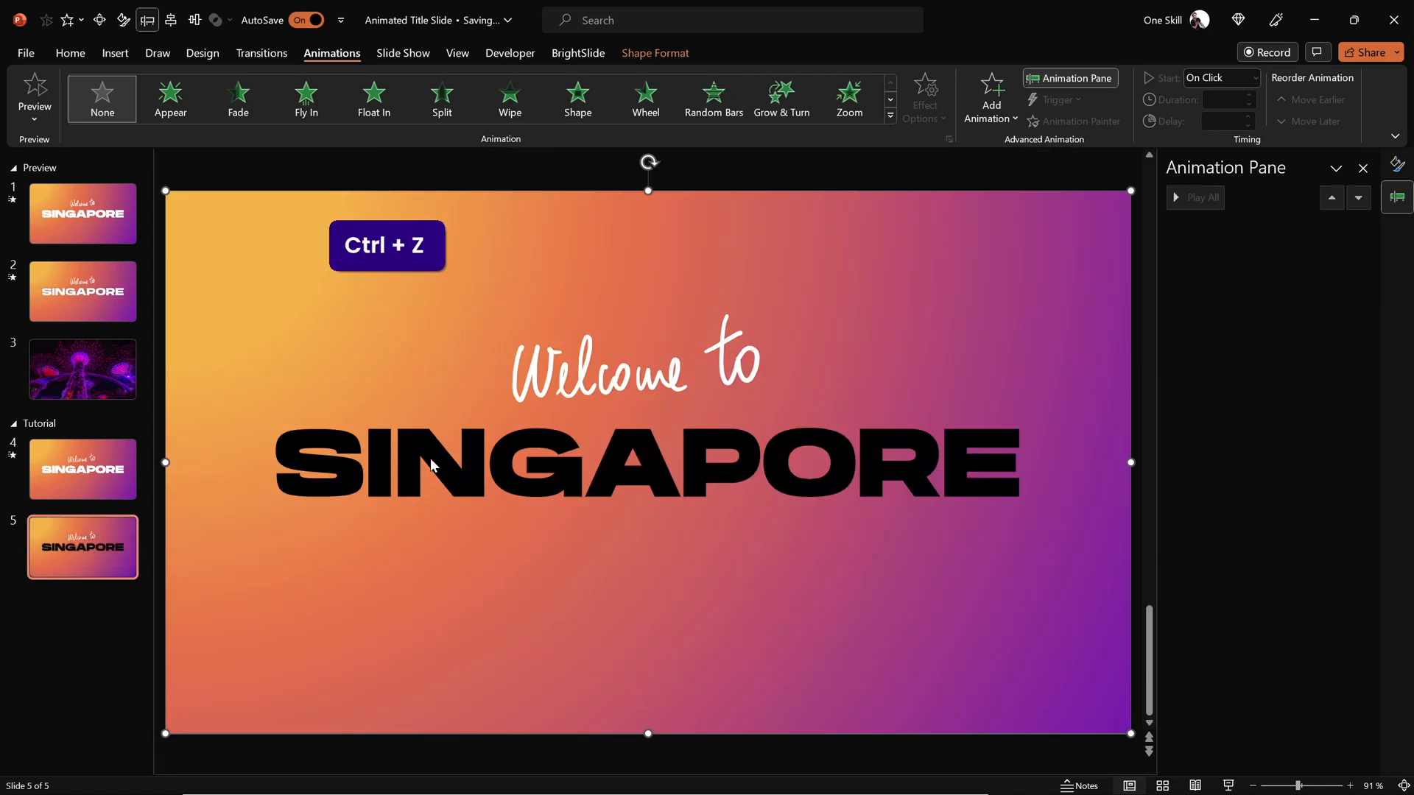
{"action": "key", "text": "ctrl+z"}
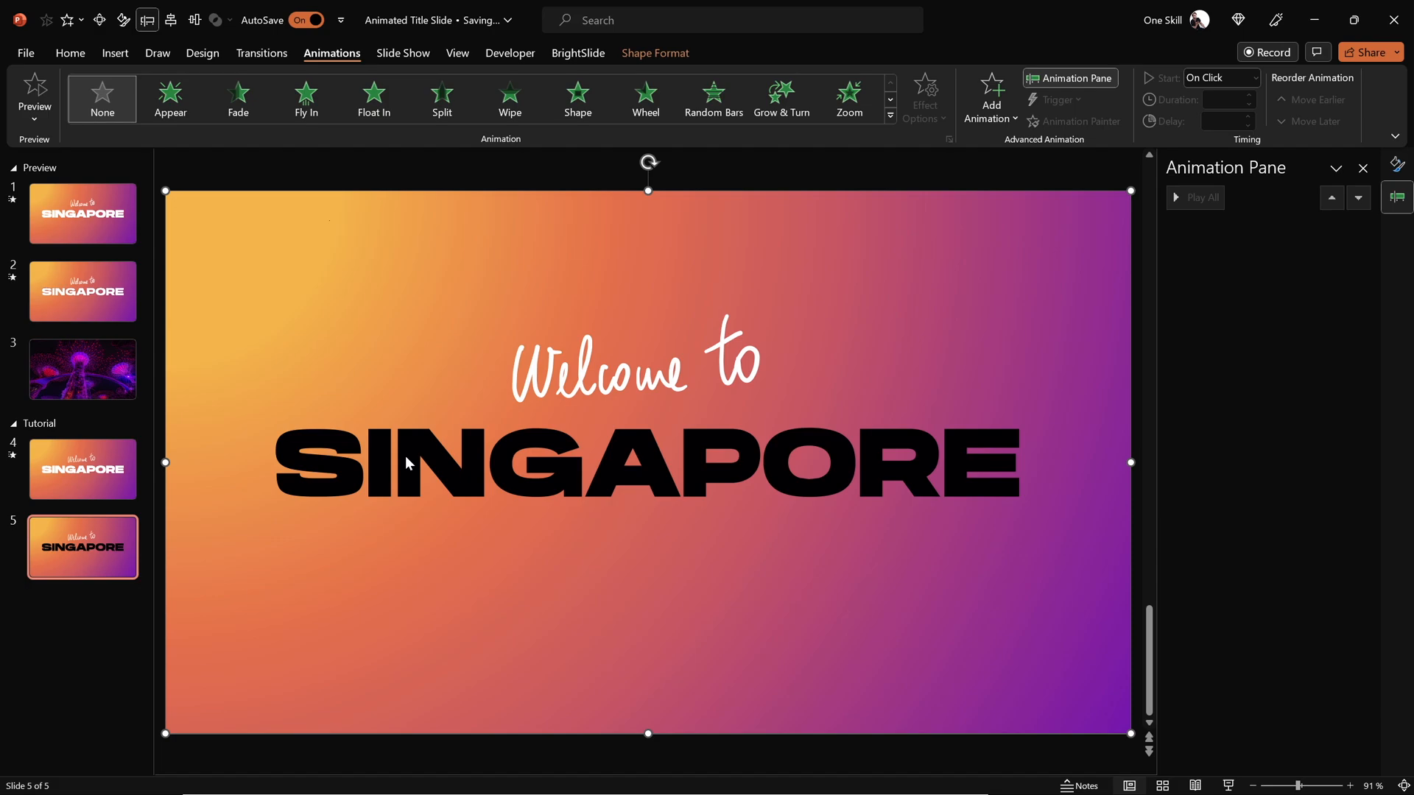
{"action": "left_click", "coordinate": [82, 368]}
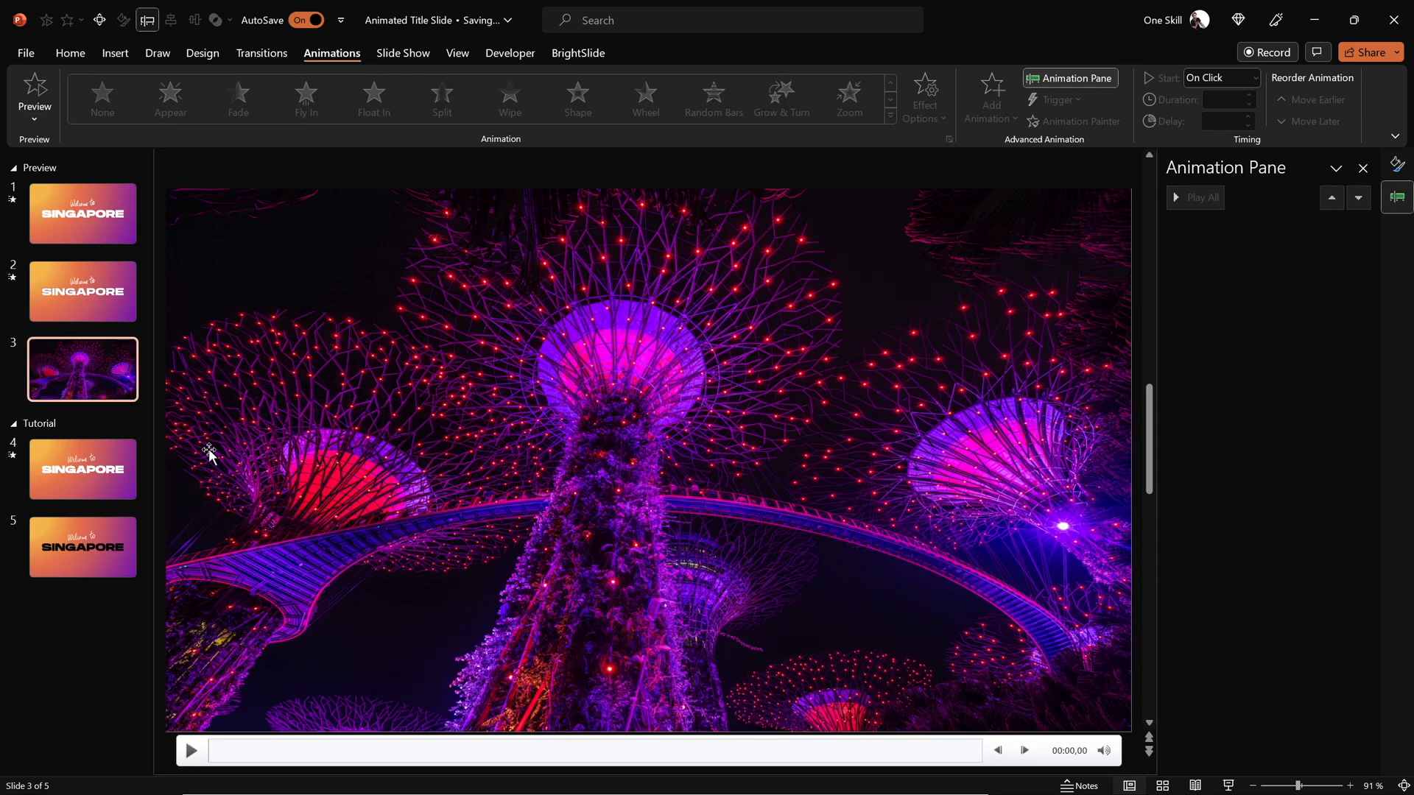
{"action": "mouse_move", "coordinate": [608, 407]}
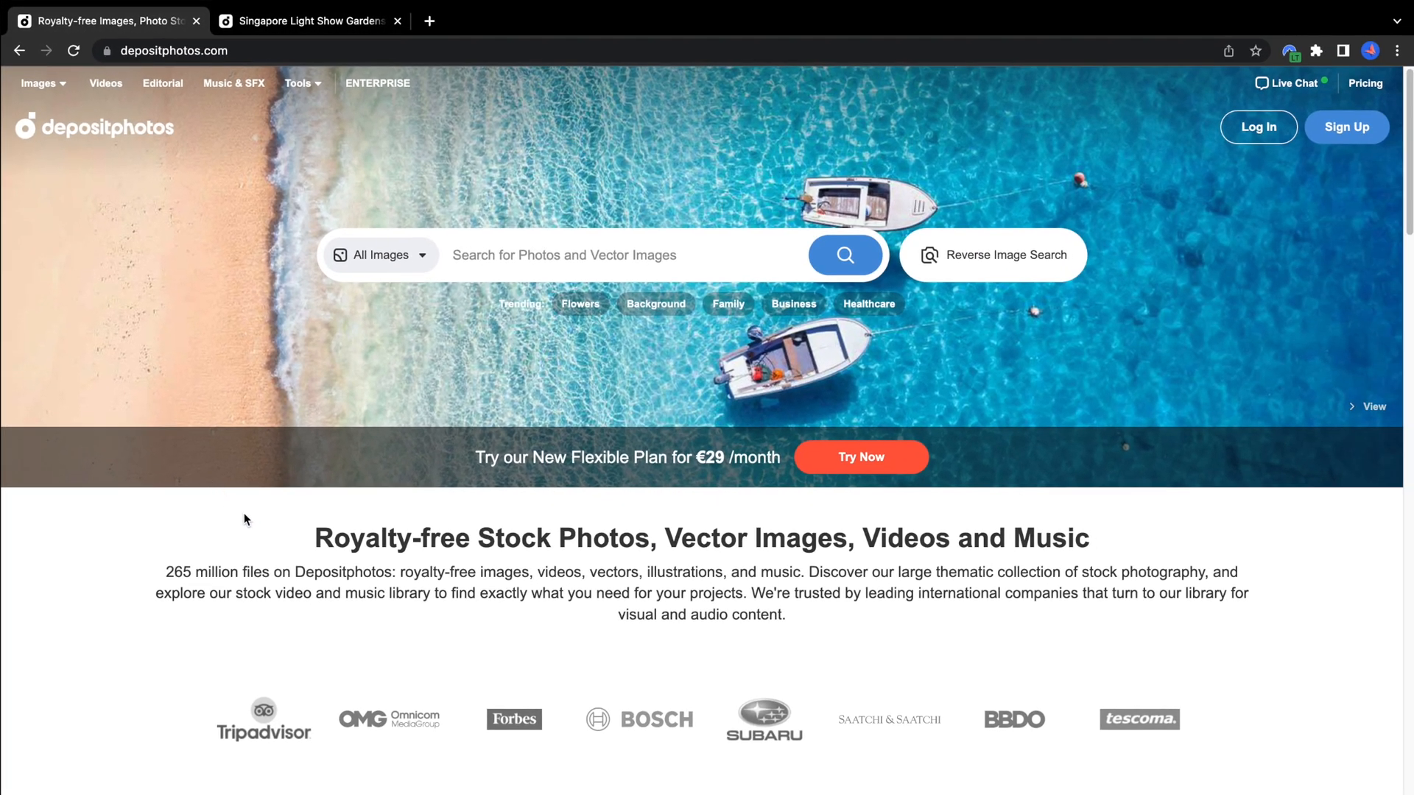
{"action": "mouse_move", "coordinate": [684, 561]}
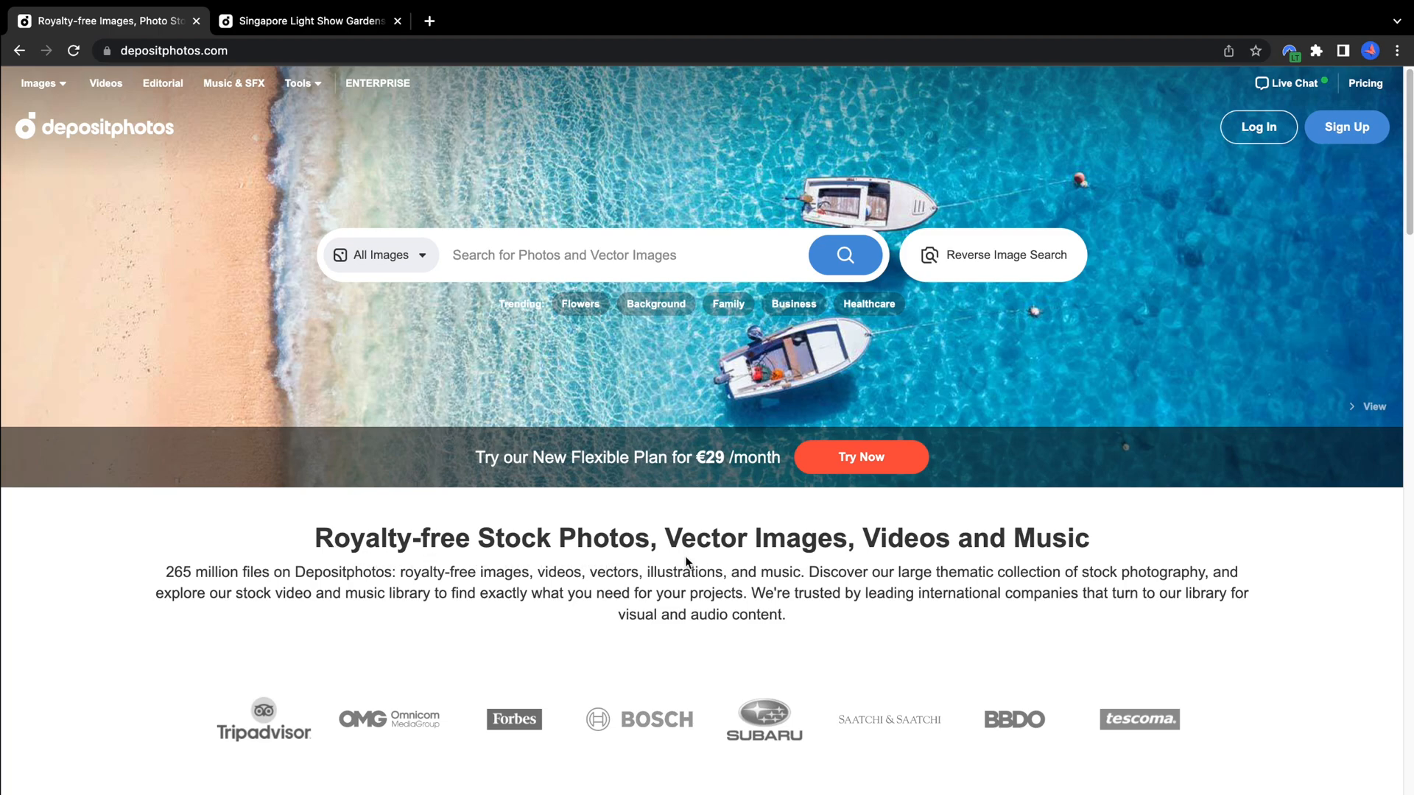
{"action": "mouse_move", "coordinate": [466, 568]}
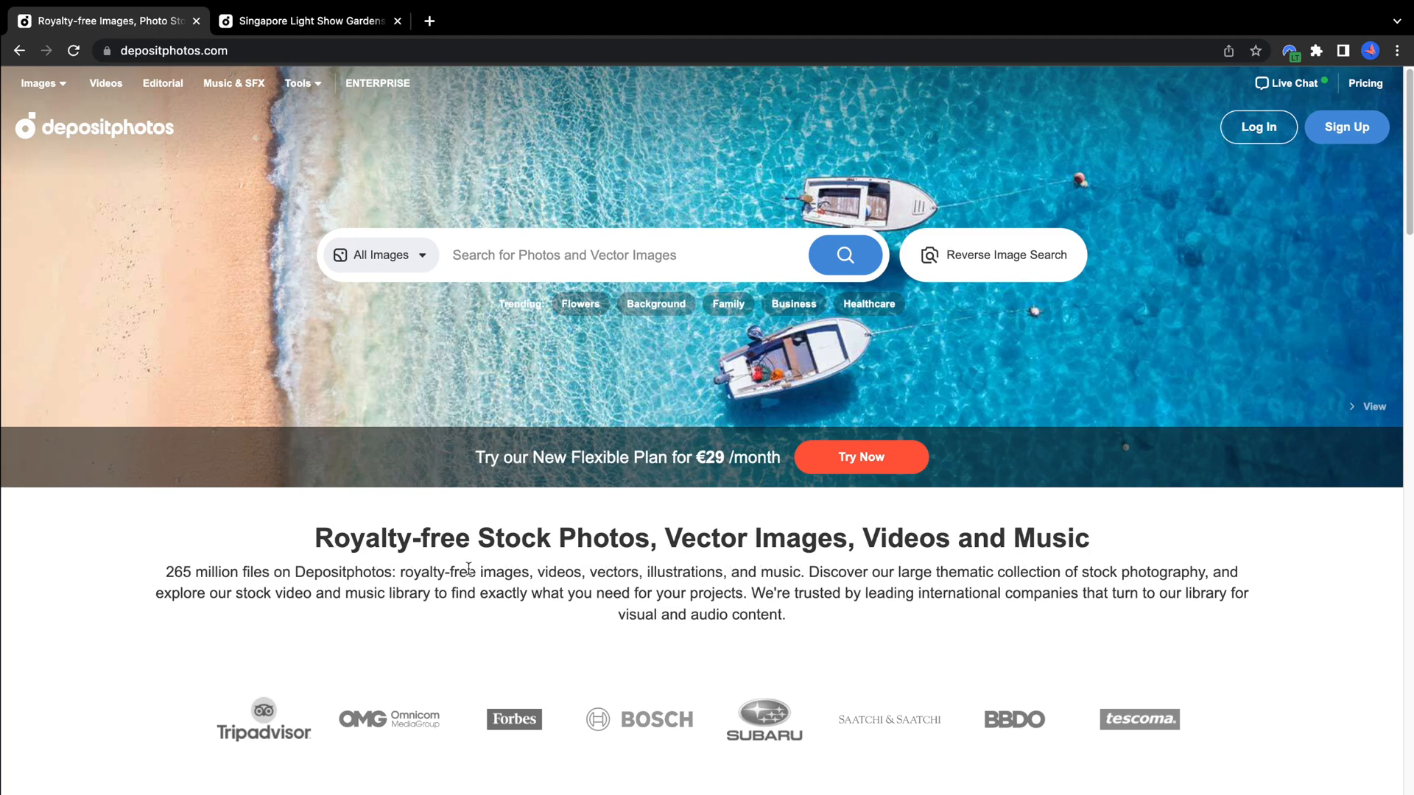
Browse Depositphotos pricing and music plans, then show its list of free tools.
{"action": "scroll", "scroll_direction": "down", "scroll_amount": 3}
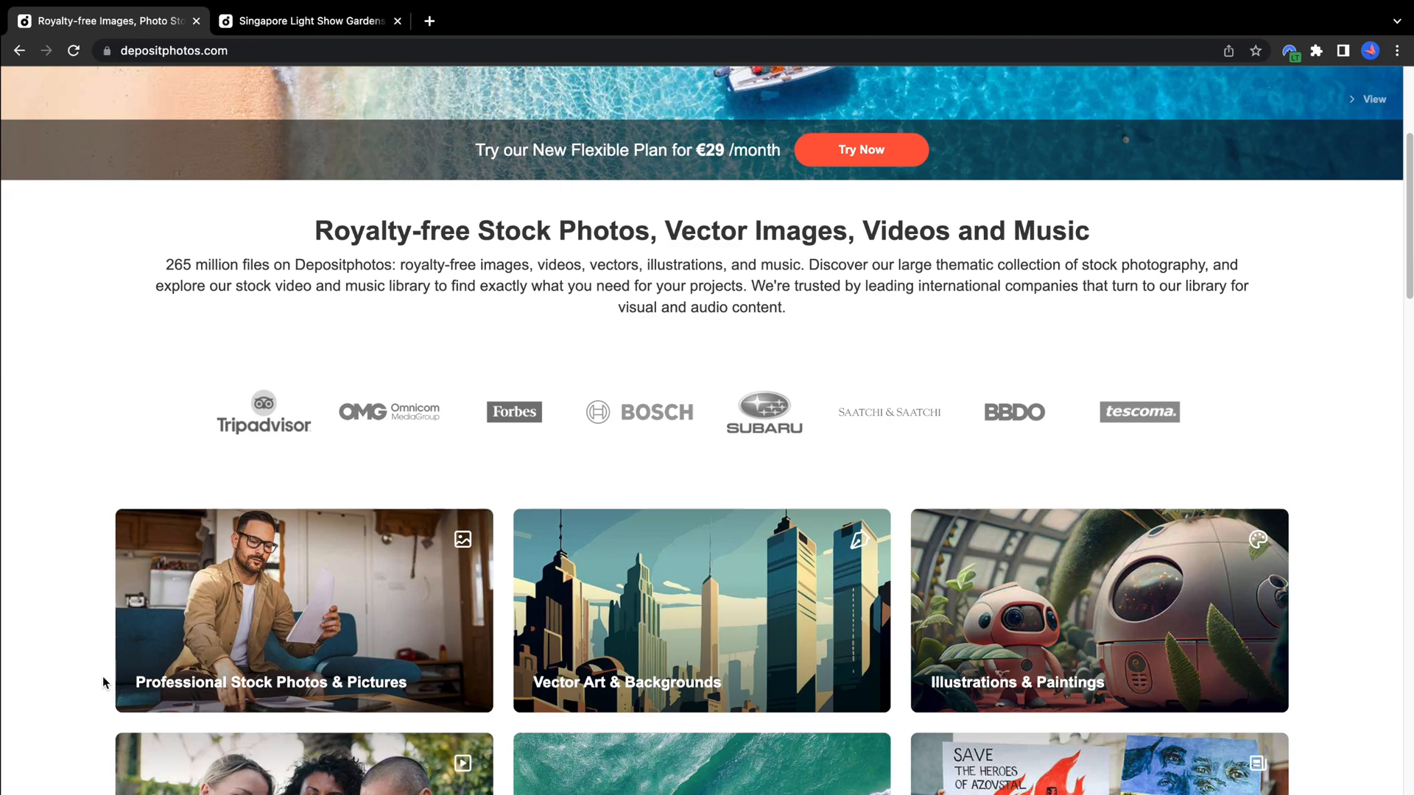
{"action": "scroll", "scroll_direction": "down", "scroll_amount": 3}
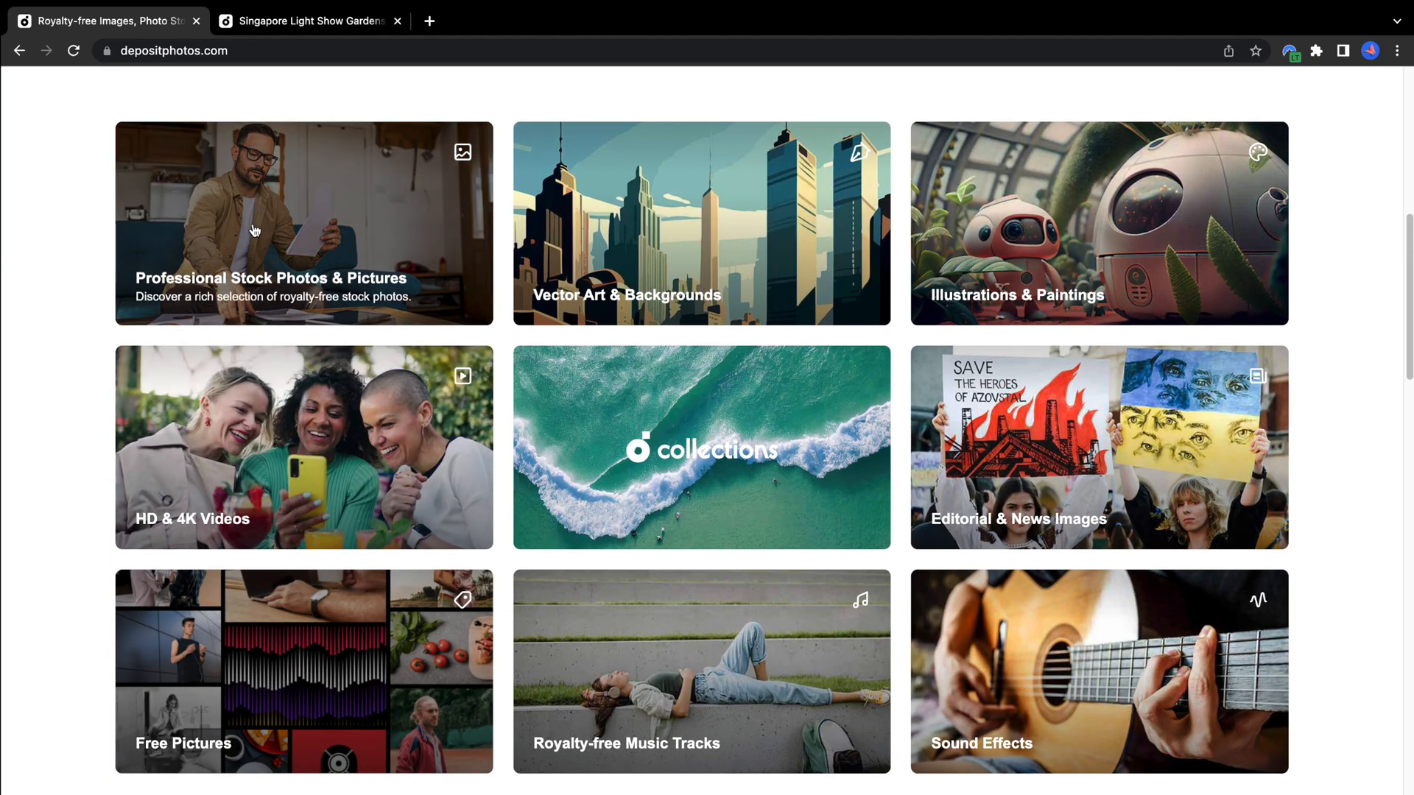
{"action": "mouse_move", "coordinate": [1019, 210]}
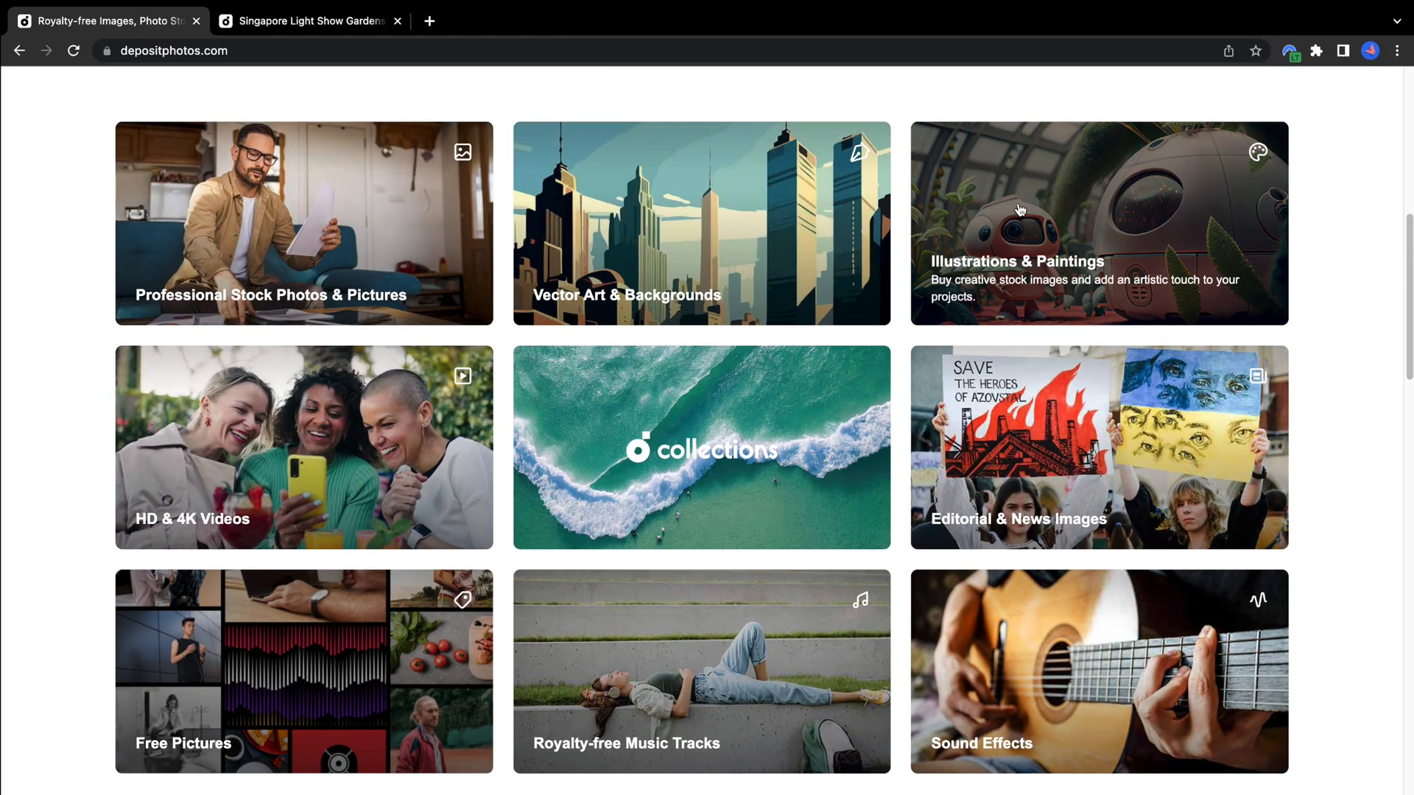
{"action": "mouse_move", "coordinate": [341, 459]}
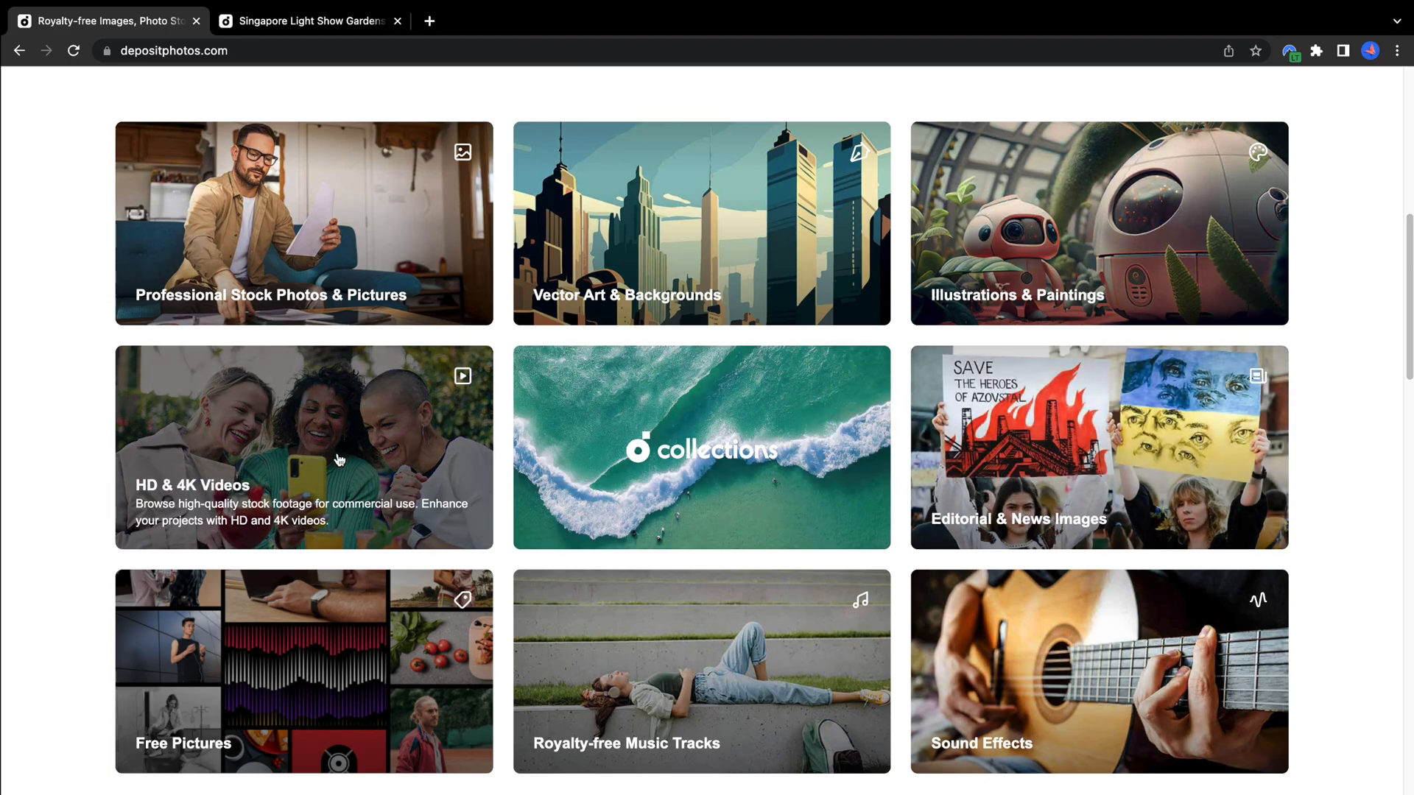
{"action": "mouse_move", "coordinate": [975, 664]}
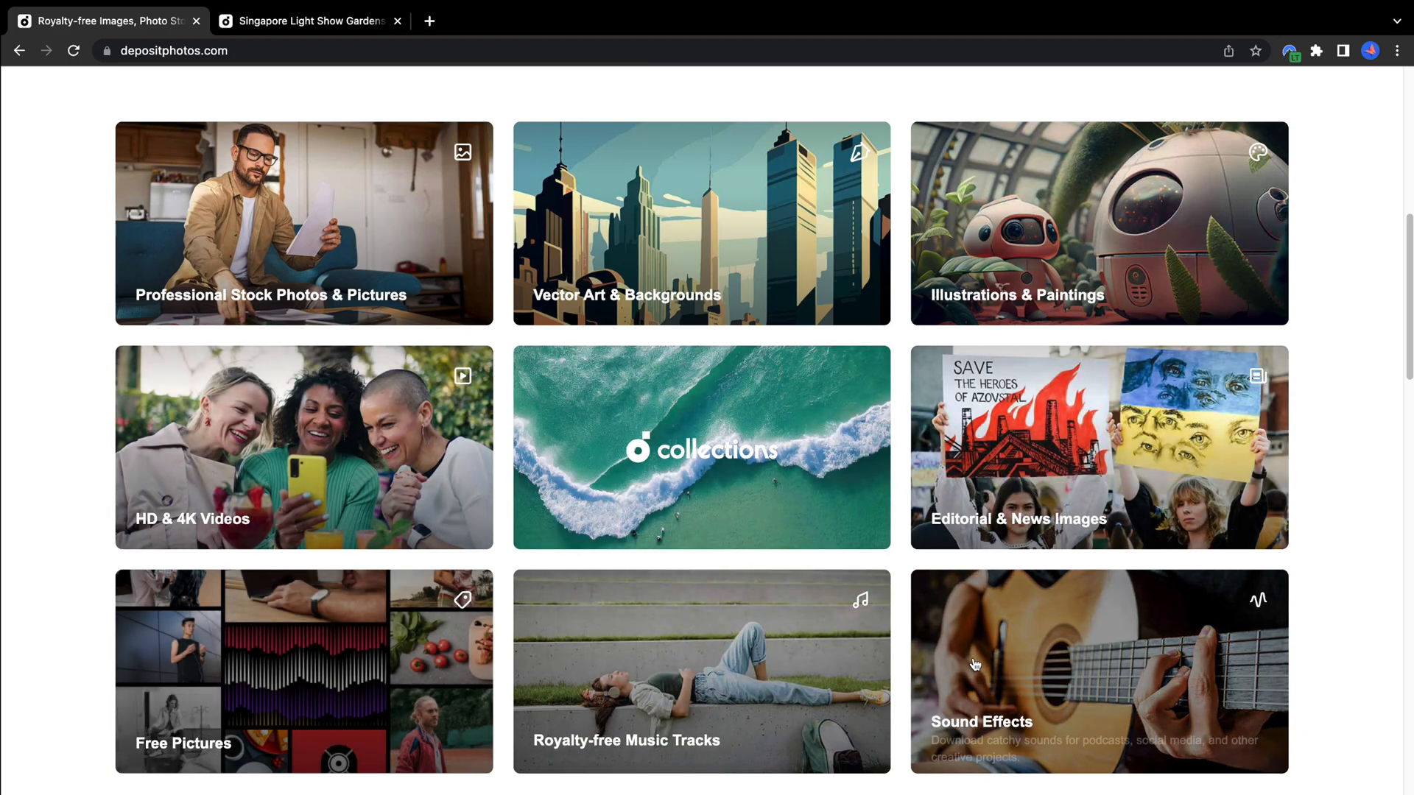
{"action": "scroll", "scroll_direction": "down", "scroll_amount": 3}
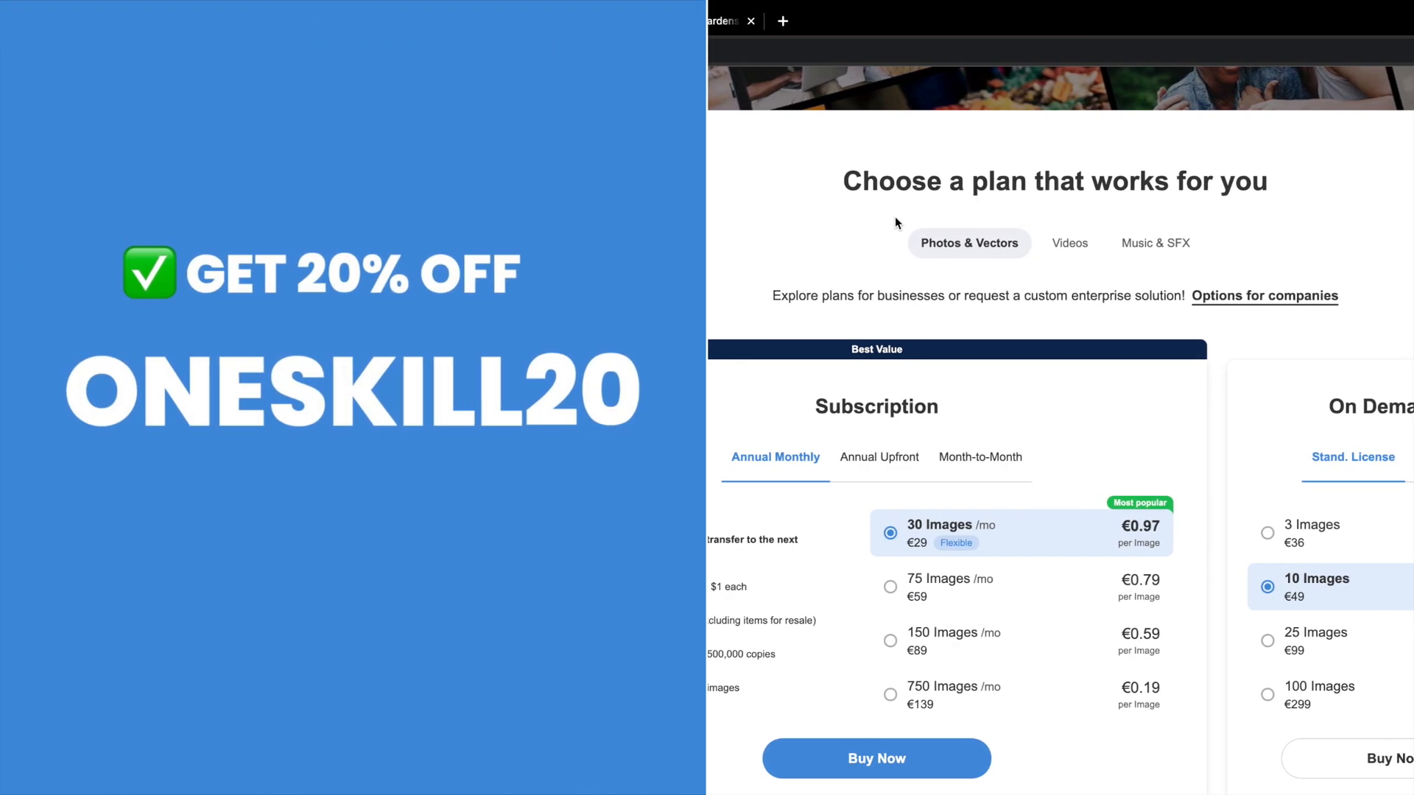
{"action": "left_click", "coordinate": [1154, 243]}
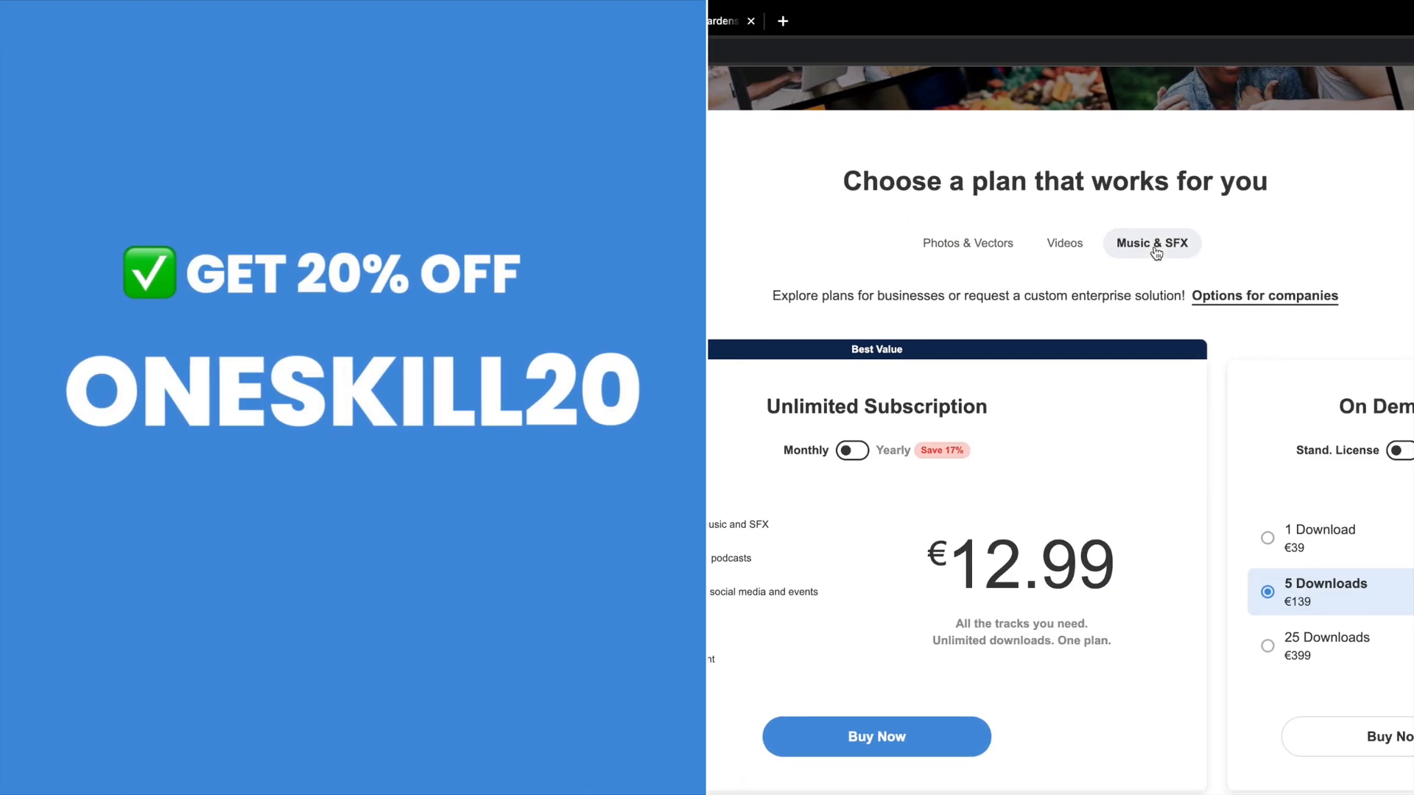
{"action": "left_click", "coordinate": [969, 242]}
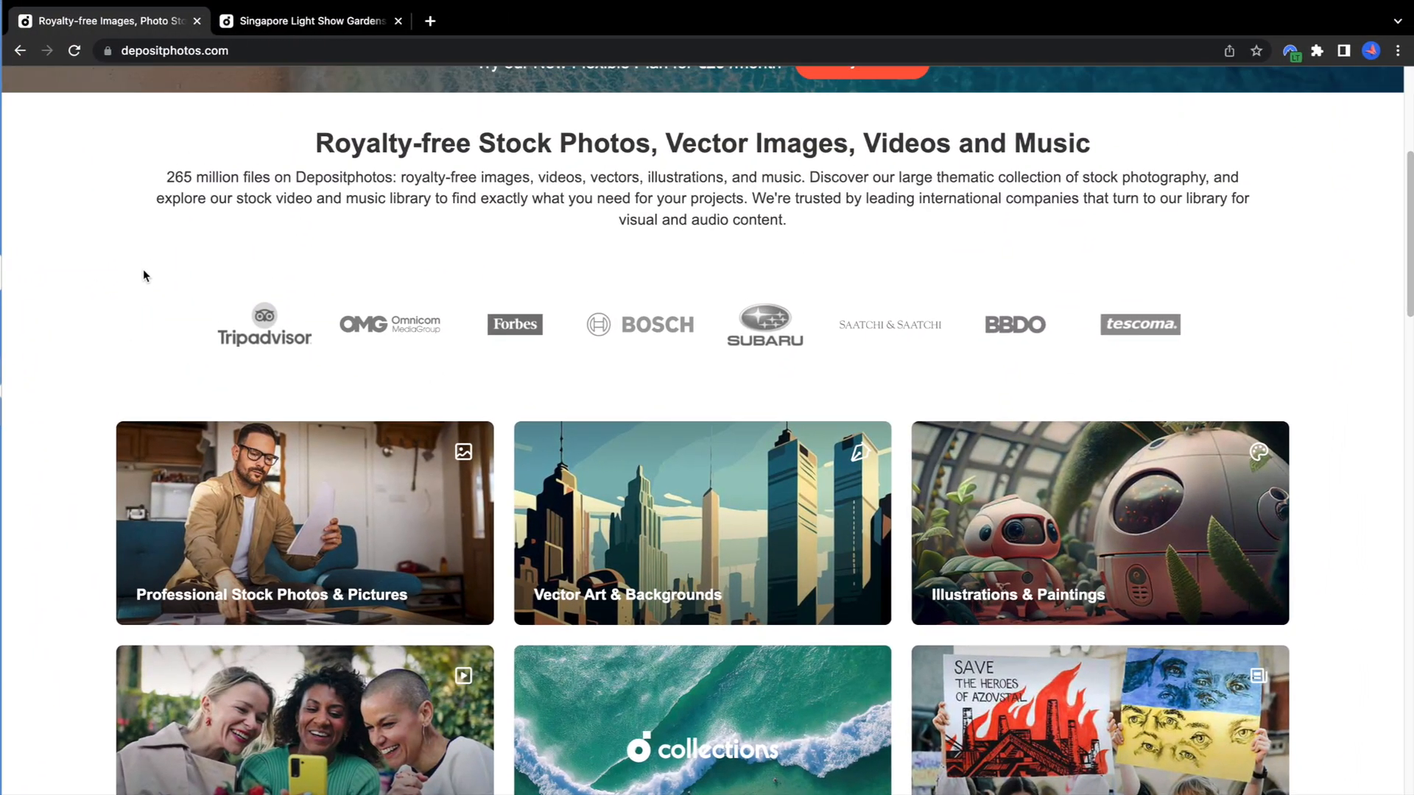
{"action": "left_click", "coordinate": [257, 100]}
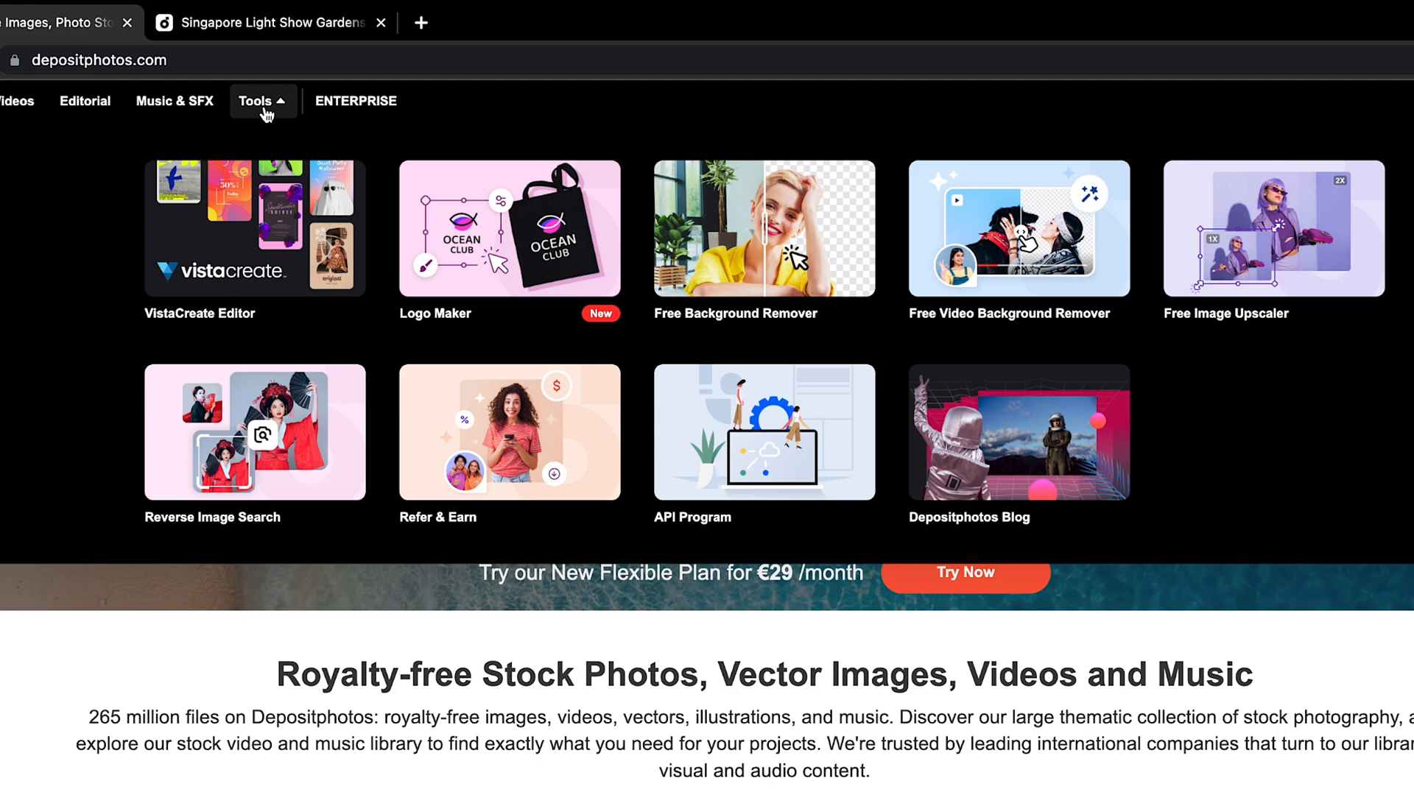
{"action": "mouse_move", "coordinate": [762, 229]}
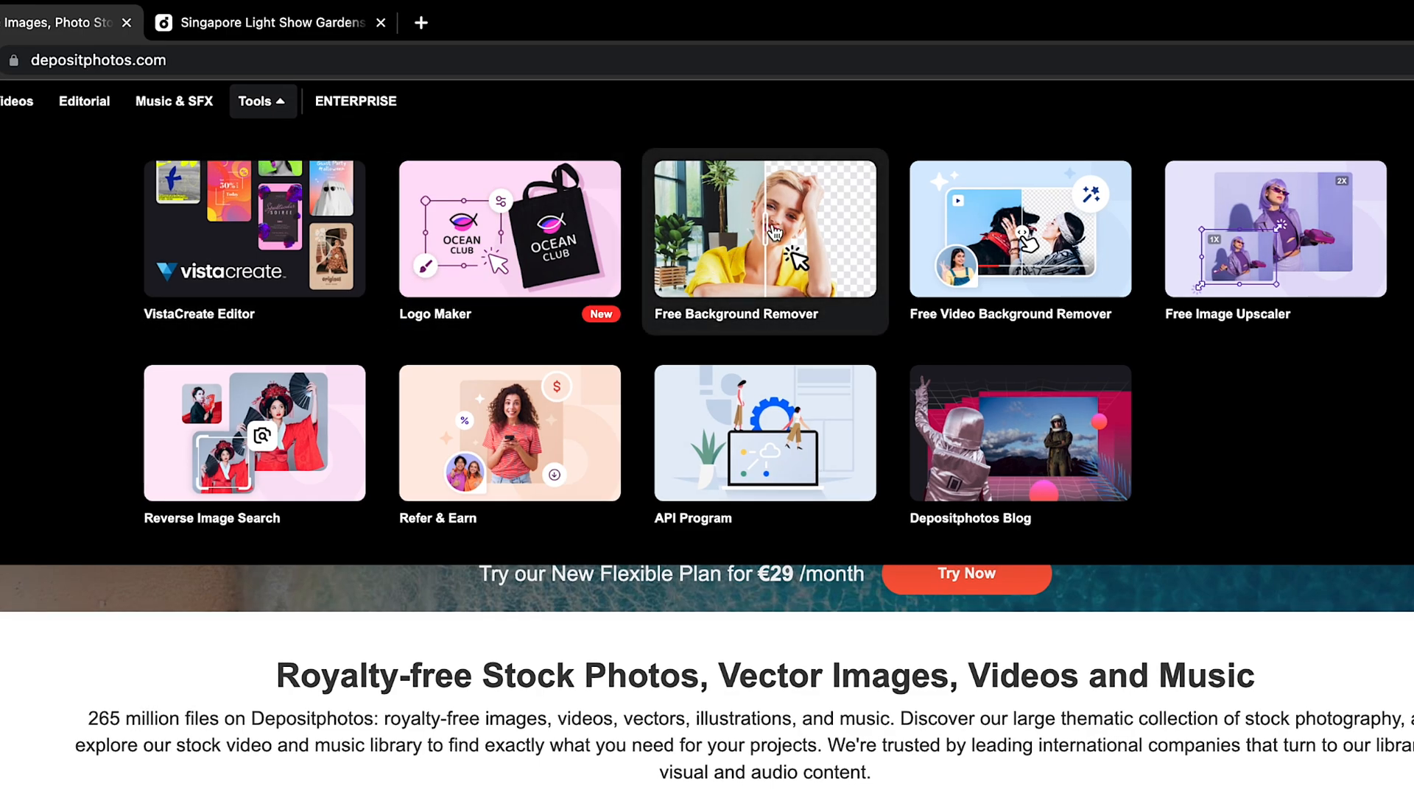
{"action": "mouse_move", "coordinate": [887, 280]}
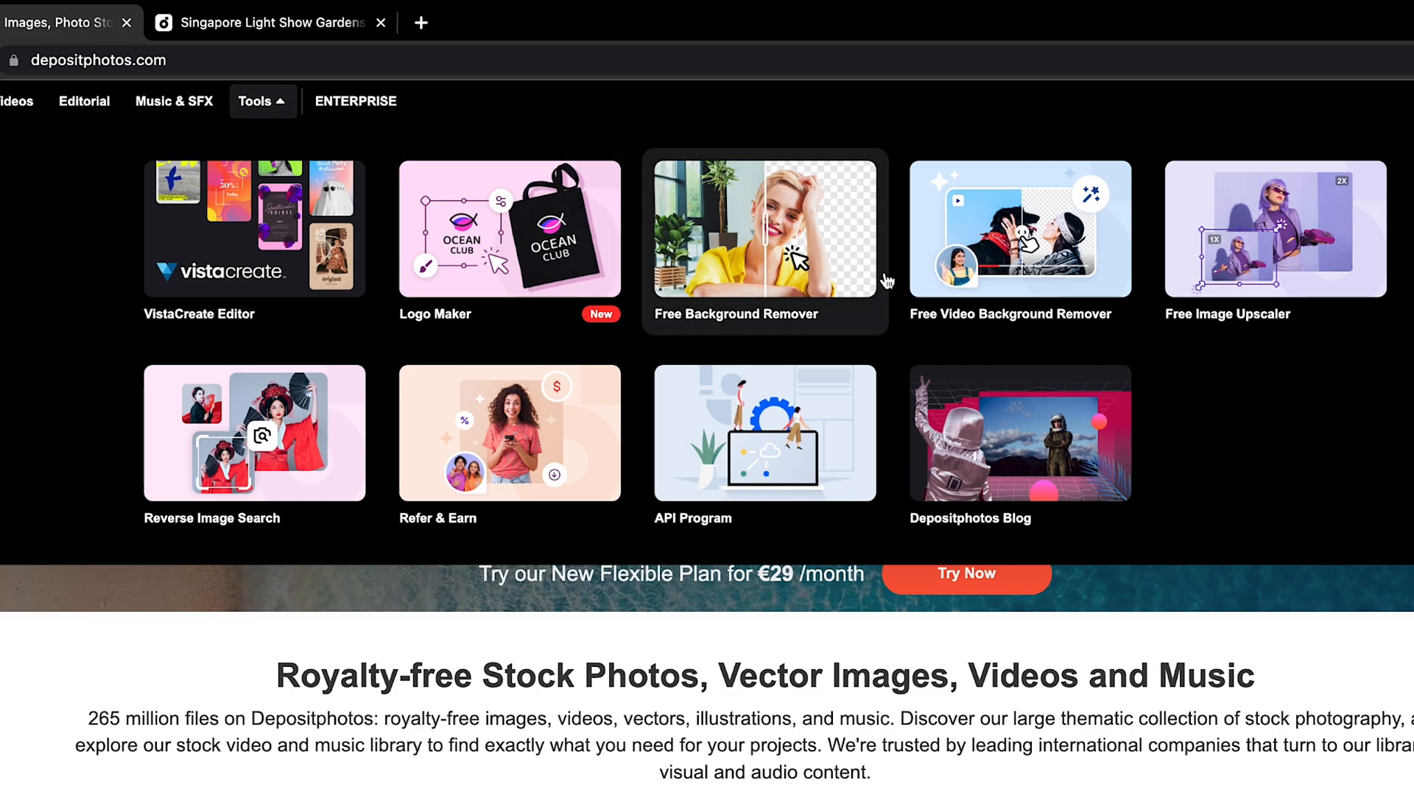
{"action": "mouse_move", "coordinate": [1019, 243]}
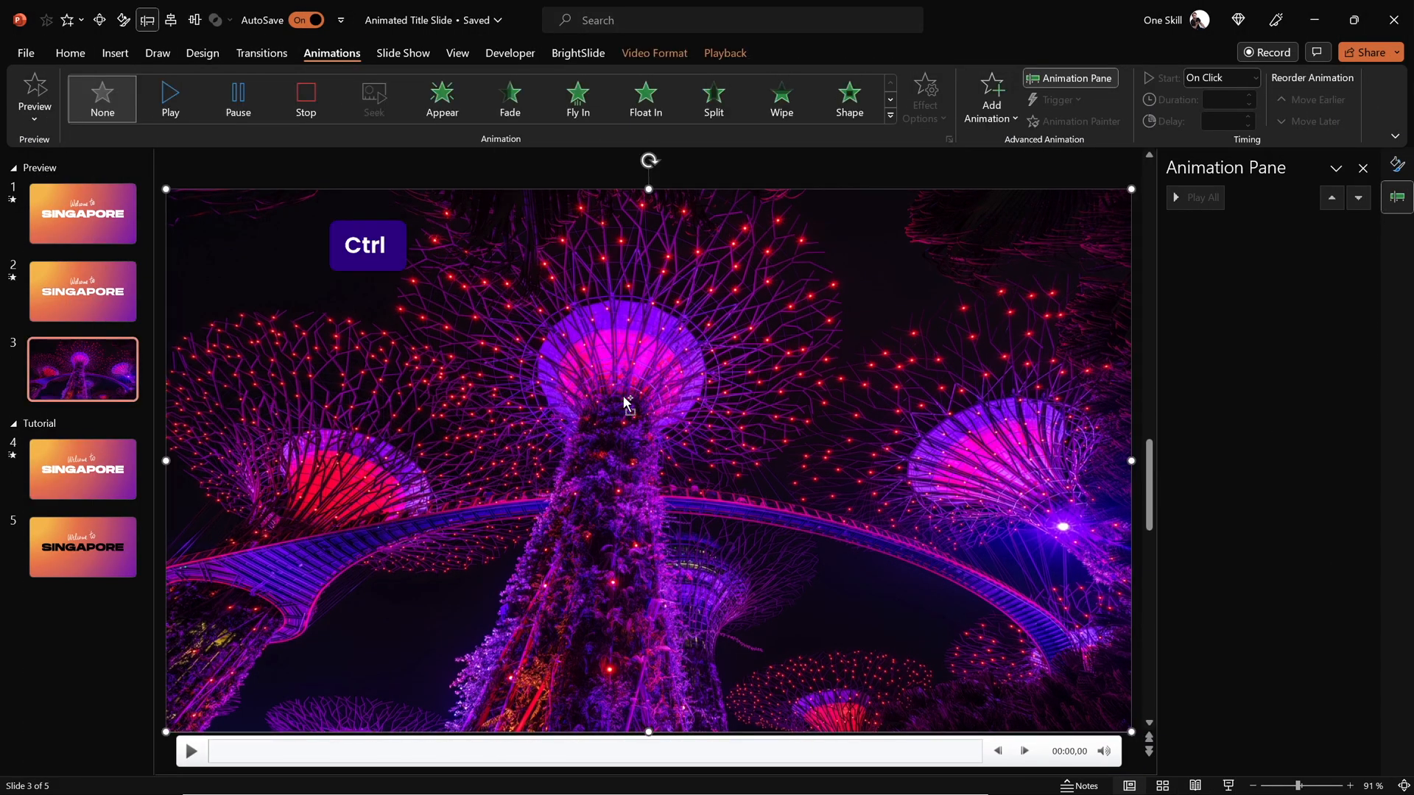
Paste the Supertree video onto slide 5 and give it a Play animation.
{"action": "left_click", "coordinate": [82, 548]}
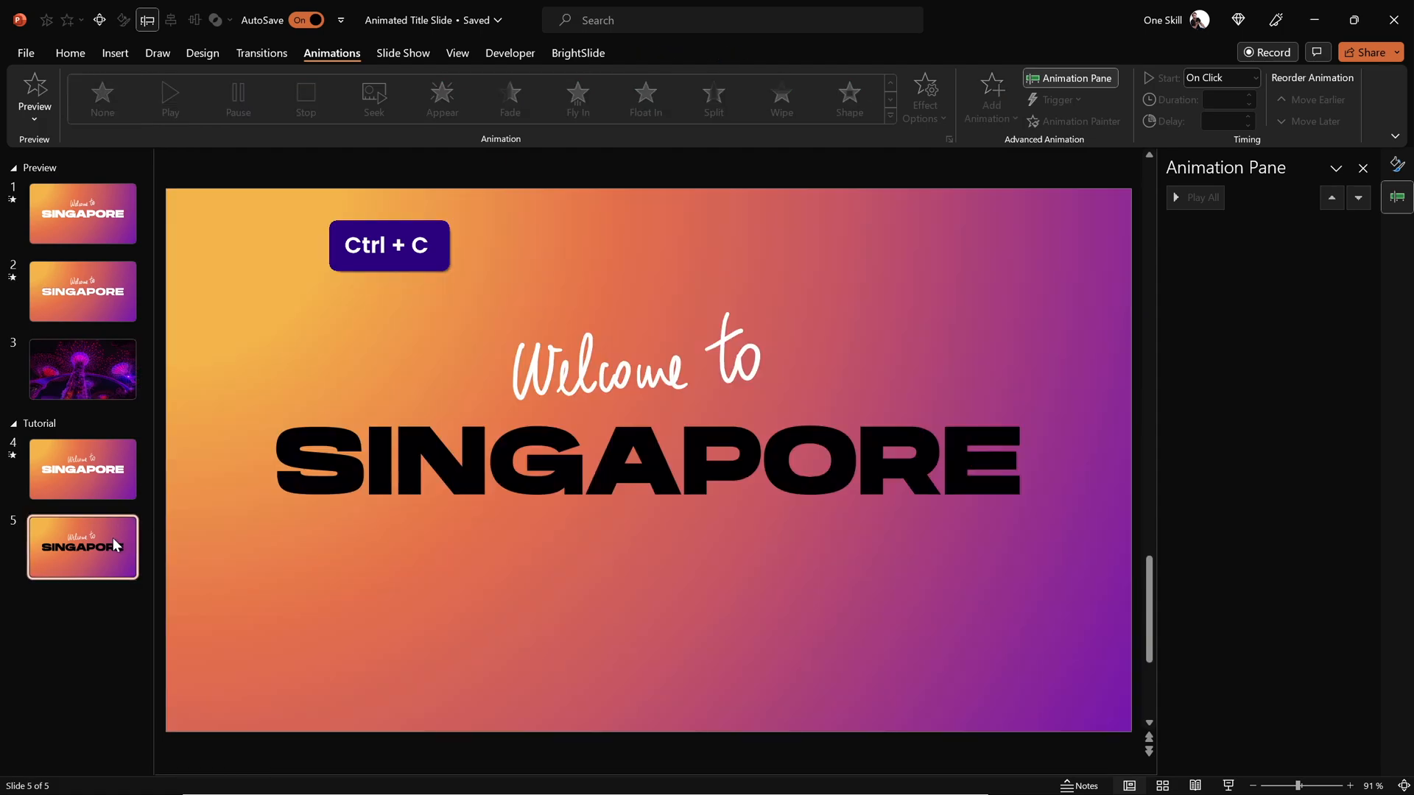
{"action": "key", "text": "ctrl+v"}
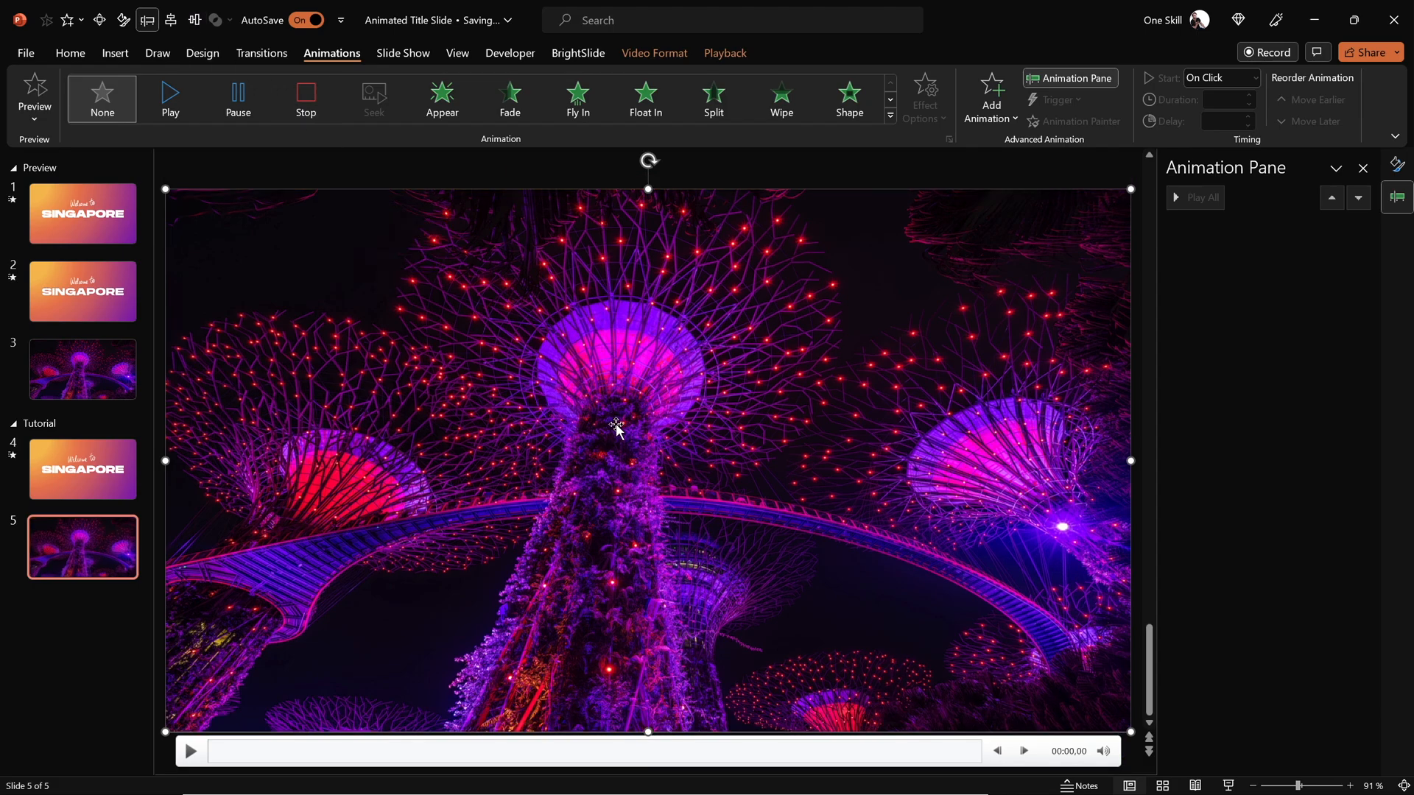
{"action": "left_click", "coordinate": [170, 93]}
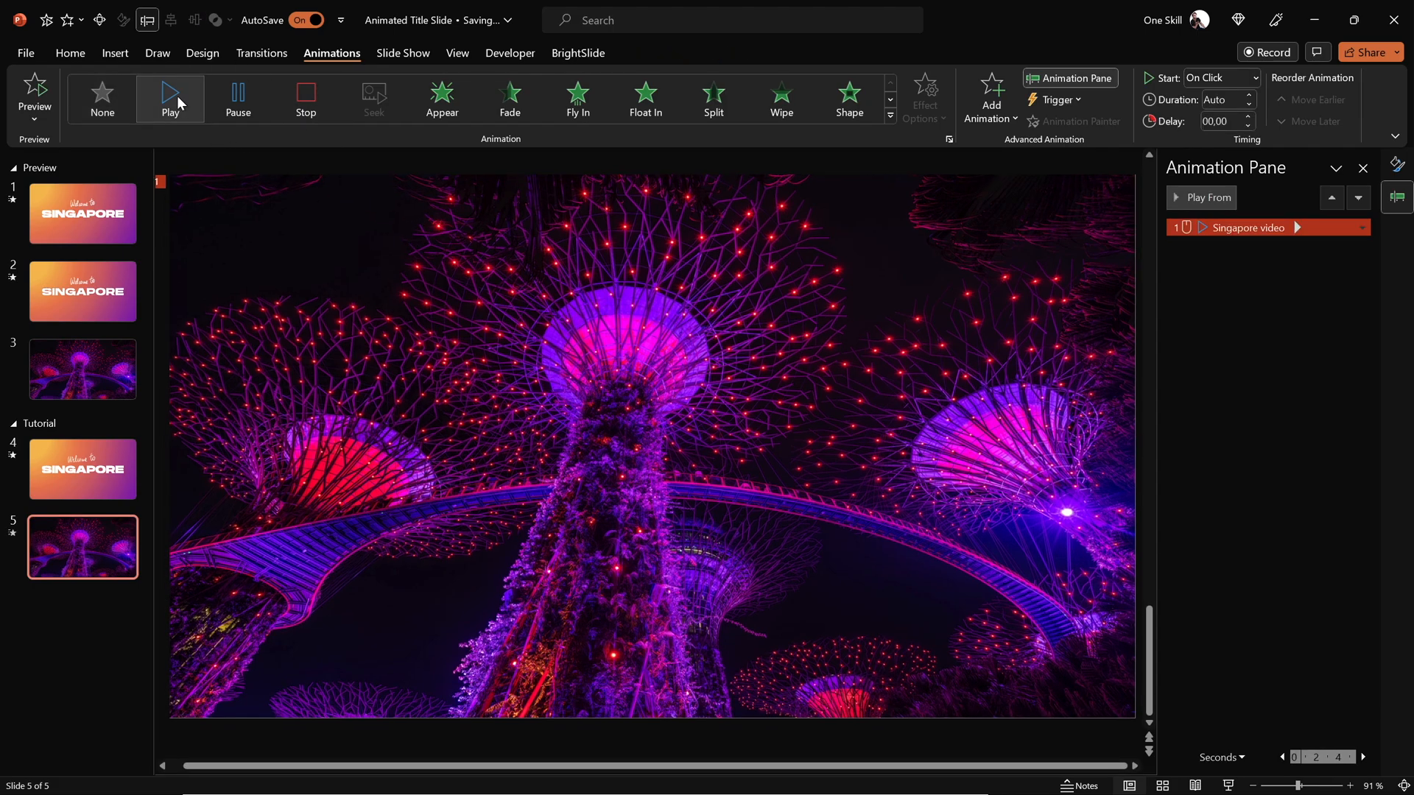
Start the video With Previous, loop it until stopped and send it behind the gradient.
{"action": "left_click", "coordinate": [1222, 78]}
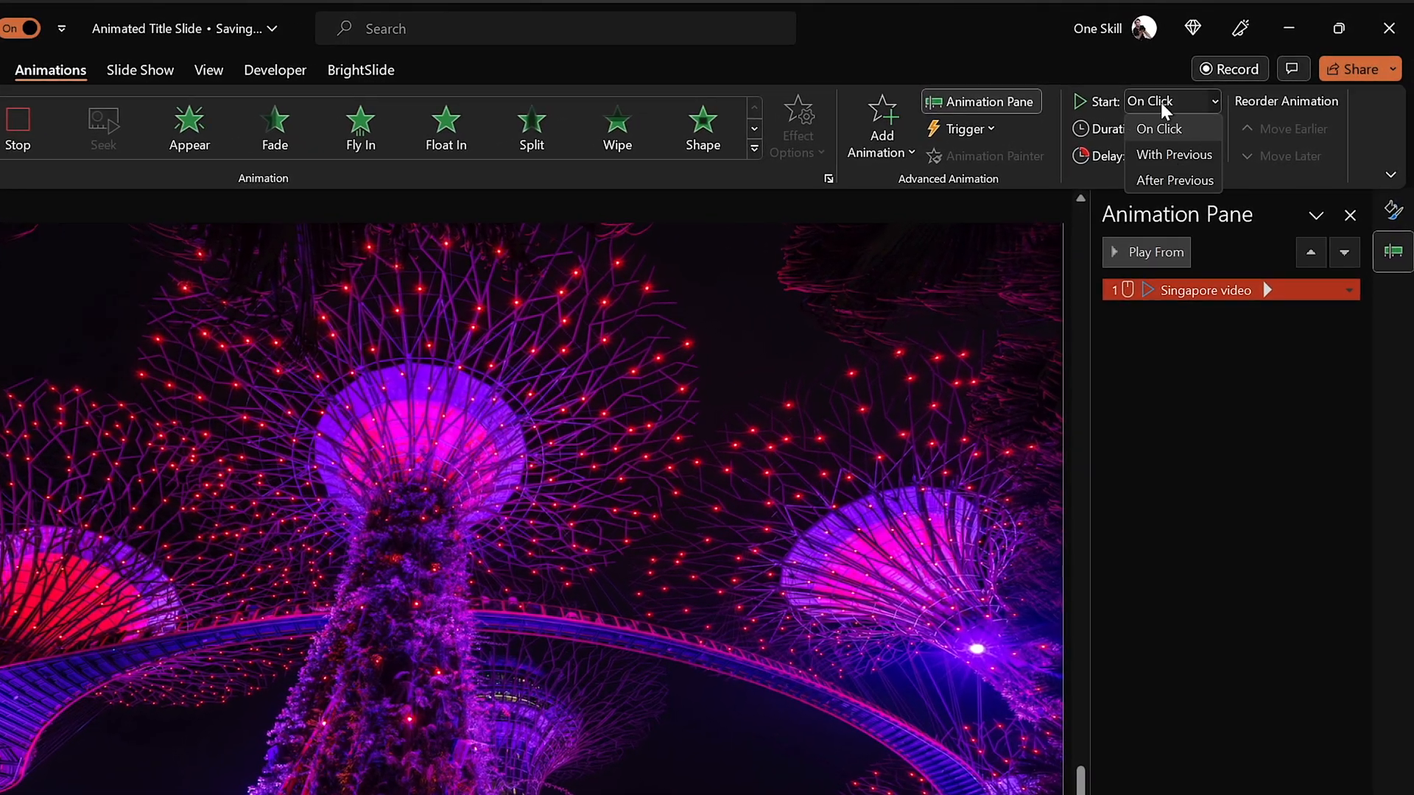
{"action": "left_click", "coordinate": [1174, 155]}
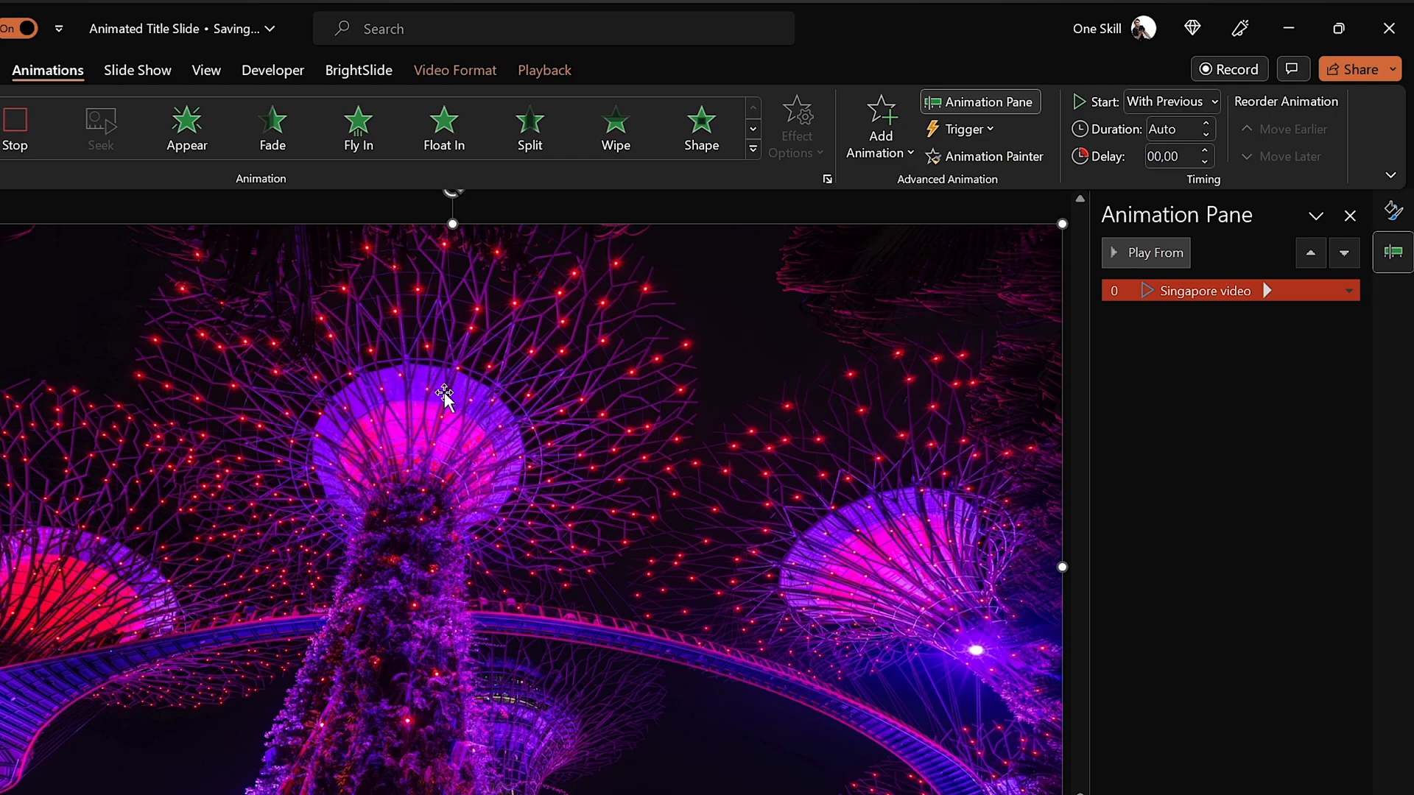
{"action": "left_click", "coordinate": [543, 71]}
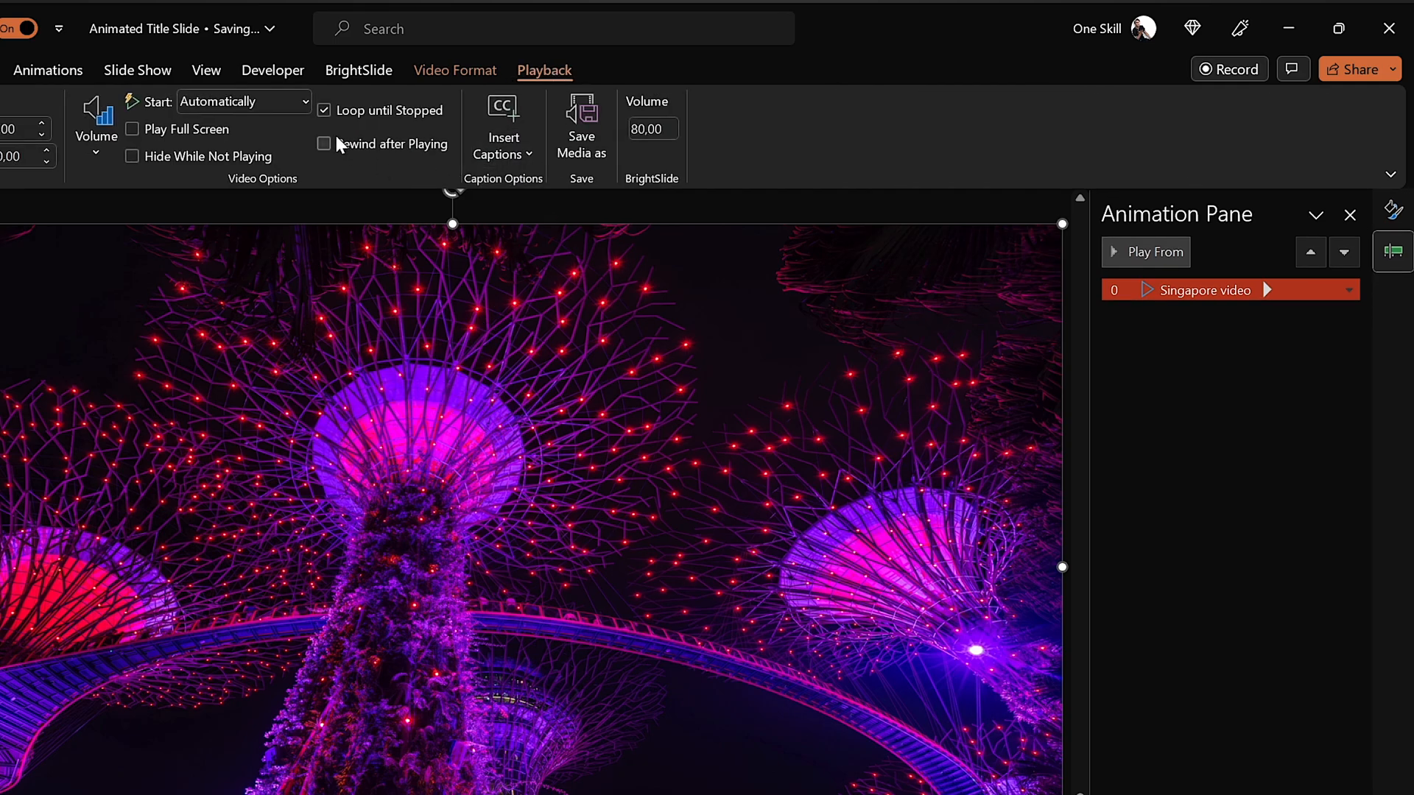
{"action": "mouse_move", "coordinate": [389, 109]}
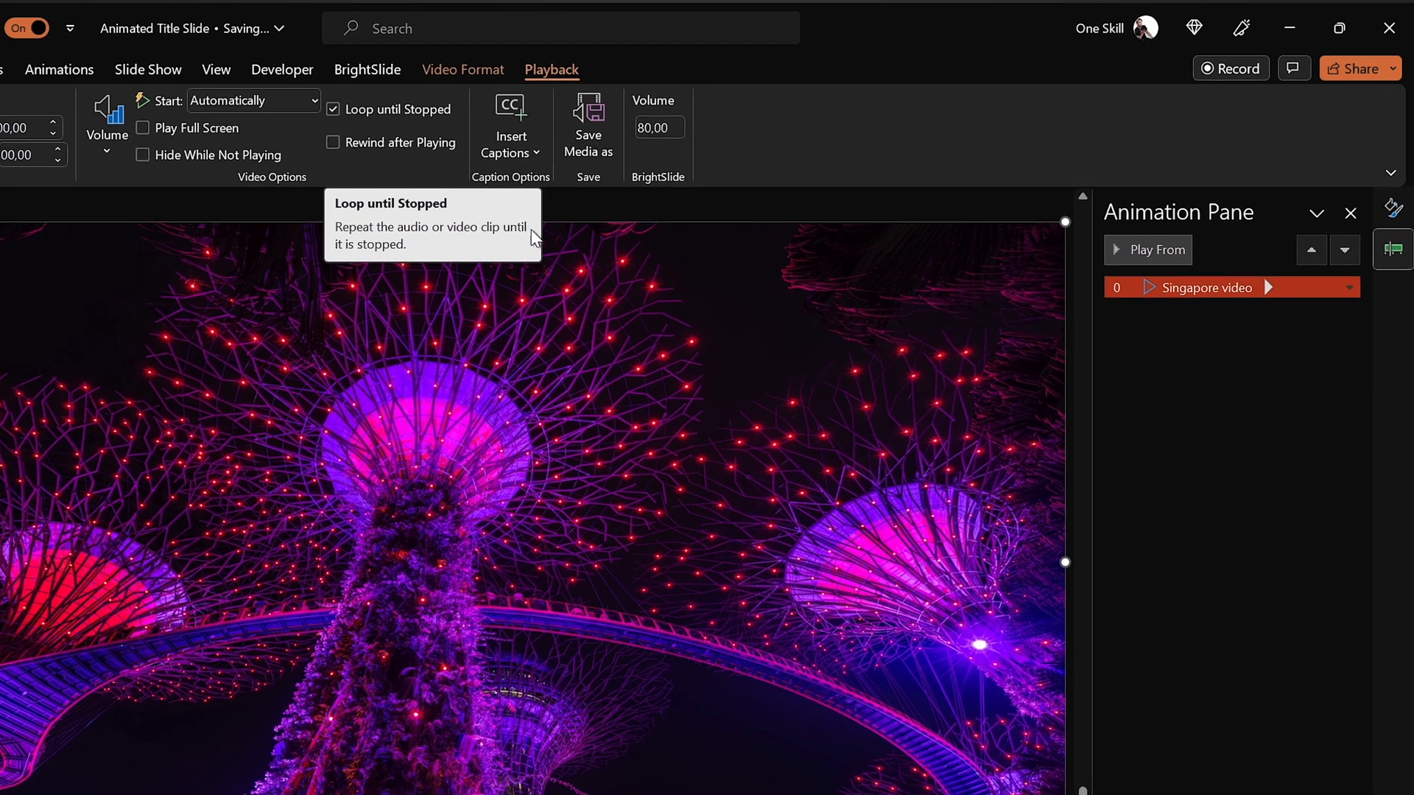
{"action": "right_click", "coordinate": [649, 343]}
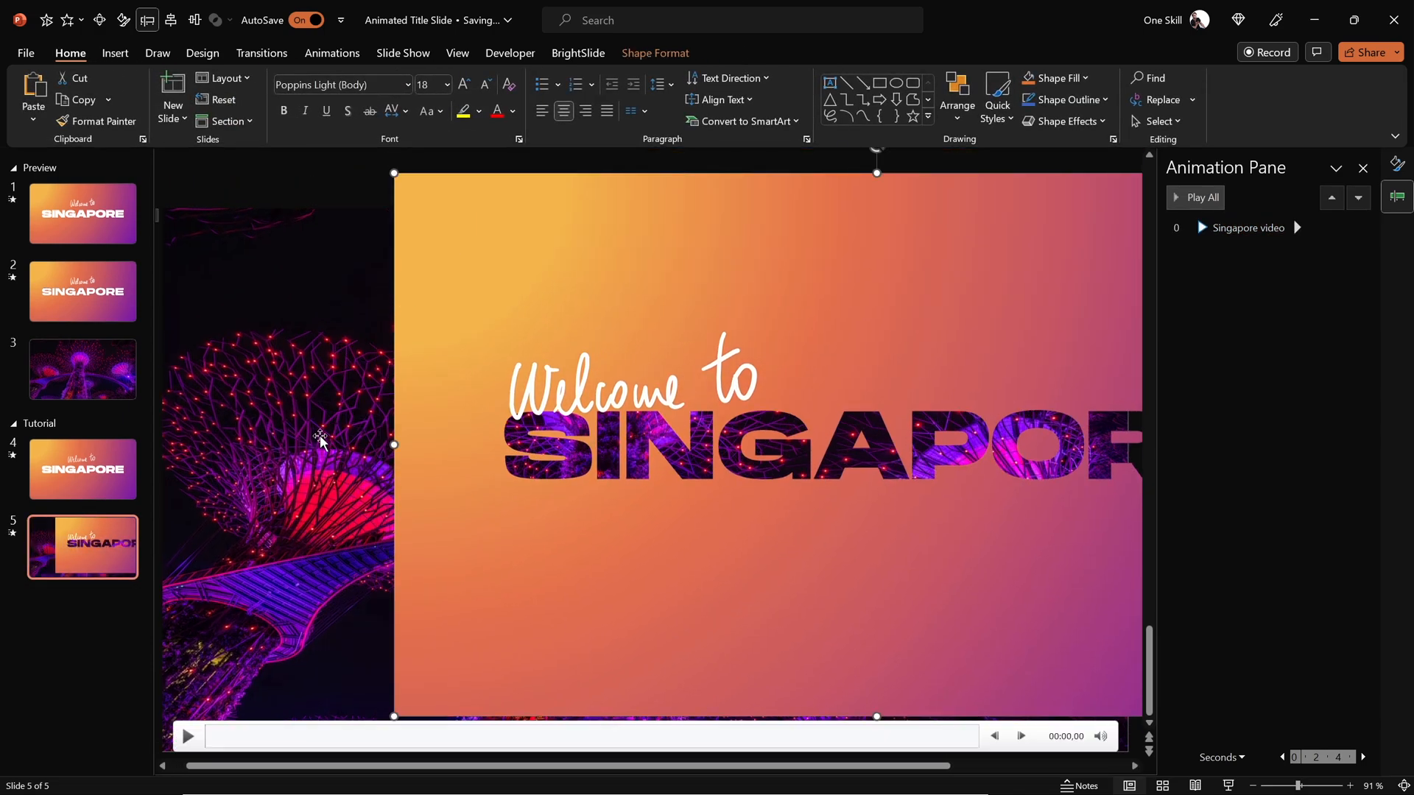
{"action": "key", "text": "ctrl+z"}
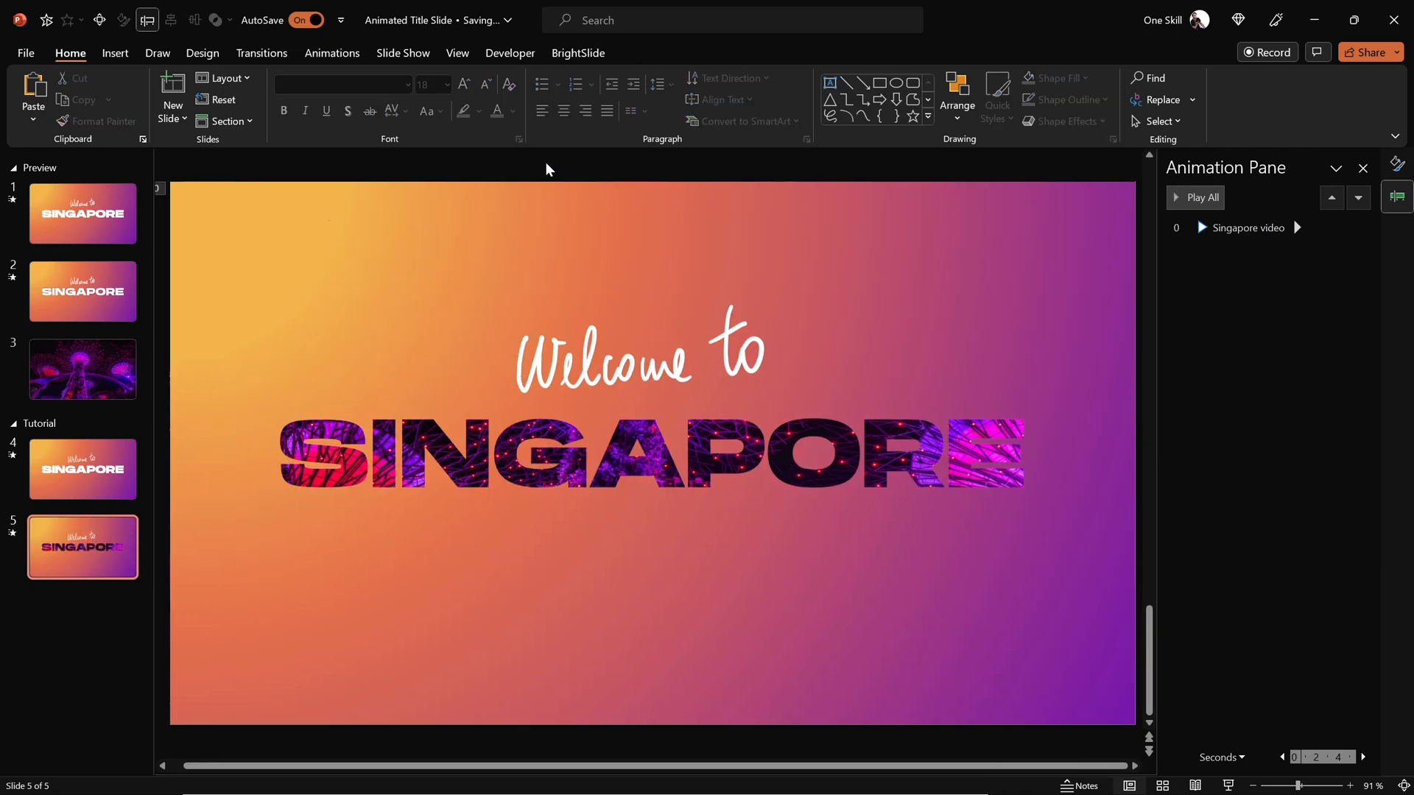
Copy the white SINGAPORE text from slide 4 and paste it onto slide 5.
{"action": "left_click", "coordinate": [471, 300]}
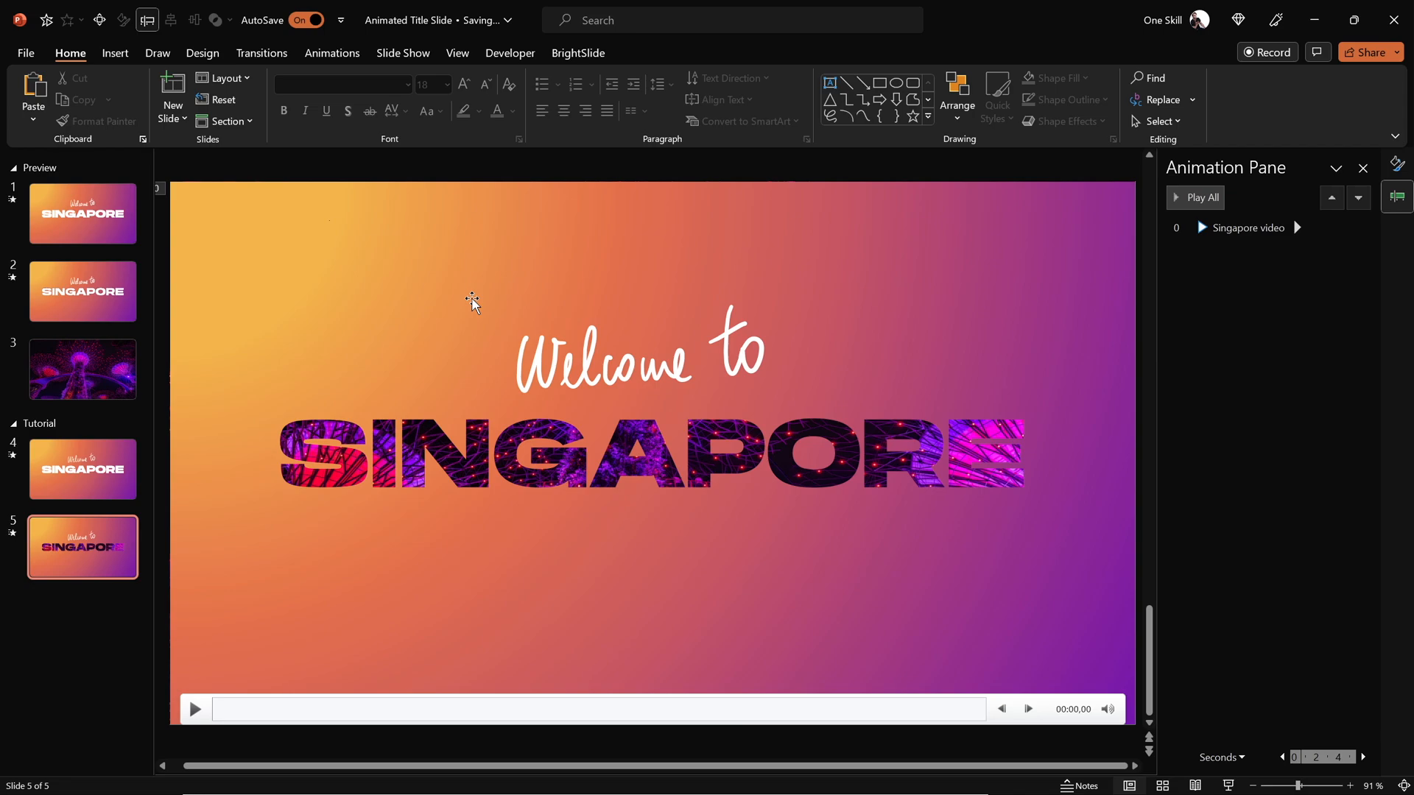
{"action": "left_click", "coordinate": [82, 468]}
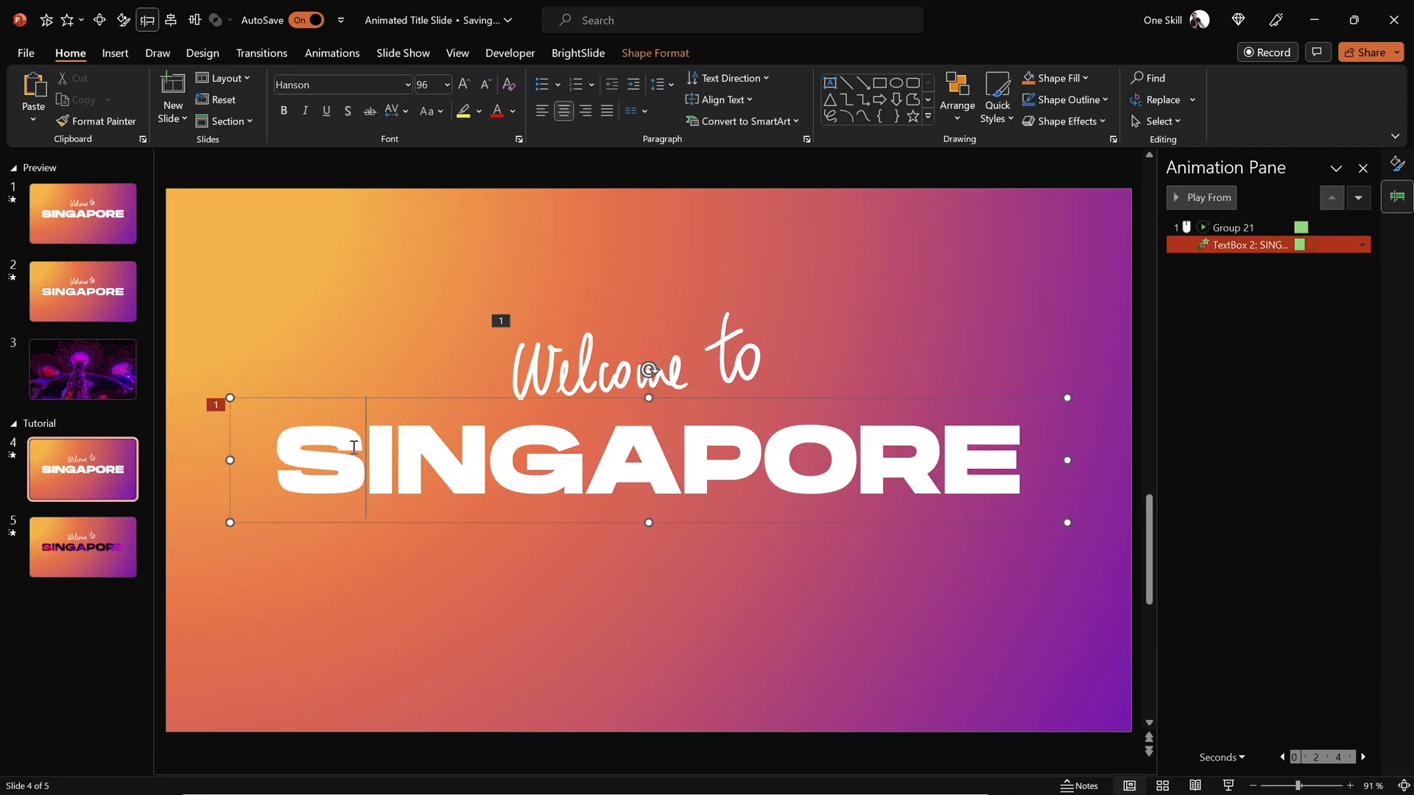
{"action": "key", "text": "ctrl+c"}
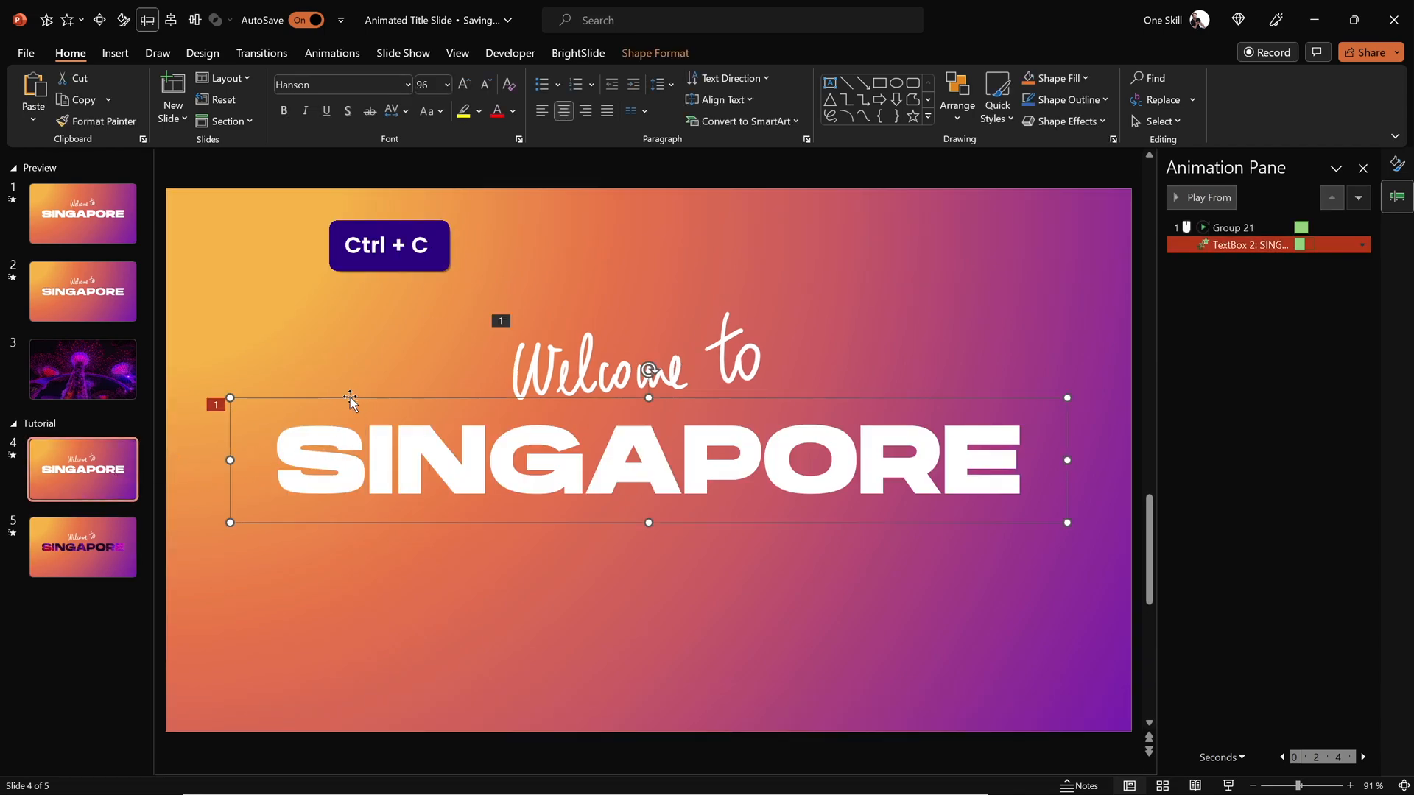
{"action": "left_click", "coordinate": [83, 546]}
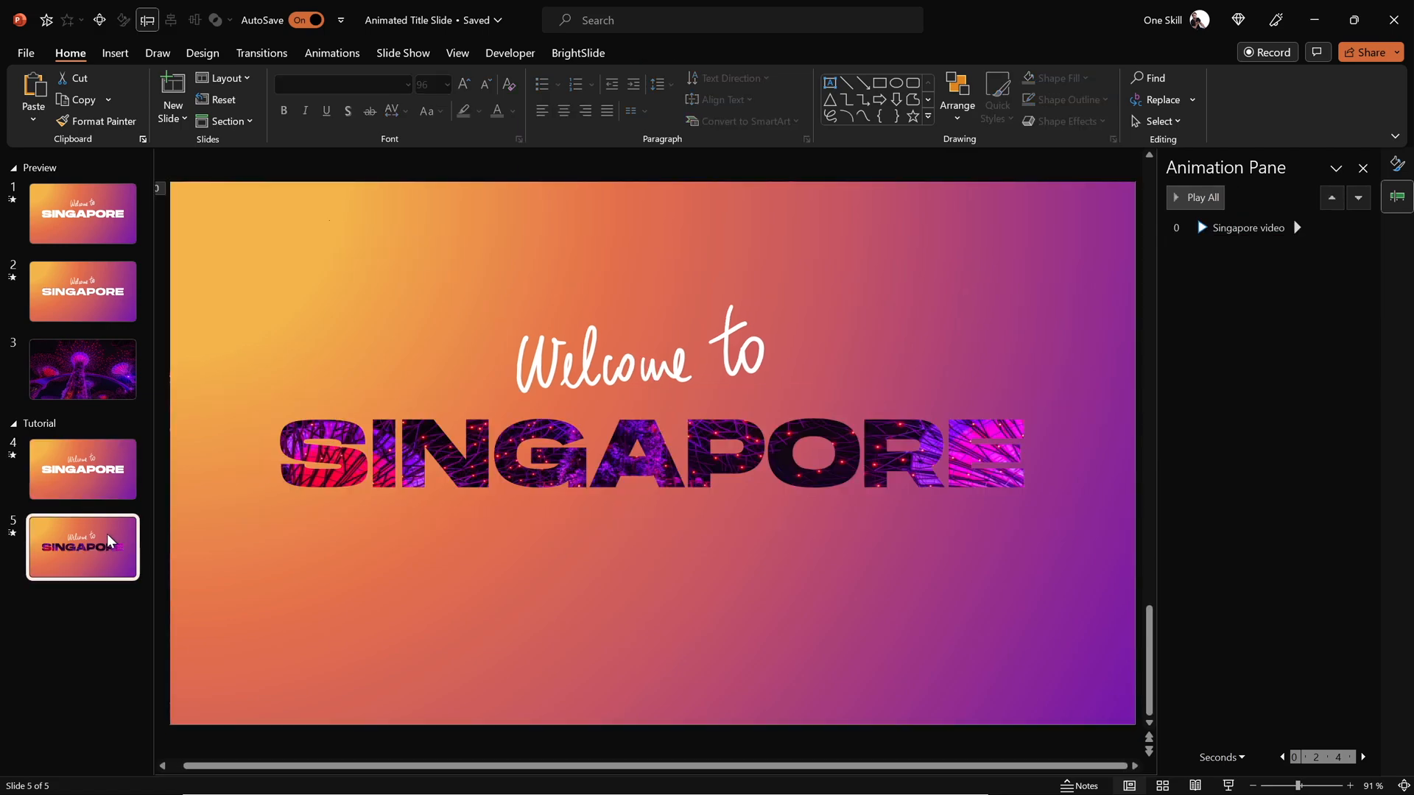
{"action": "key", "text": "ctrl+v"}
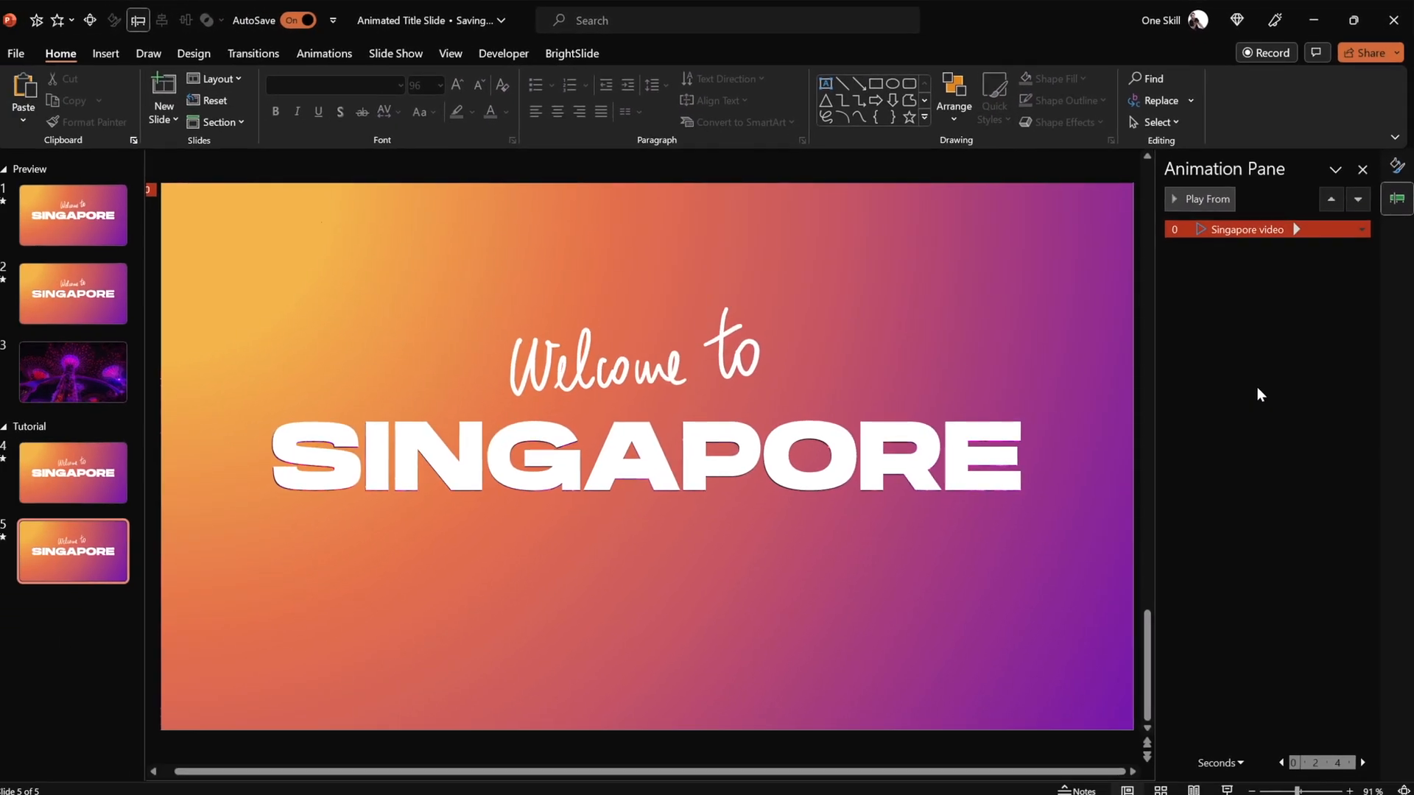
Show the Selection Pane listing slide 5's objects.
{"action": "left_click", "coordinate": [957, 97]}
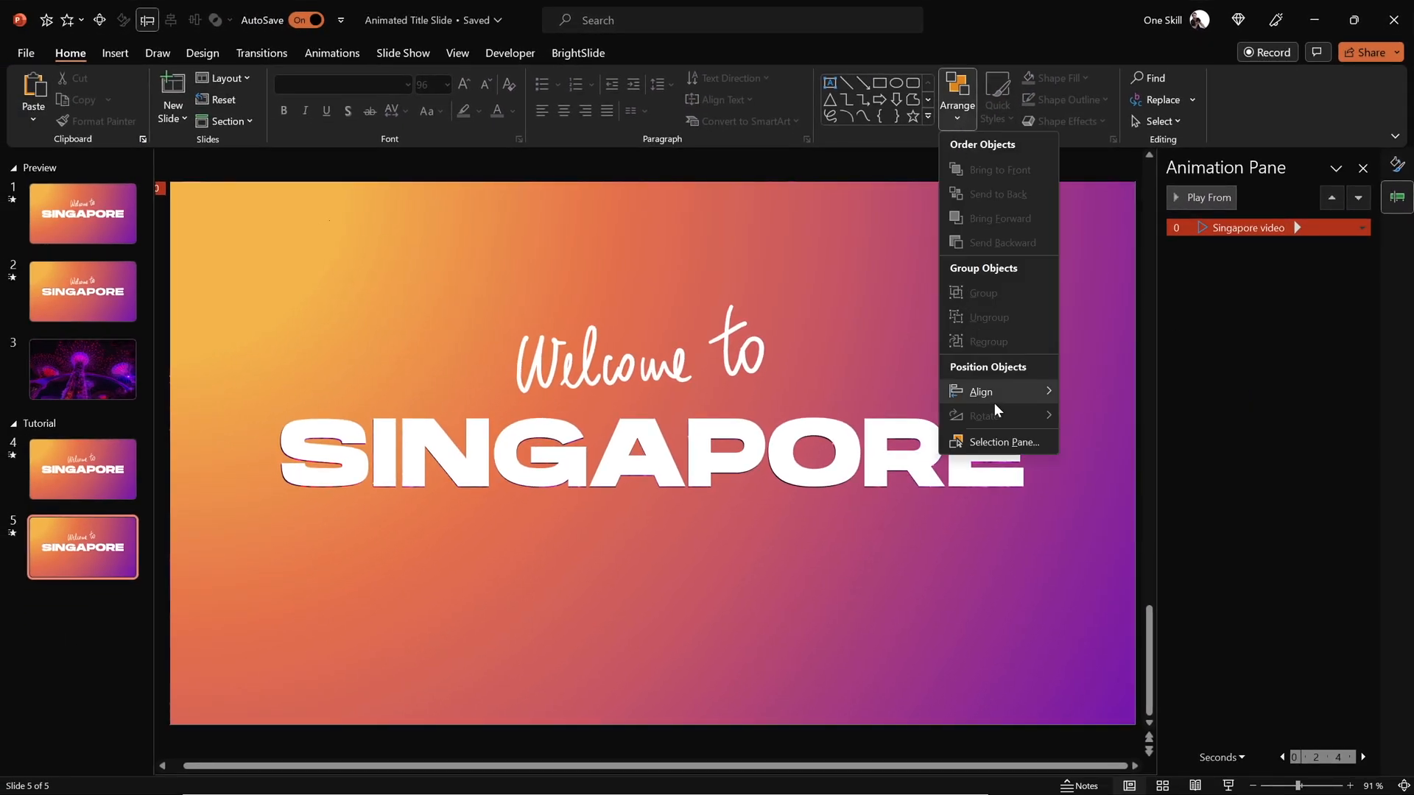
{"action": "left_click", "coordinate": [998, 442]}
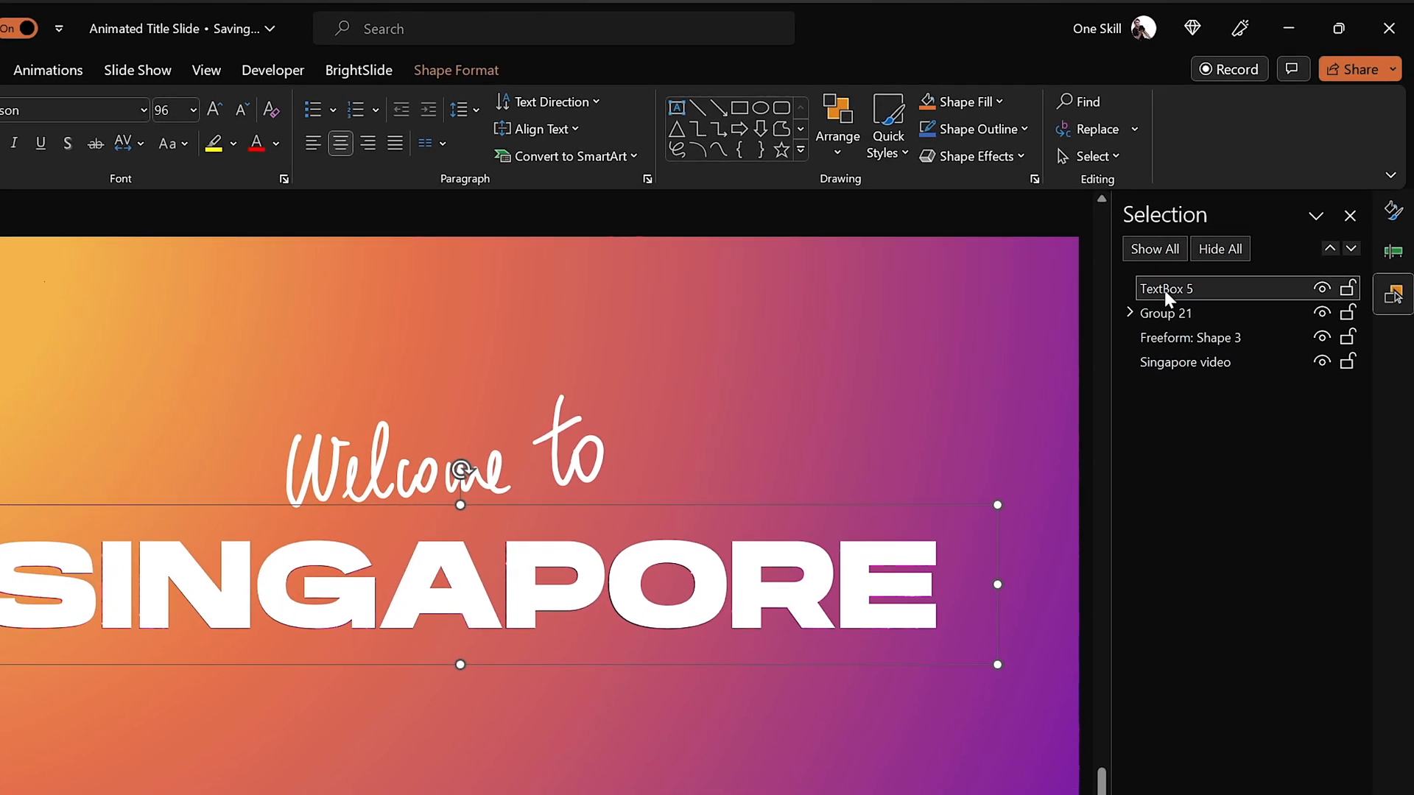
{"action": "mouse_move", "coordinate": [1147, 352]}
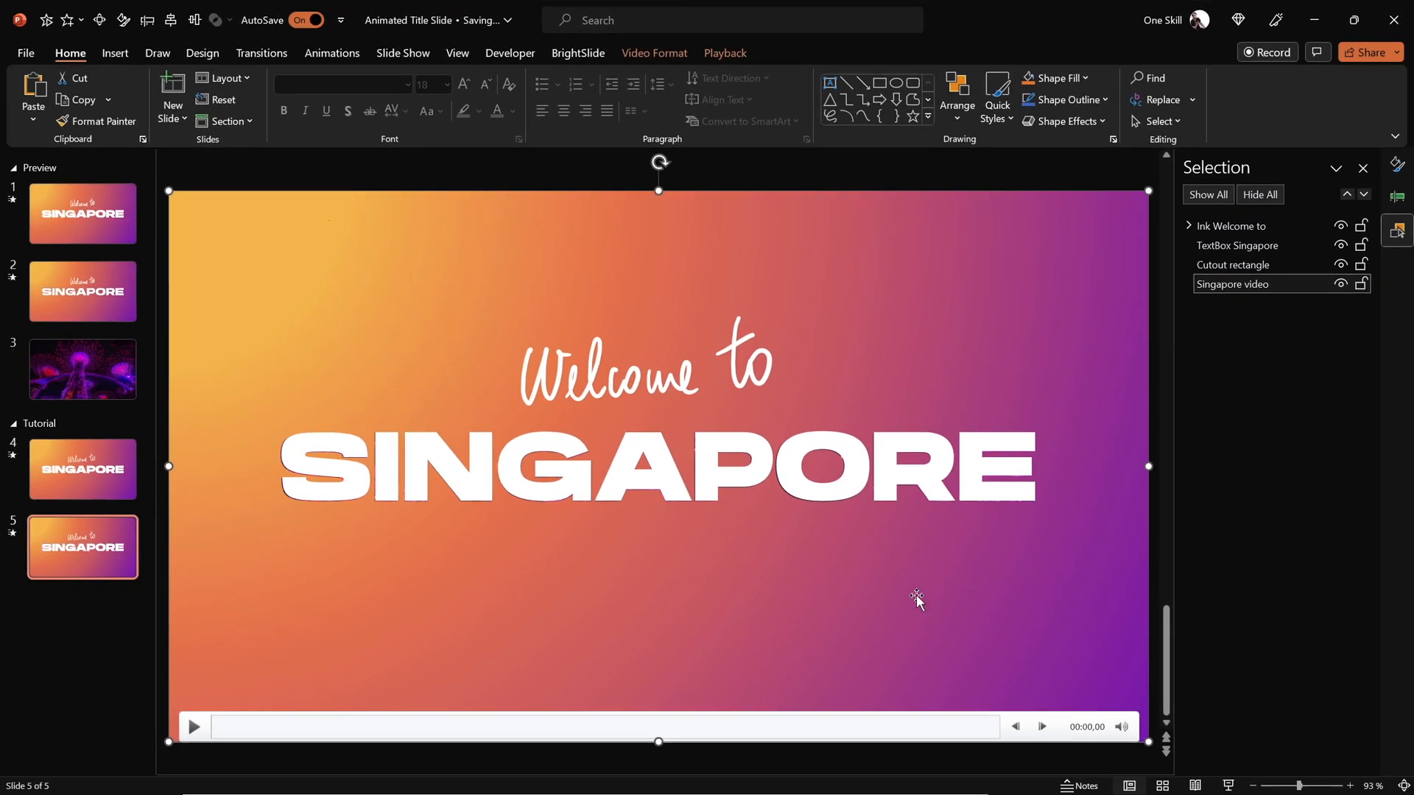
{"action": "mouse_move", "coordinate": [617, 380]}
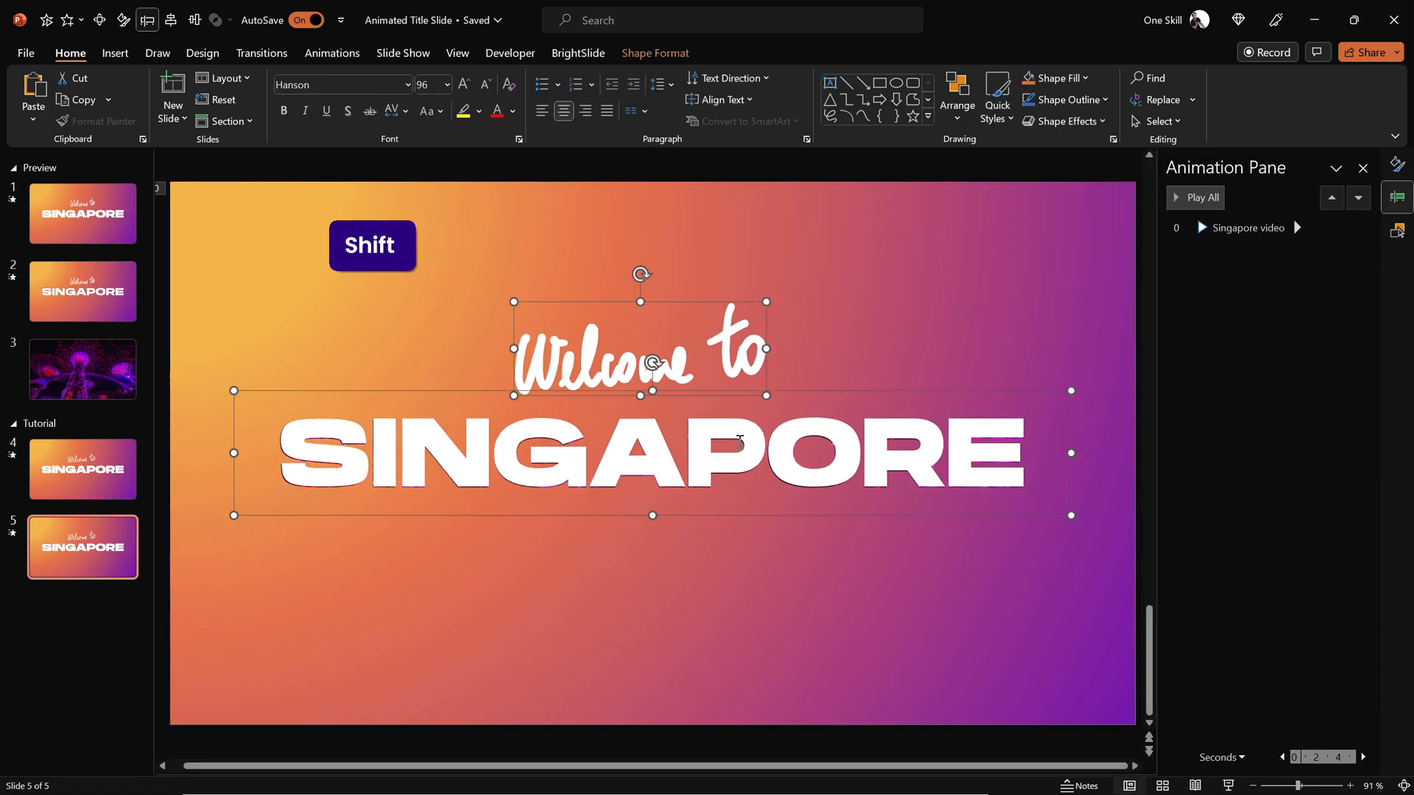
Give both texts a Fly Out exit animation directed To Top.
{"action": "left_click", "coordinate": [331, 53]}
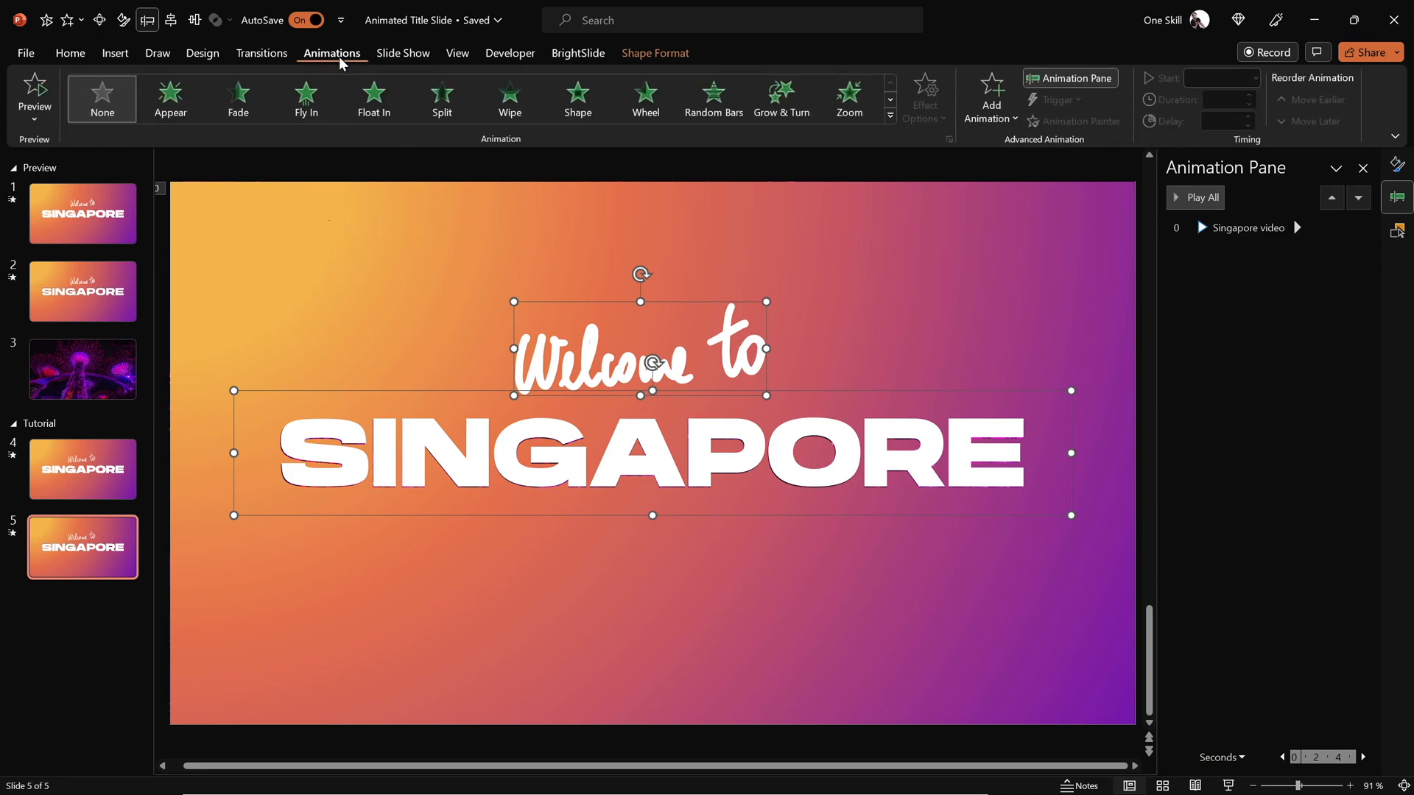
{"action": "left_click", "coordinate": [990, 97]}
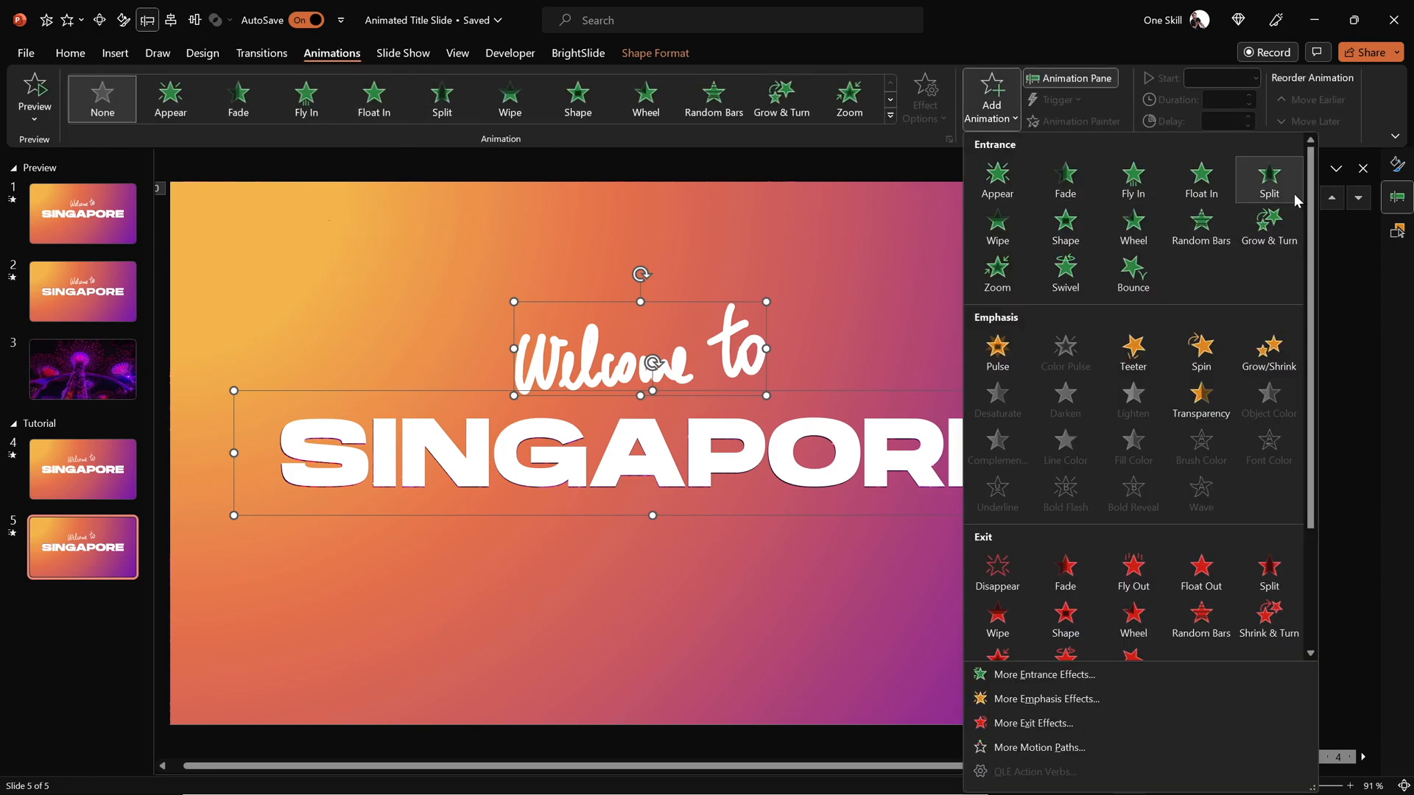
{"action": "scroll", "scroll_direction": "down", "scroll_amount": 3}
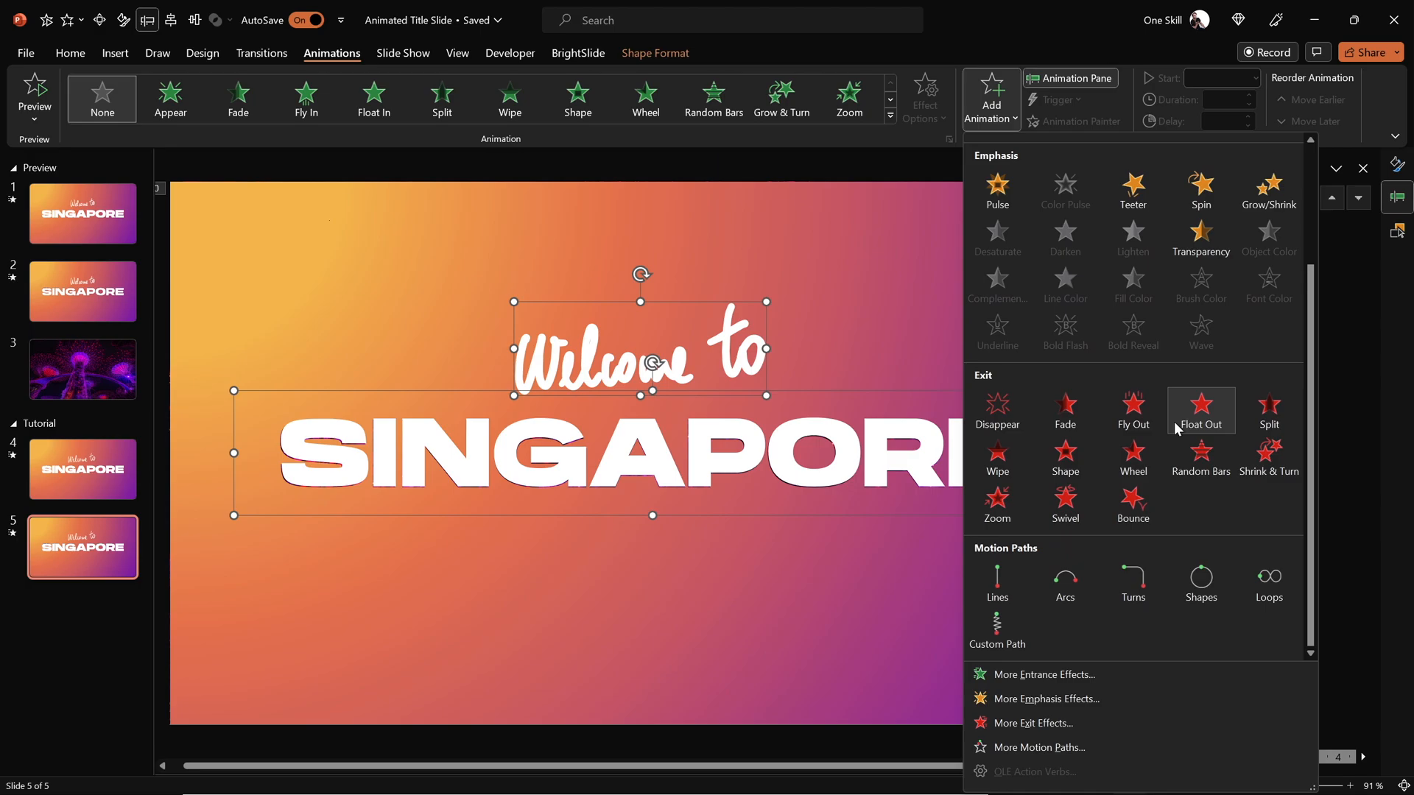
{"action": "left_click", "coordinate": [1132, 412]}
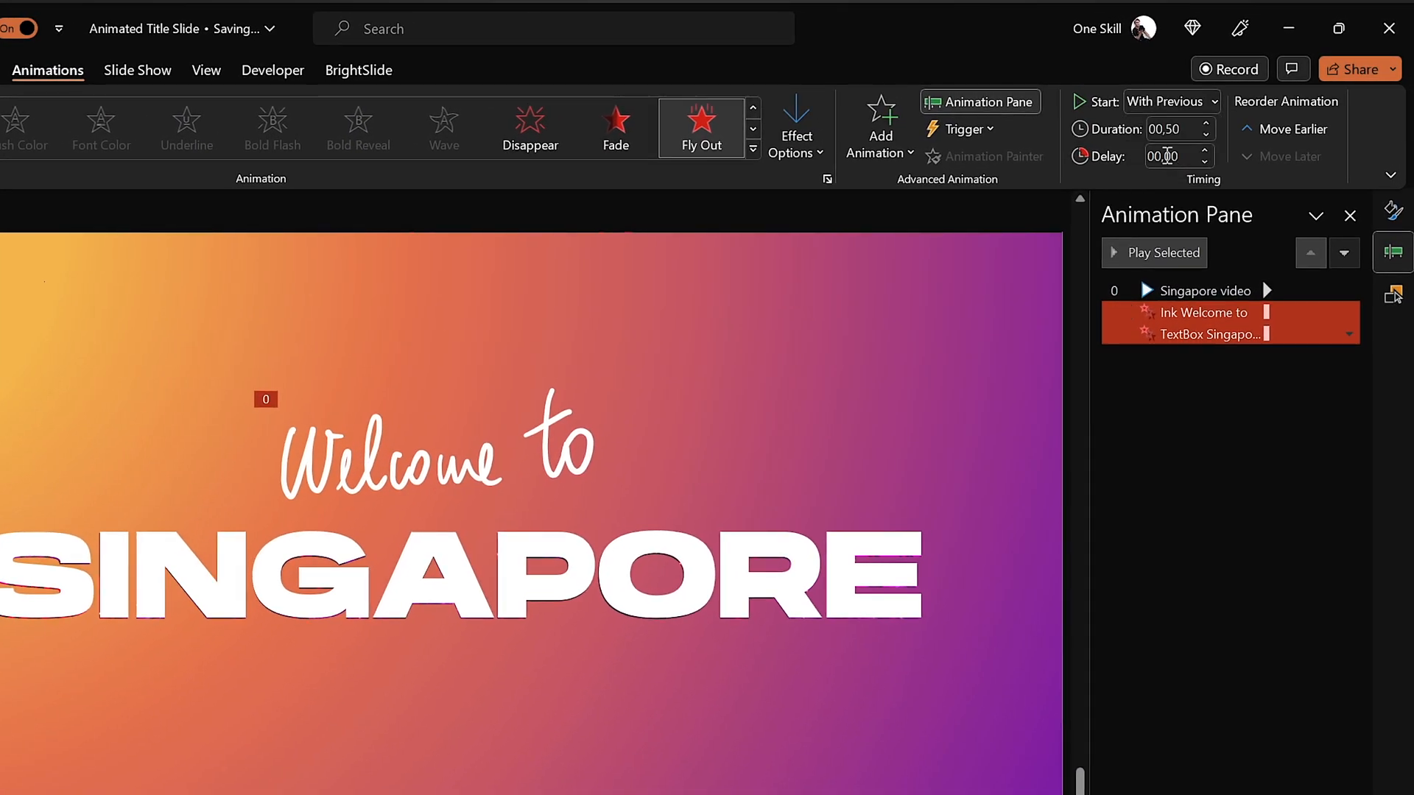
{"action": "left_click", "coordinate": [795, 127]}
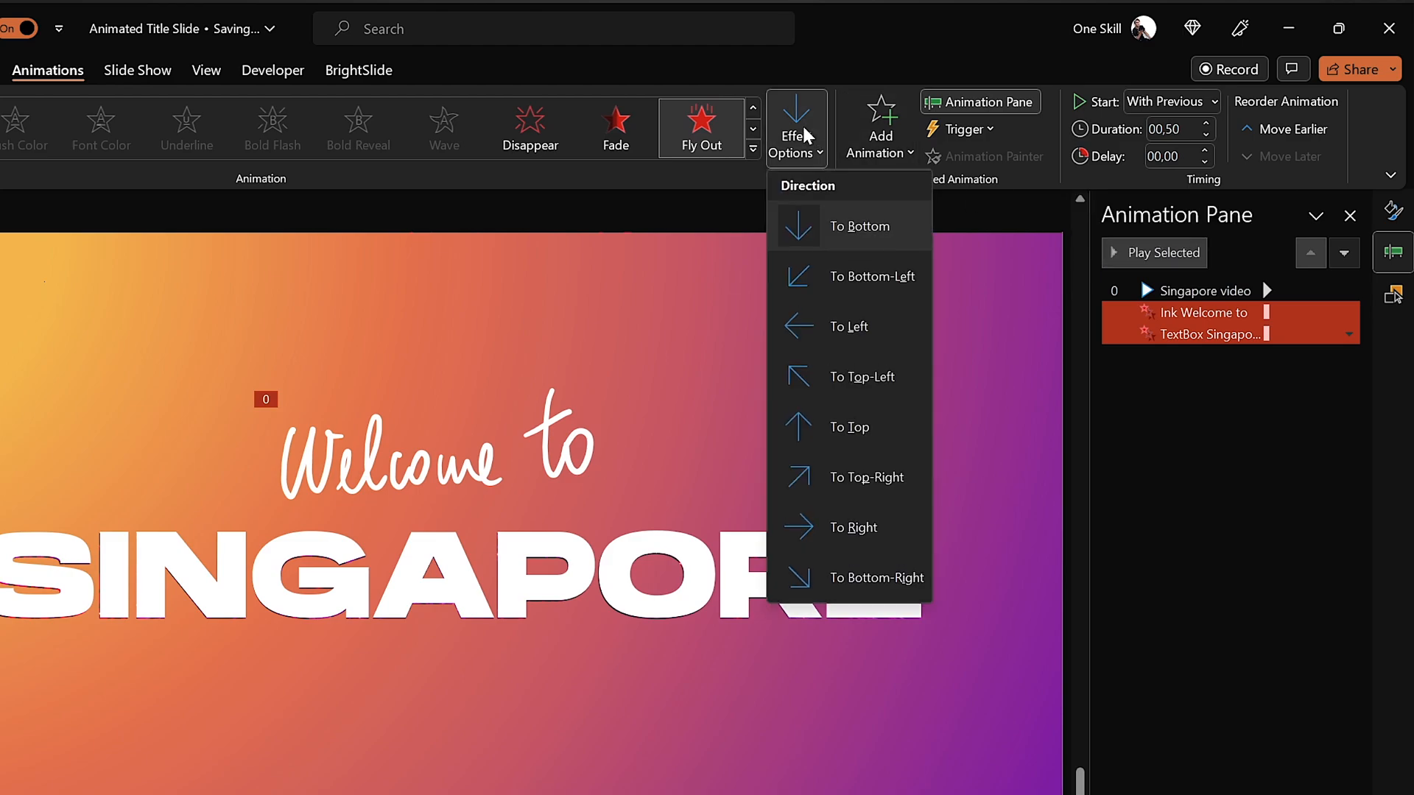
{"action": "left_click", "coordinate": [848, 427]}
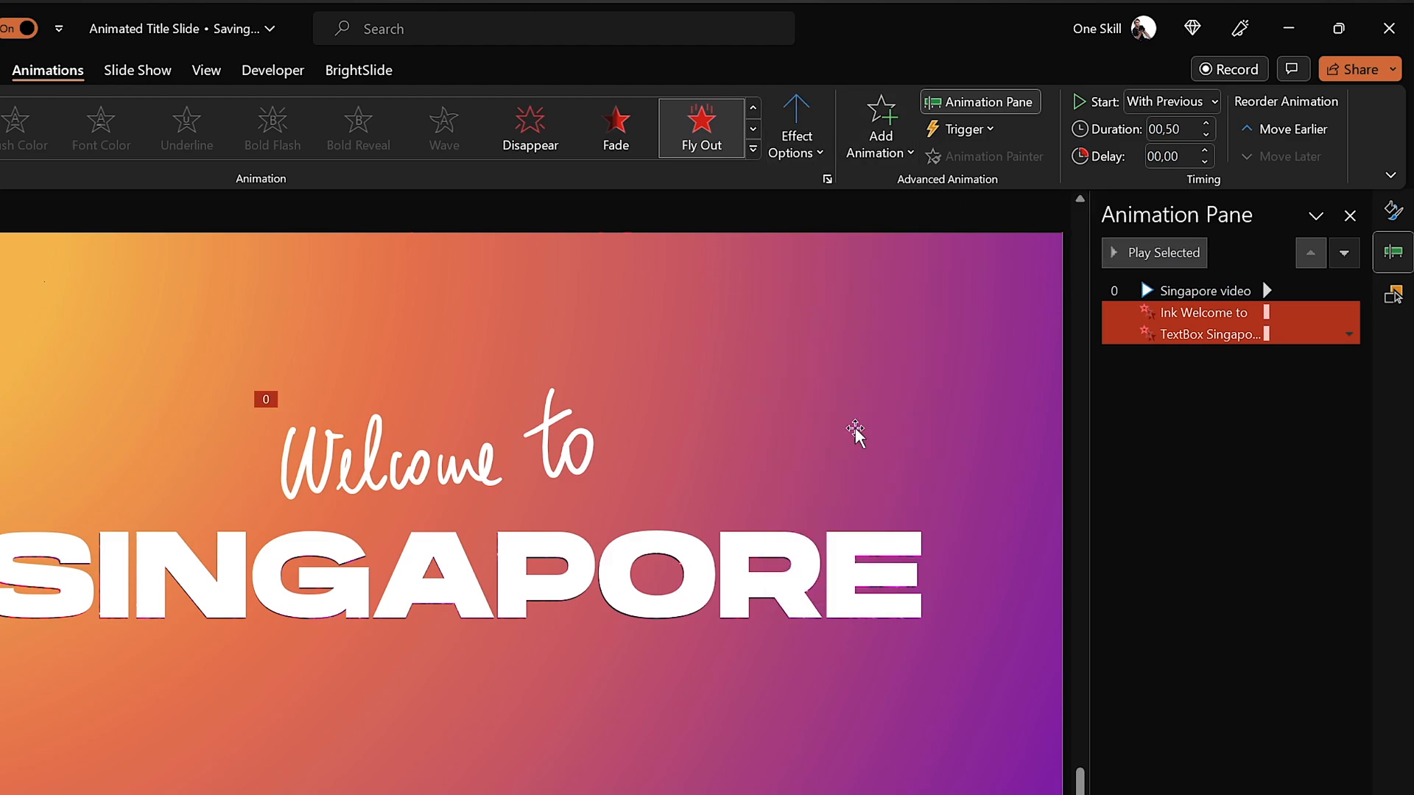
{"action": "mouse_move", "coordinate": [1222, 185]}
{"action": "type", "text": "01"}
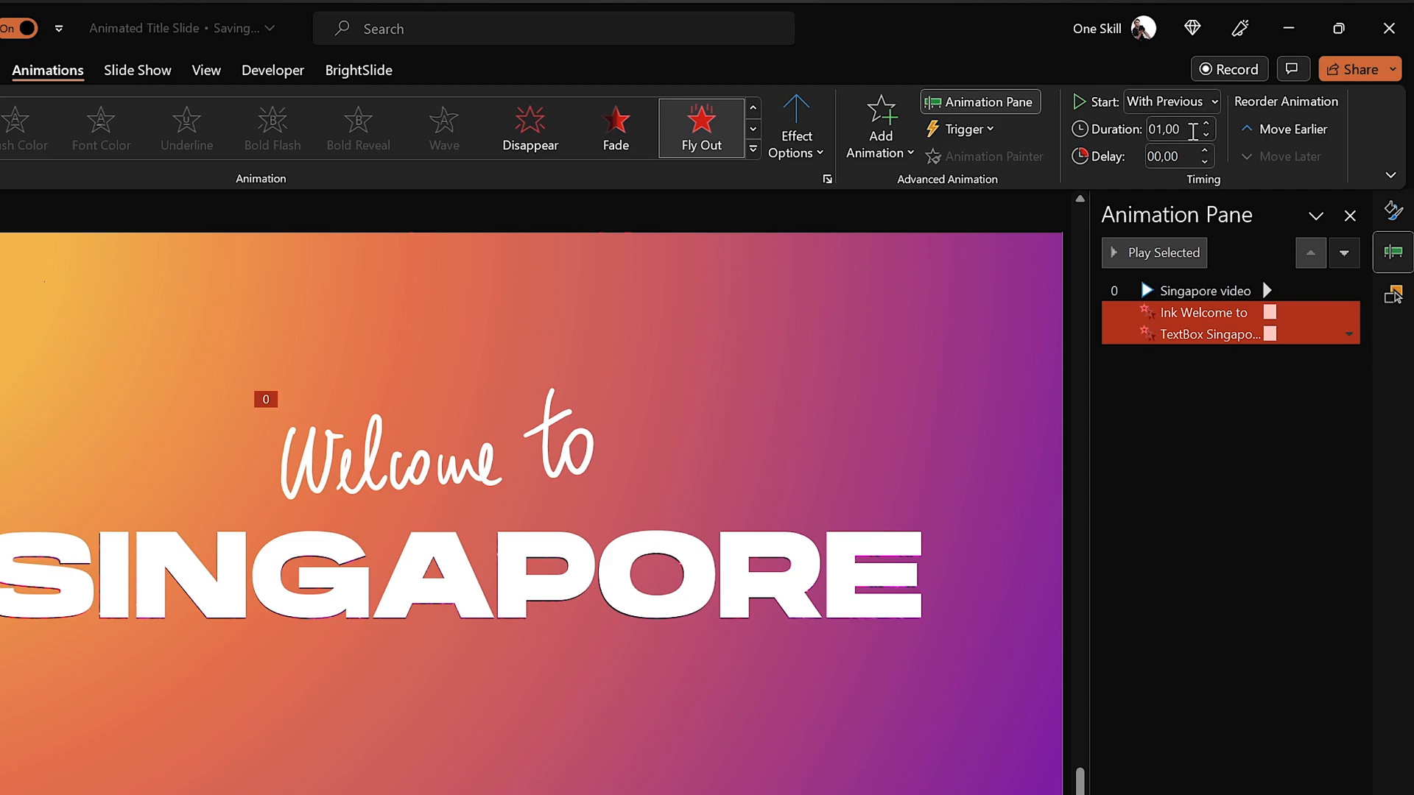
Set the exit duration to 01.00 and select only the SINGAPORE title's effect for detailed options.
{"action": "left_click", "coordinate": [1349, 334]}
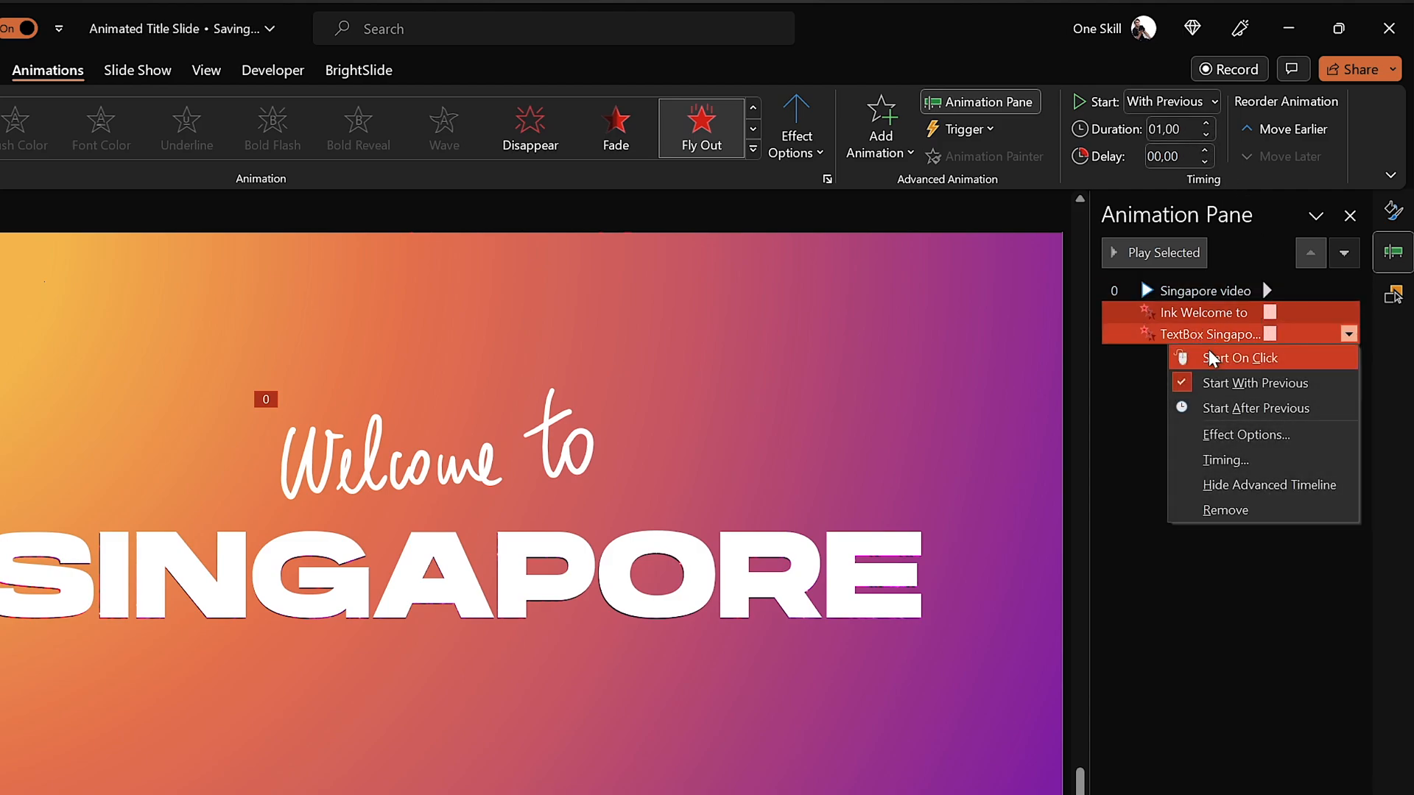
{"action": "left_click", "coordinate": [1244, 435]}
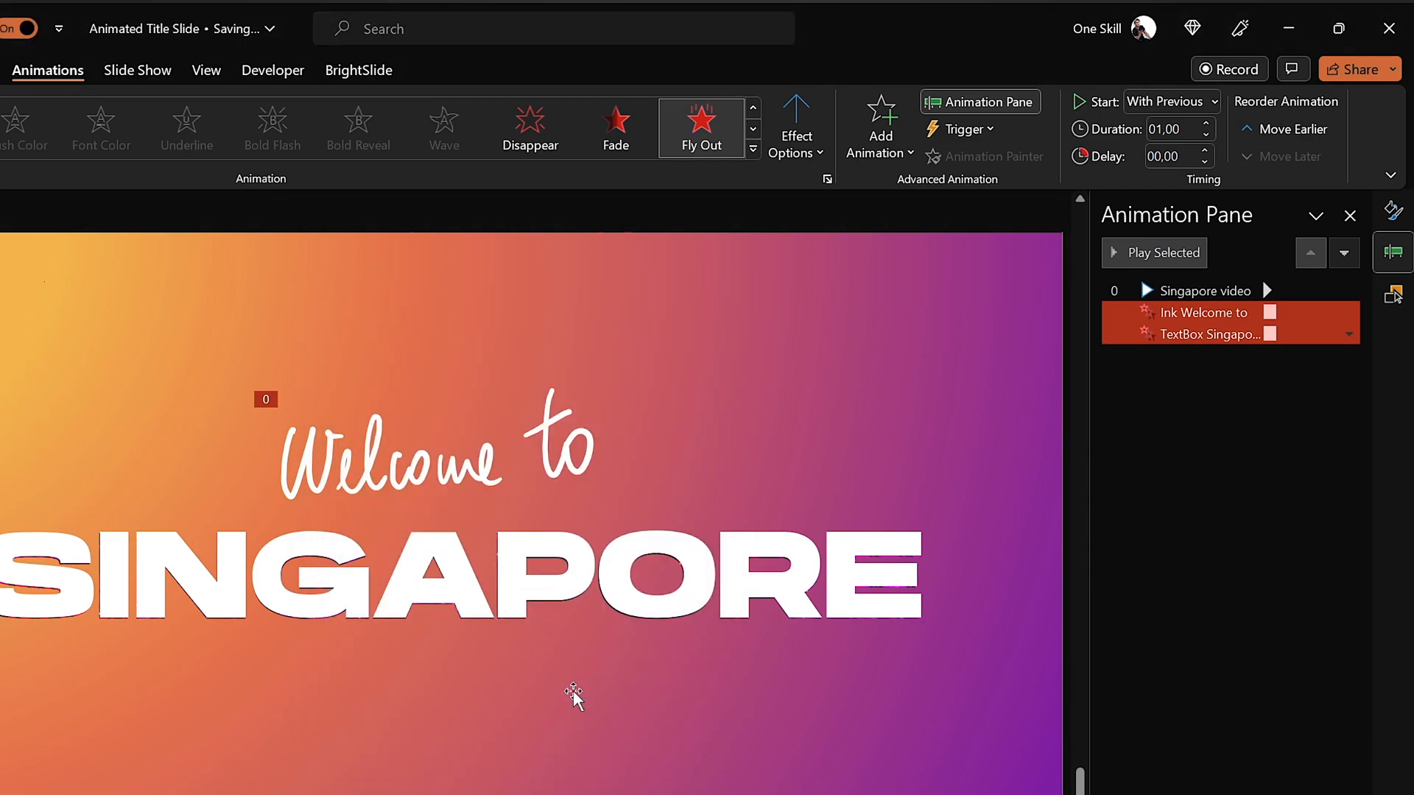
{"action": "left_click", "coordinate": [1207, 312]}
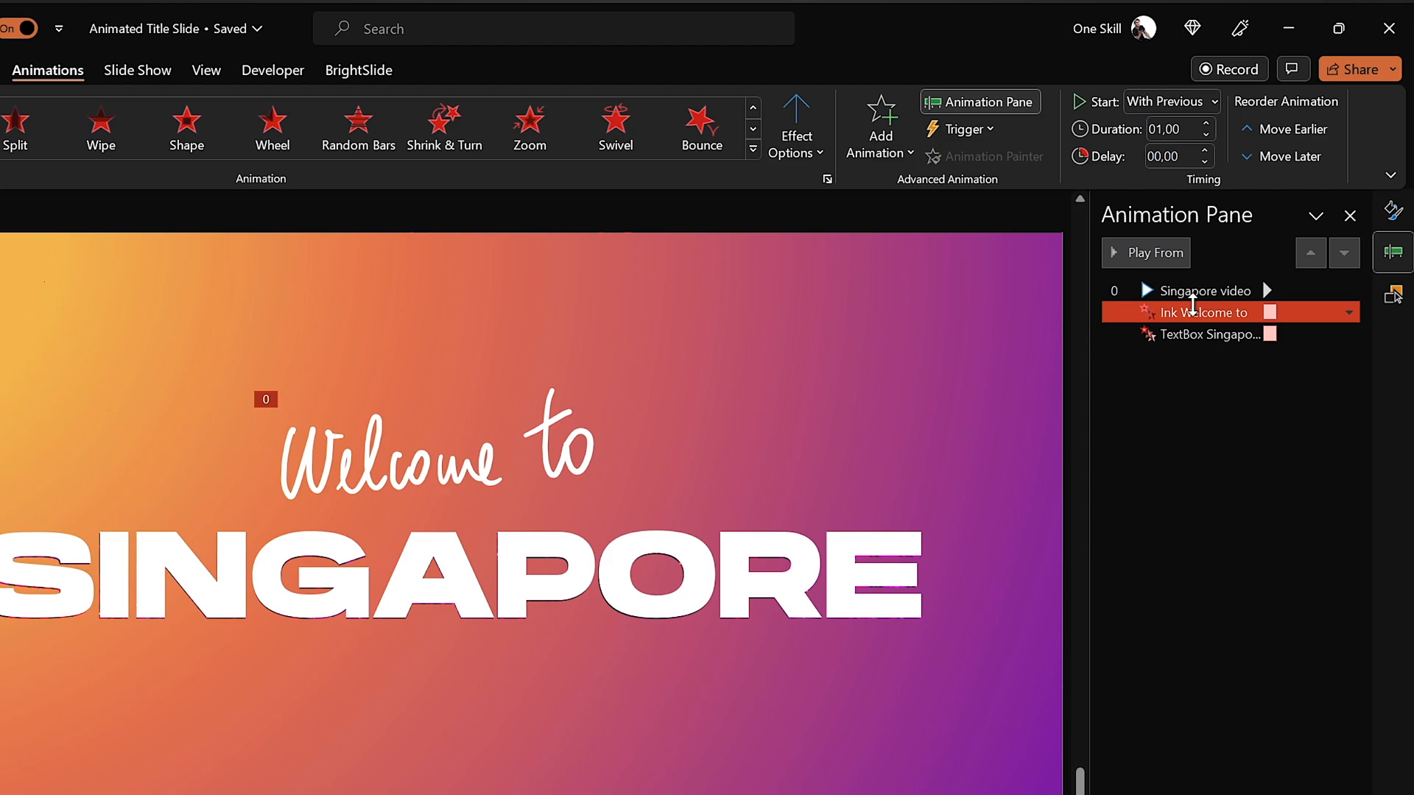
{"action": "left_click", "coordinate": [1154, 252]}
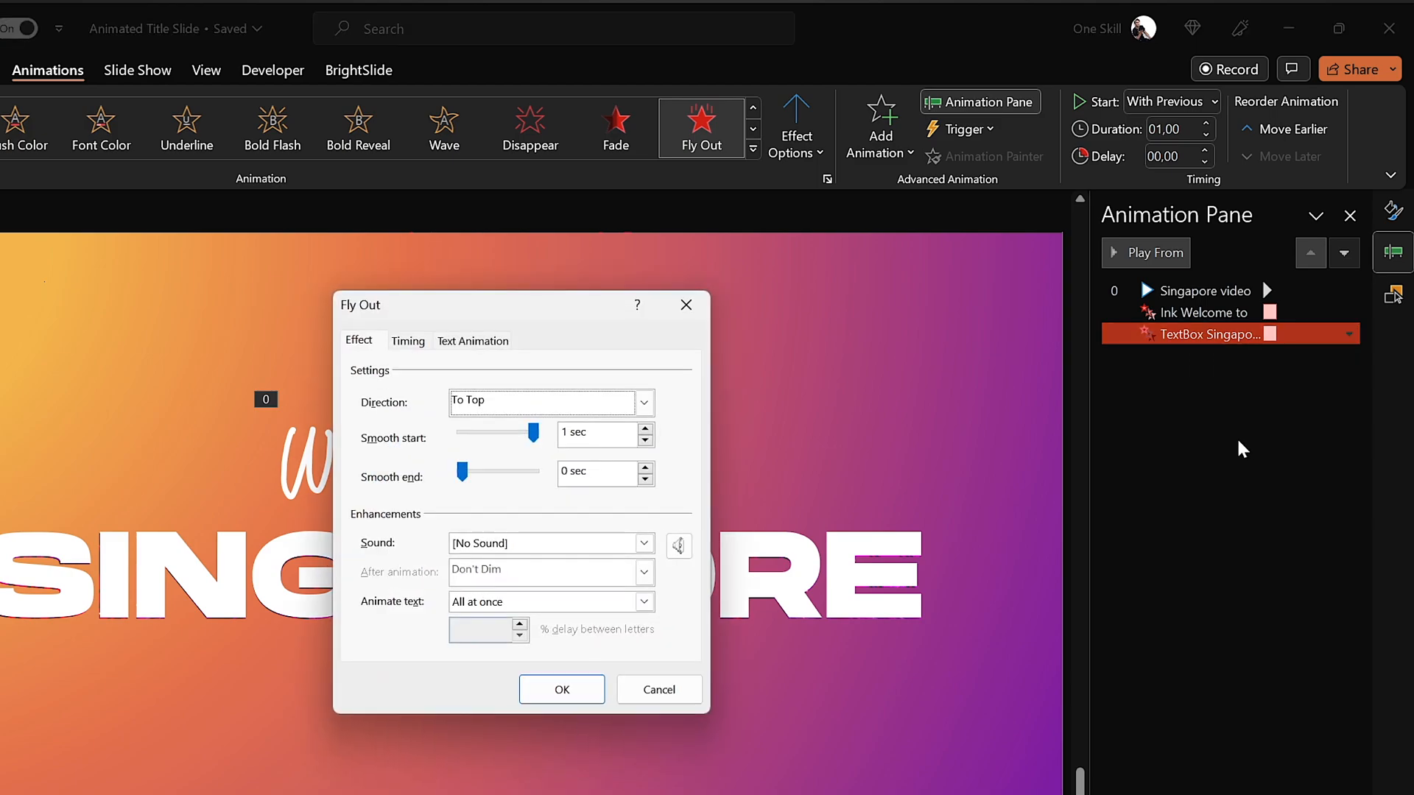
{"action": "mouse_move", "coordinate": [420, 468]}
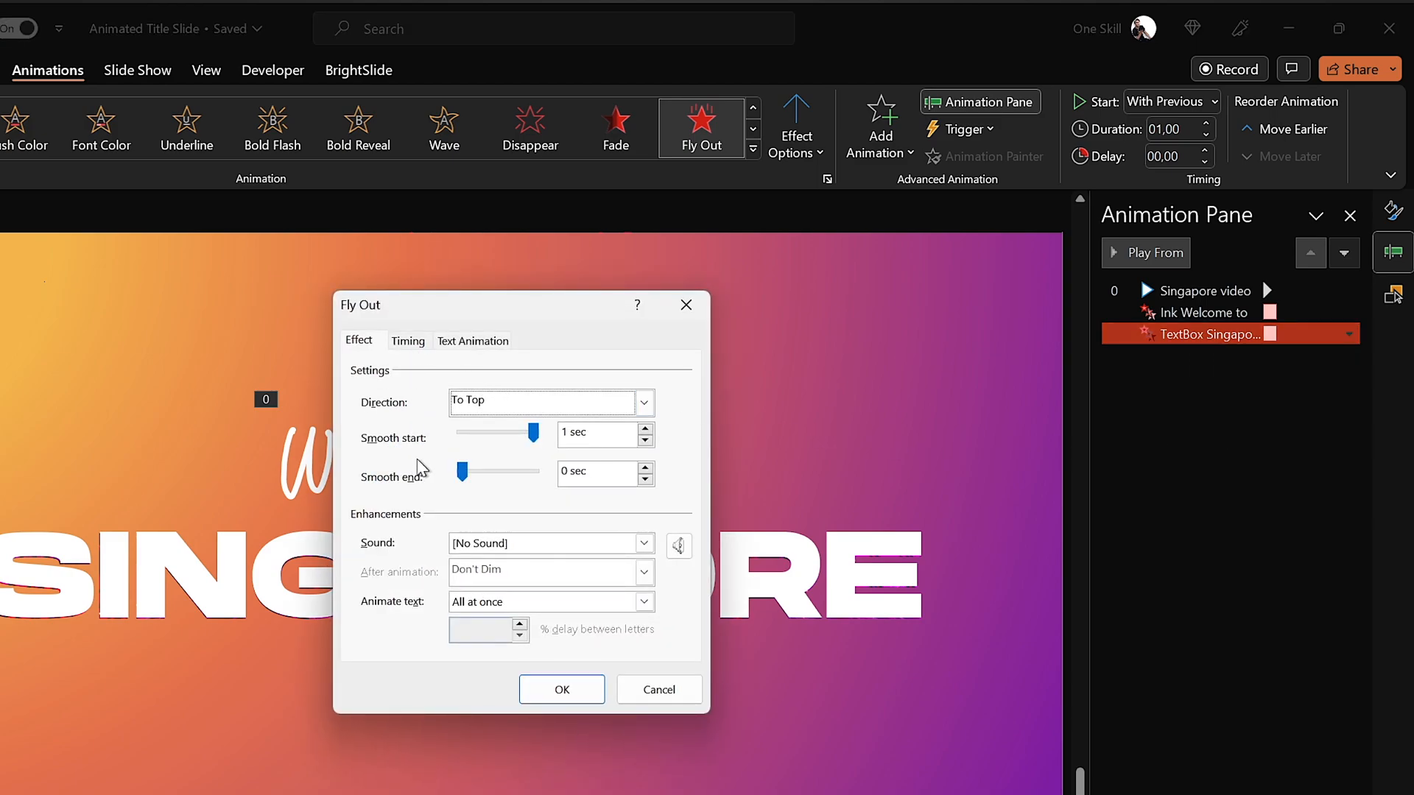
Animate the SINGAPORE Fly Out By letter with 10% delay, confirm and preview it.
{"action": "left_click", "coordinate": [643, 601]}
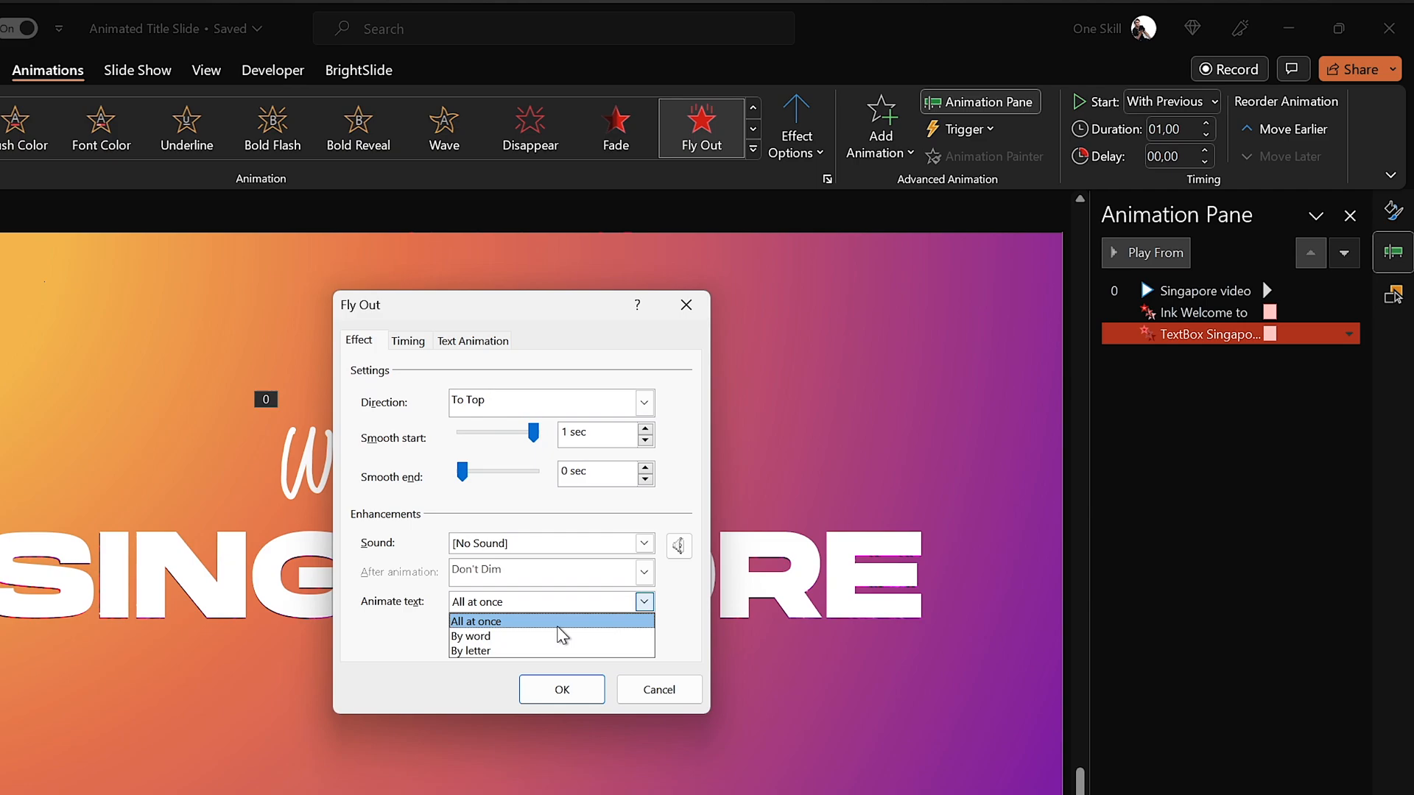
{"action": "left_click", "coordinate": [470, 650]}
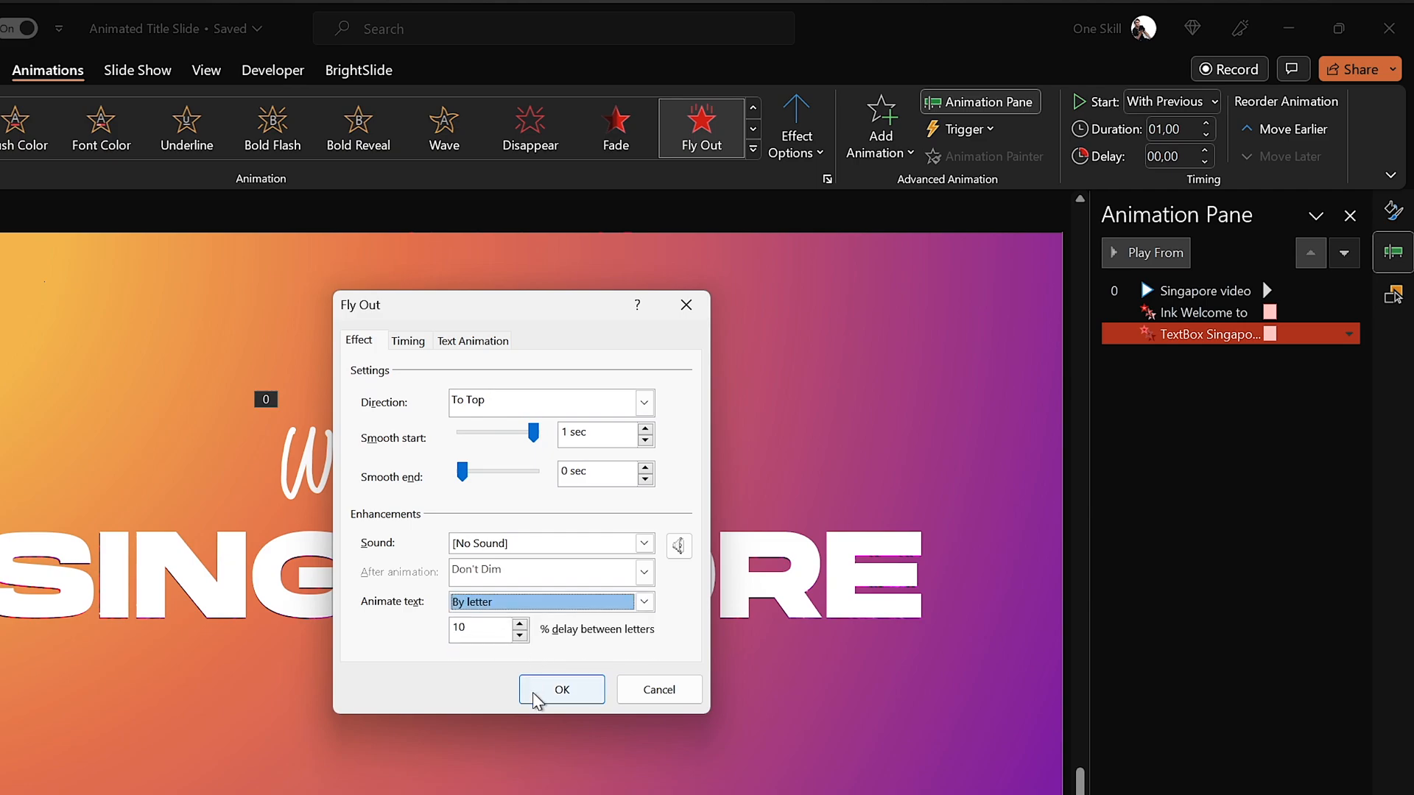
{"action": "left_click", "coordinate": [561, 689]}
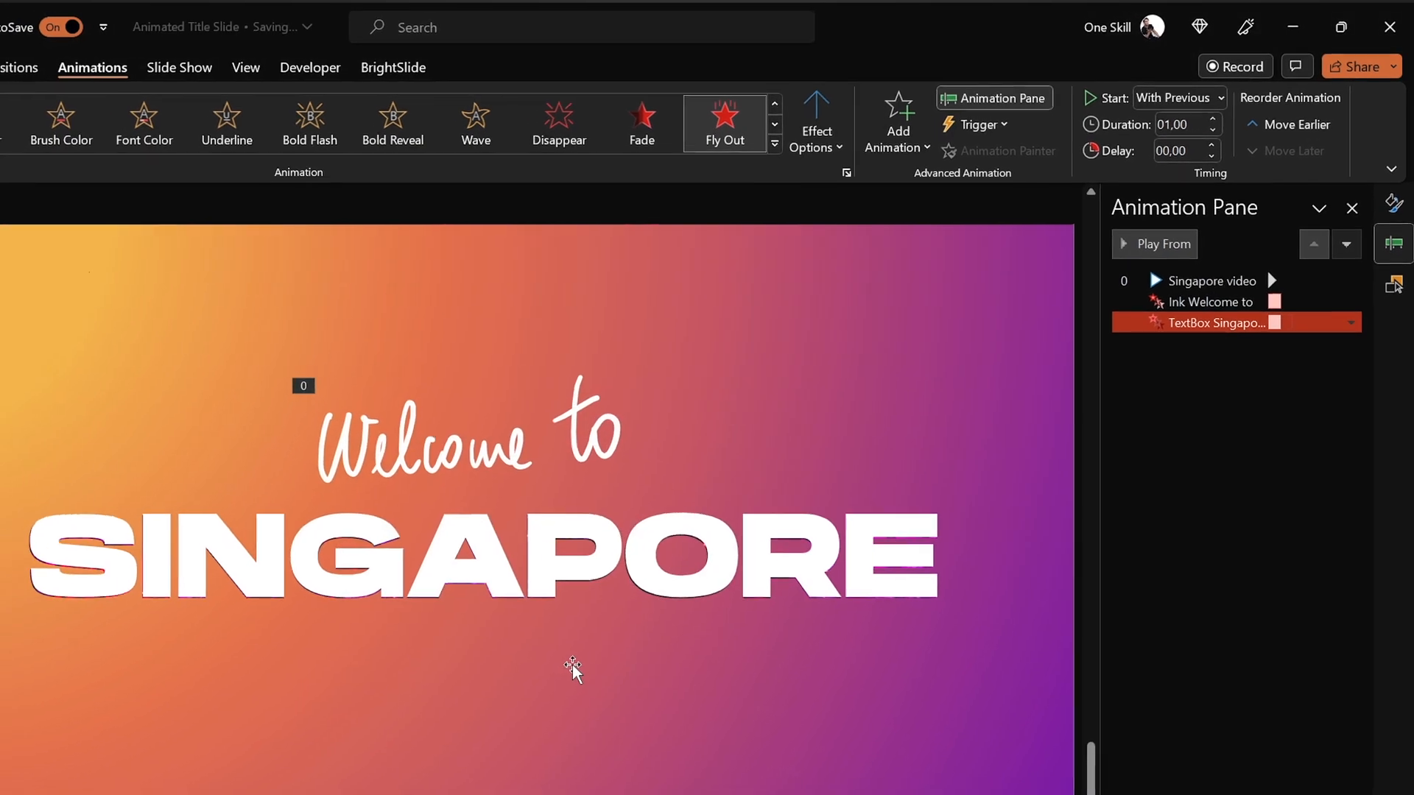
{"action": "left_click", "coordinate": [1162, 243]}
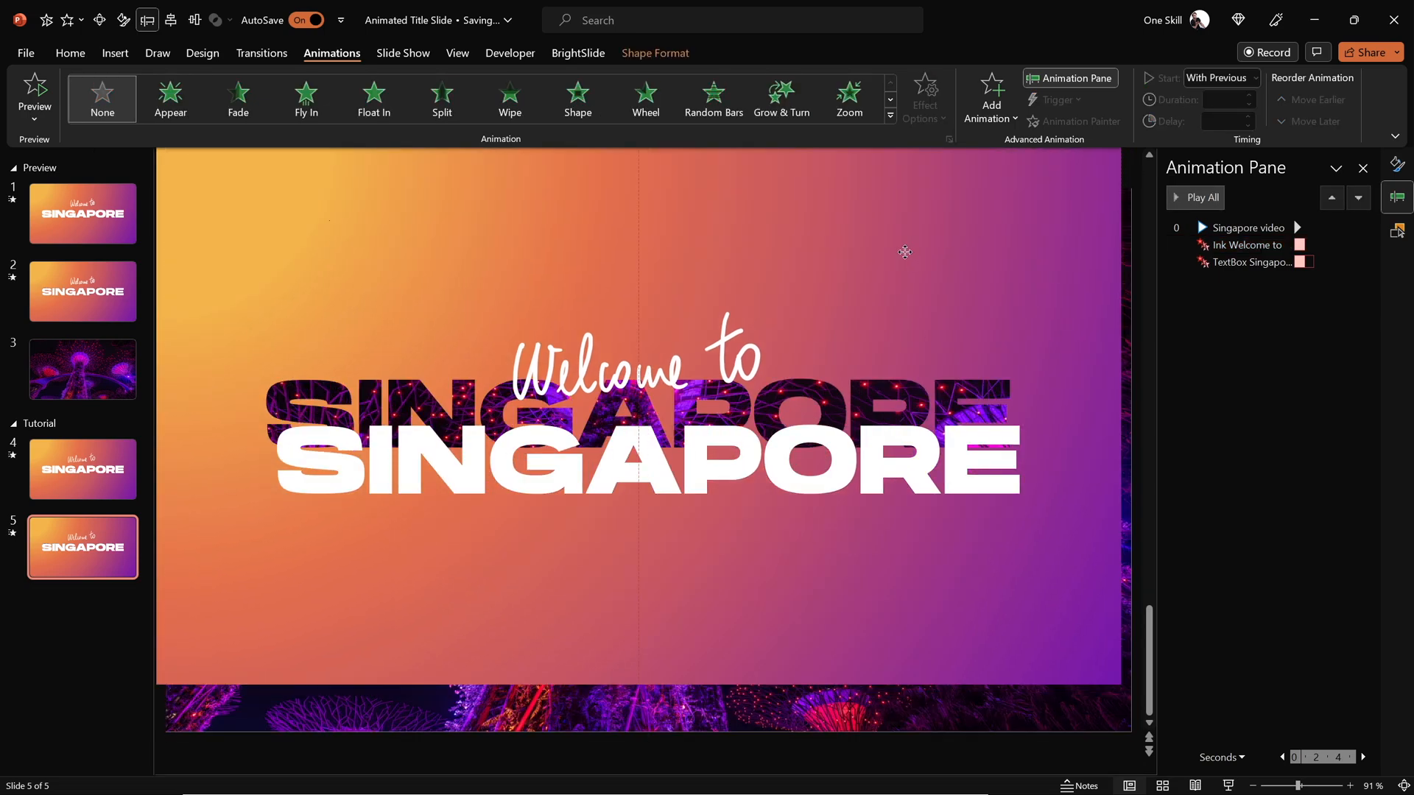
Add a Grow/Shrink emphasis effect to the cutout rectangle starting With Previous.
{"action": "key", "text": "ctrl+z"}
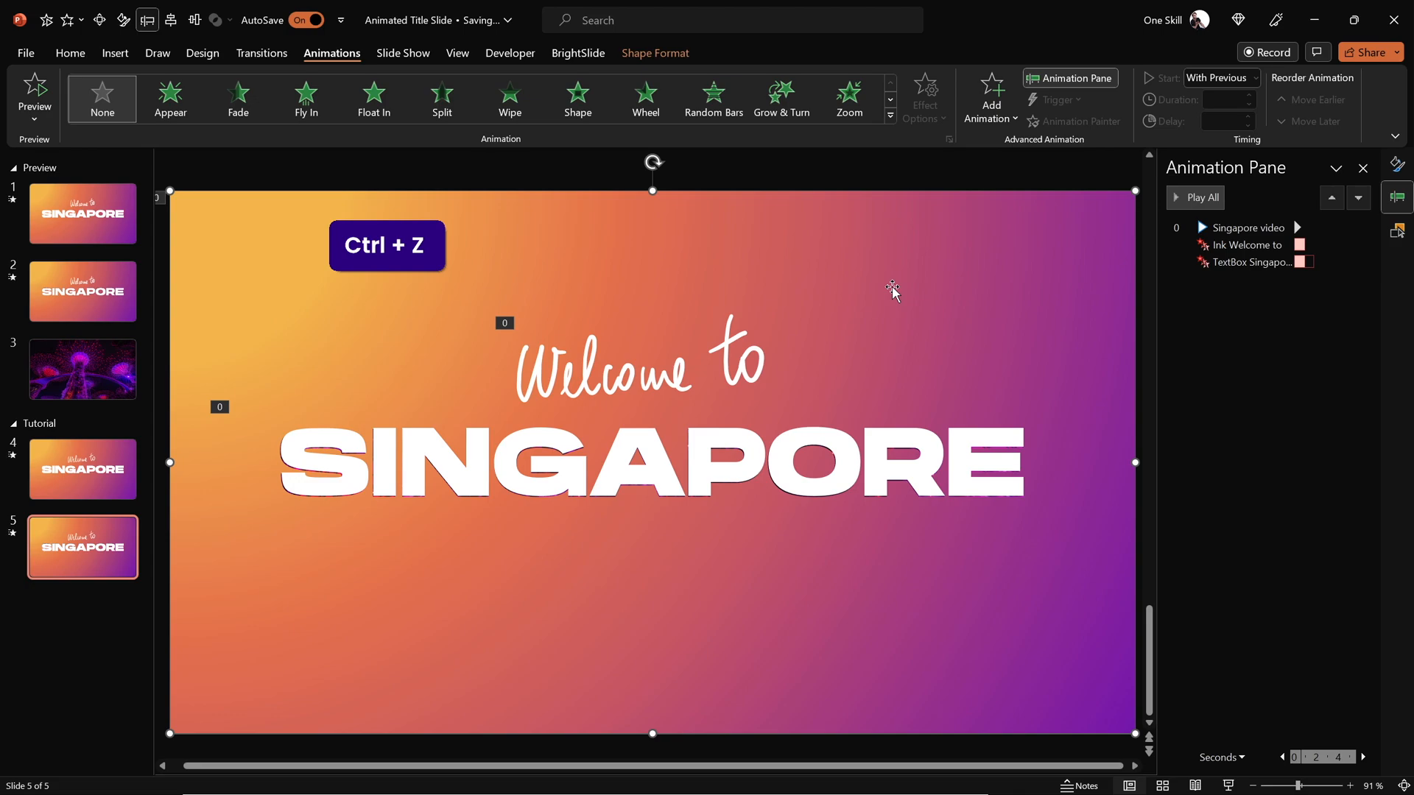
{"action": "left_click", "coordinate": [990, 97]}
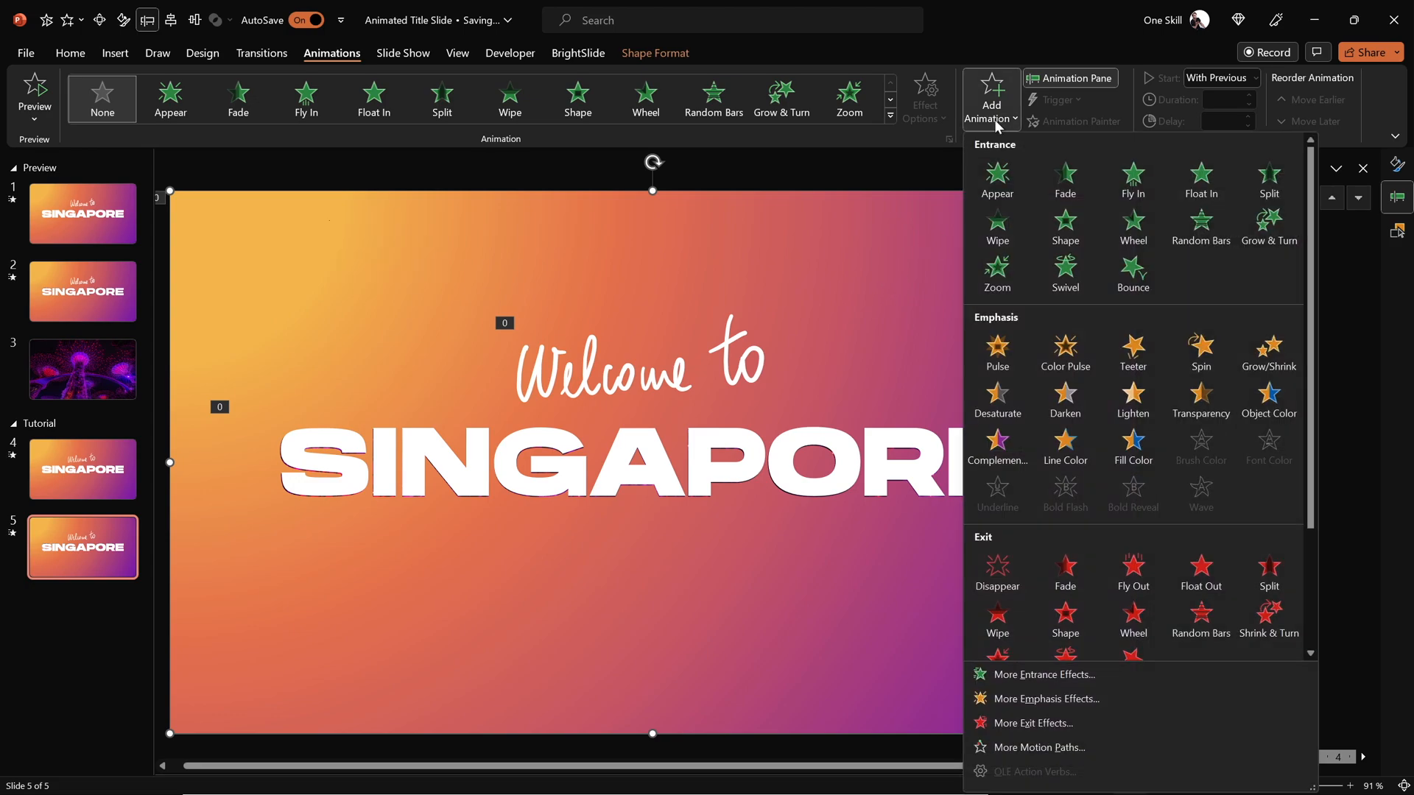
{"action": "left_click", "coordinate": [1266, 352]}
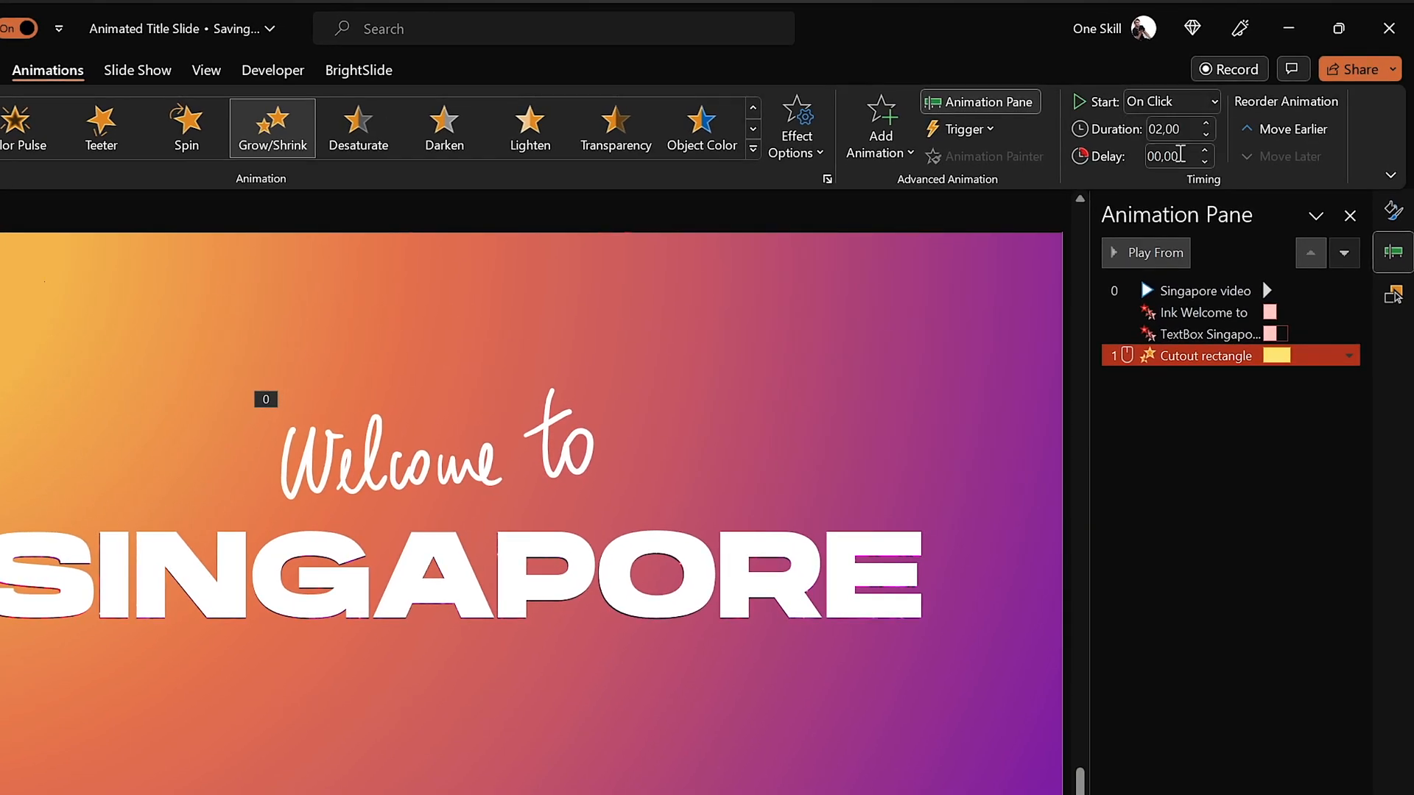
{"action": "left_click", "coordinate": [1171, 100]}
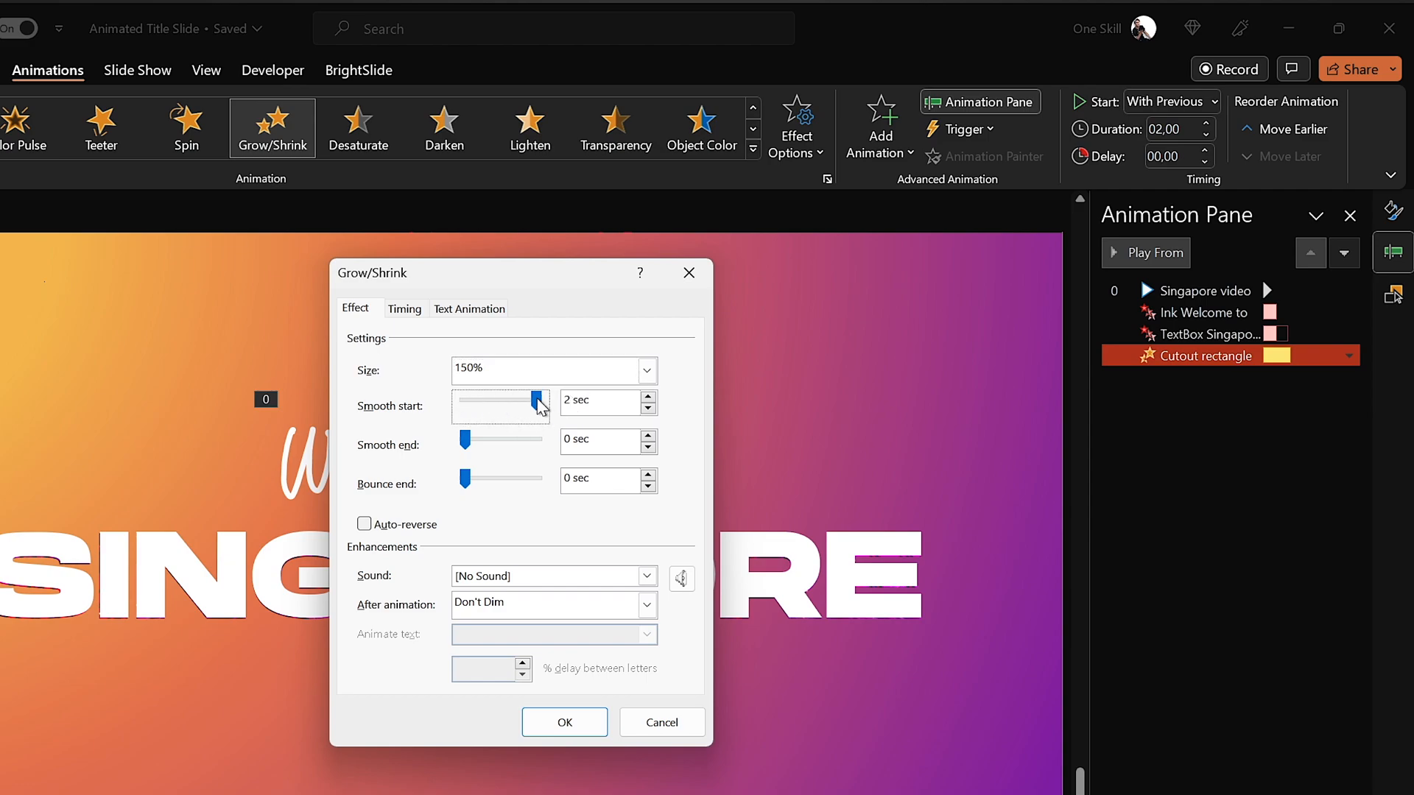
Set the grow effect to a custom size of 9000% and confirm.
{"action": "left_click", "coordinate": [645, 369]}
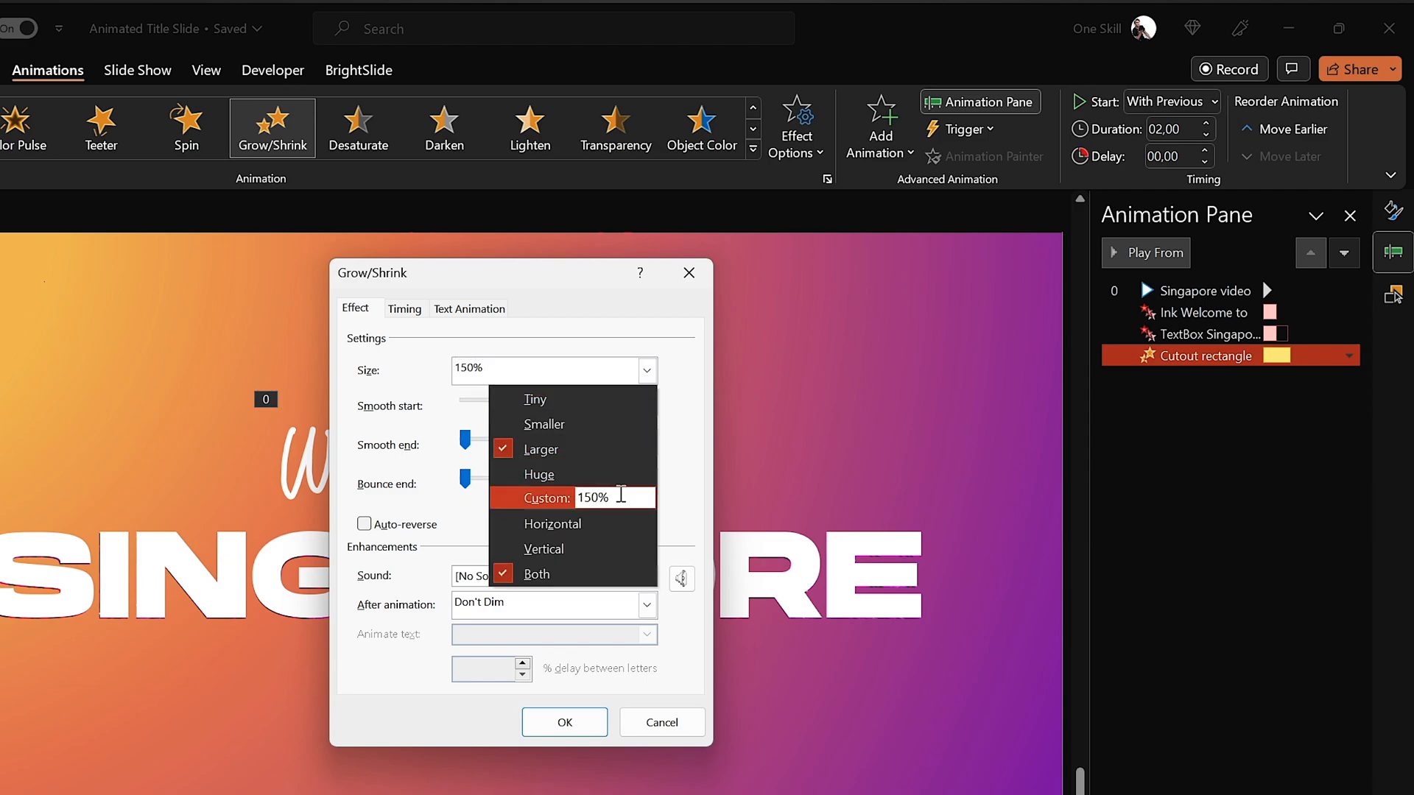
{"action": "type", "text": "9000"}
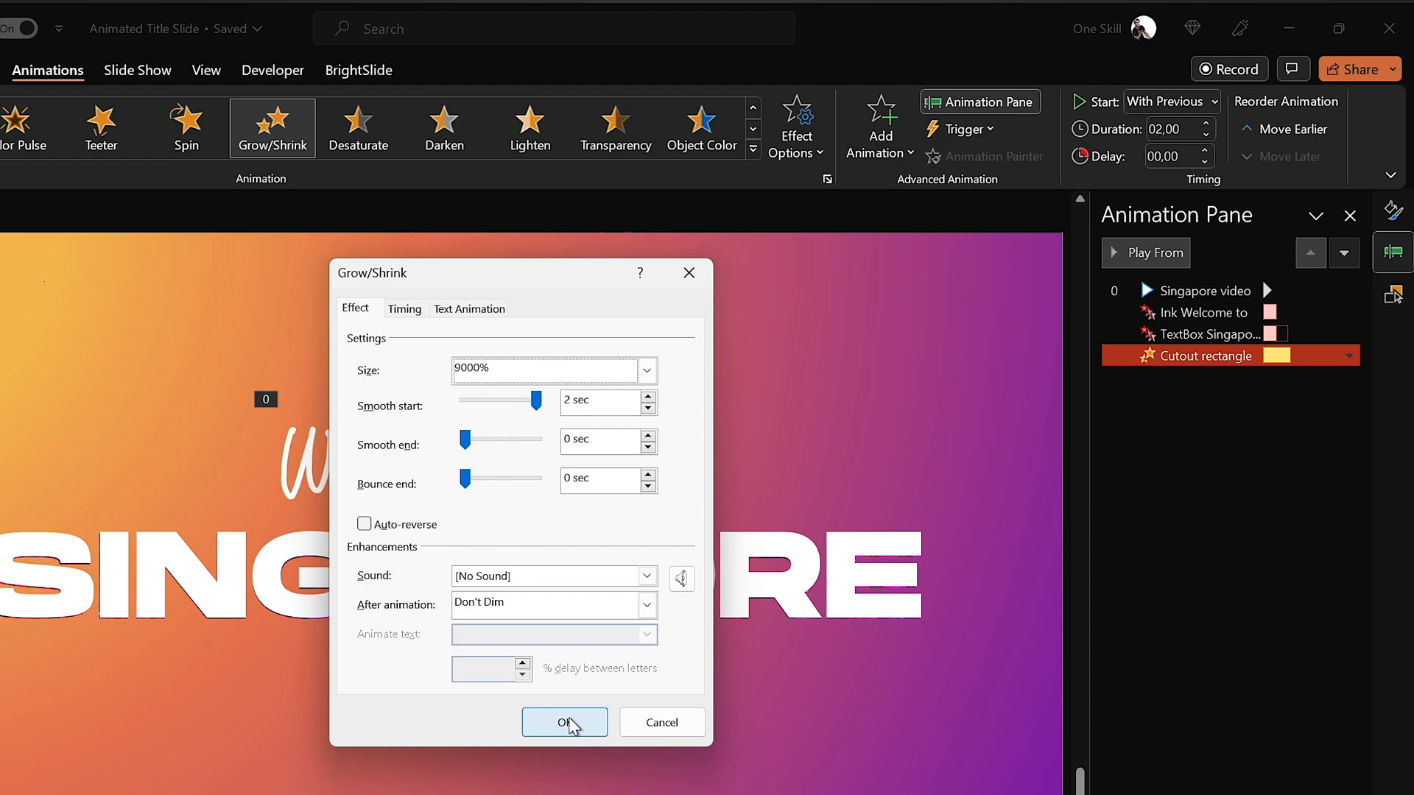
{"action": "left_click", "coordinate": [564, 722]}
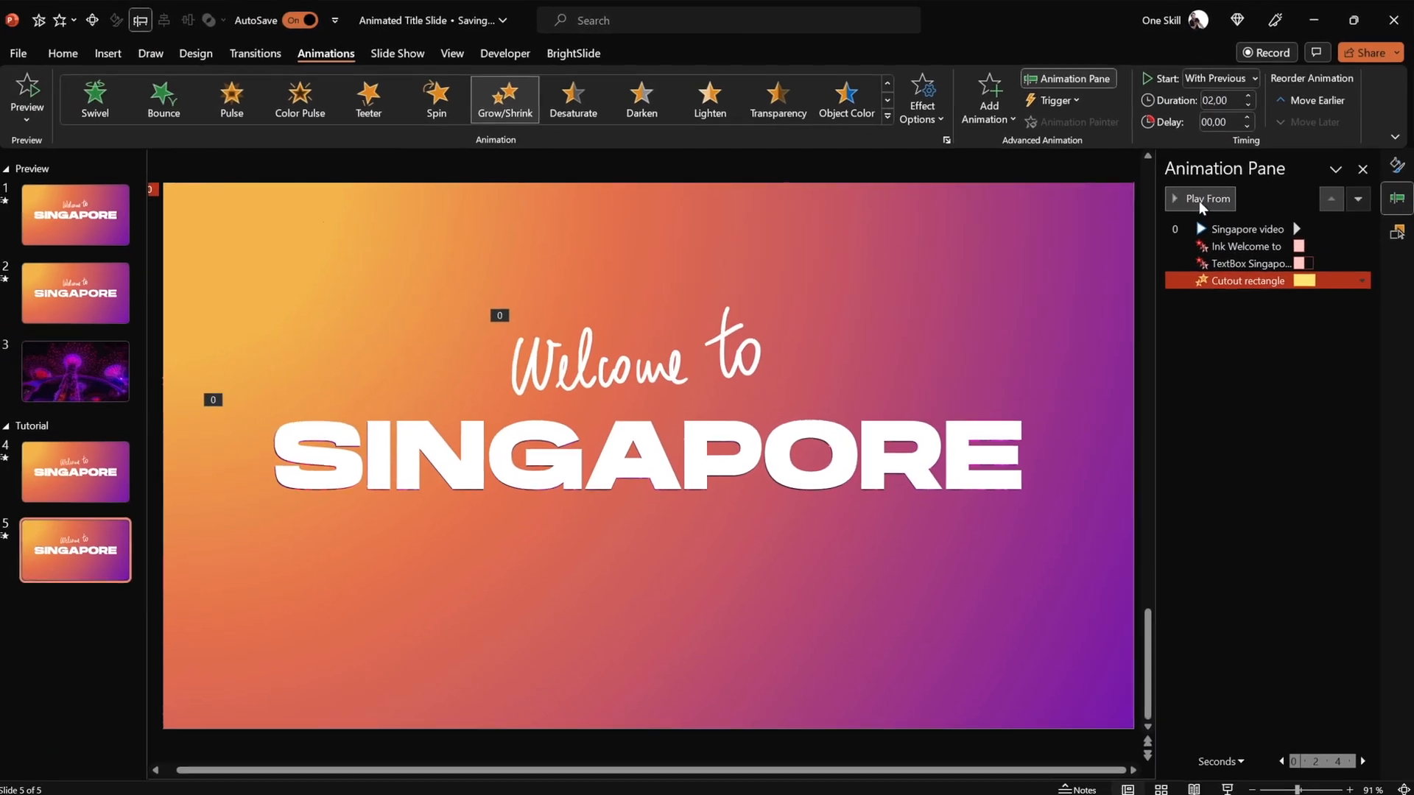
Preview the full animation sequence revealing the Supertree video, then return to slide 4.
{"action": "left_click", "coordinate": [1205, 199]}
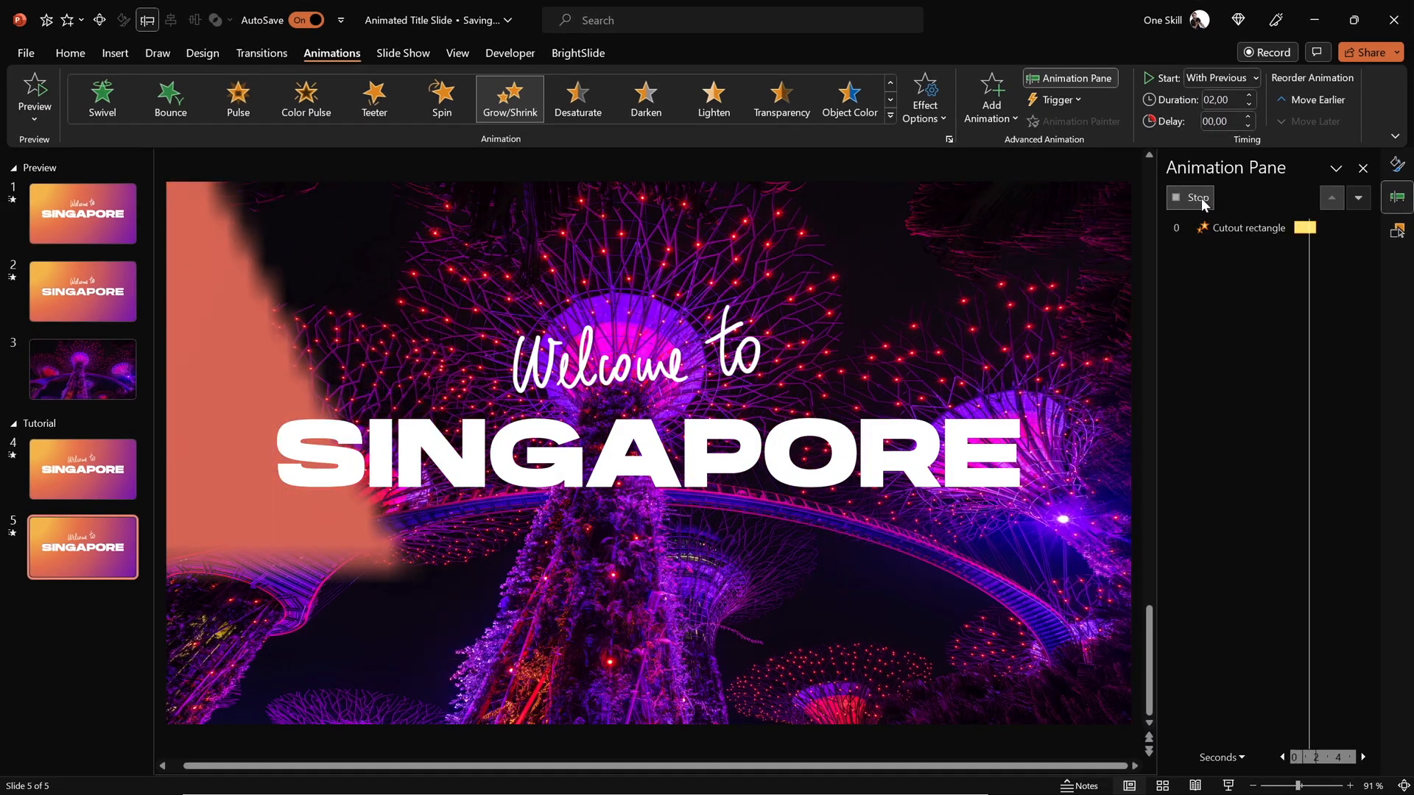
{"action": "left_click", "coordinate": [1198, 198]}
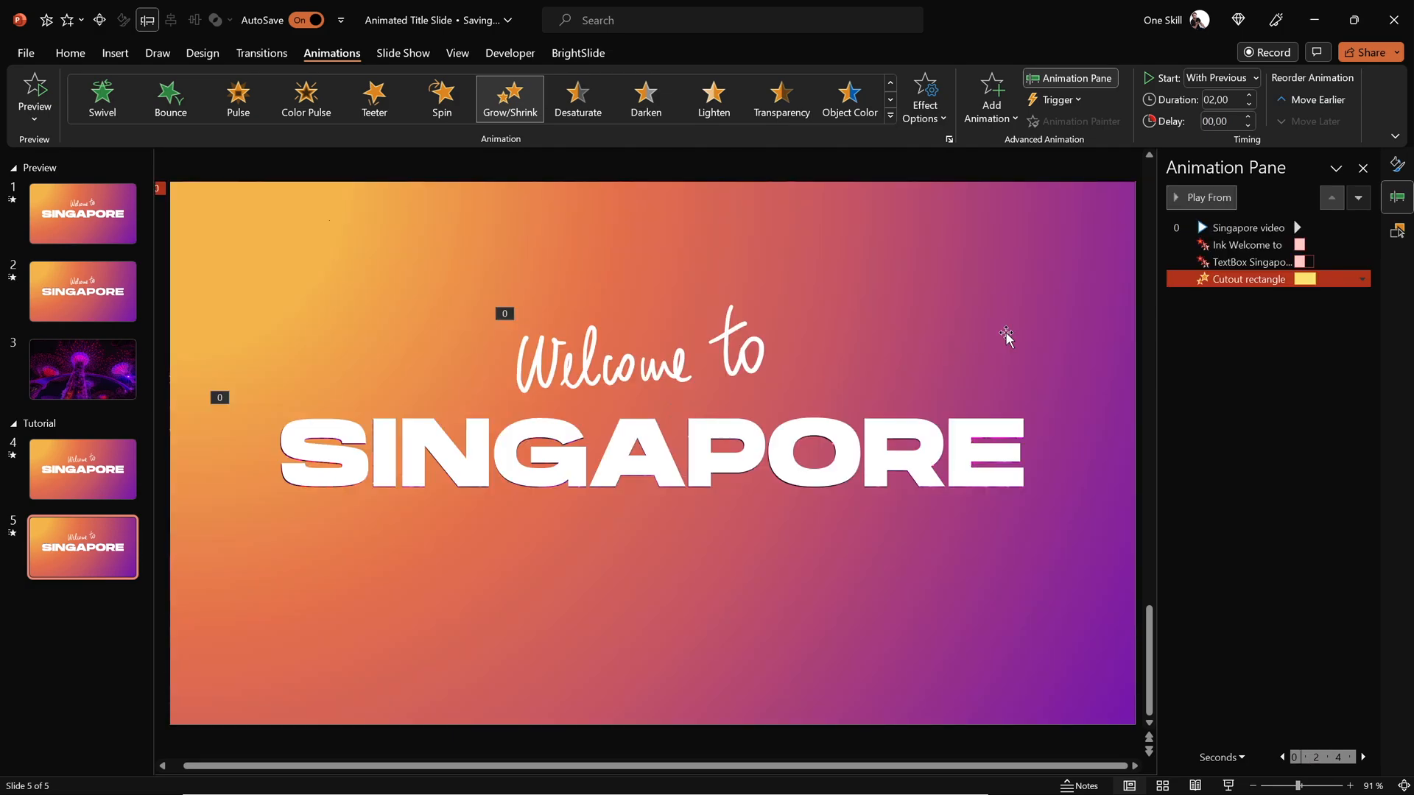
{"action": "left_click", "coordinate": [1206, 198]}
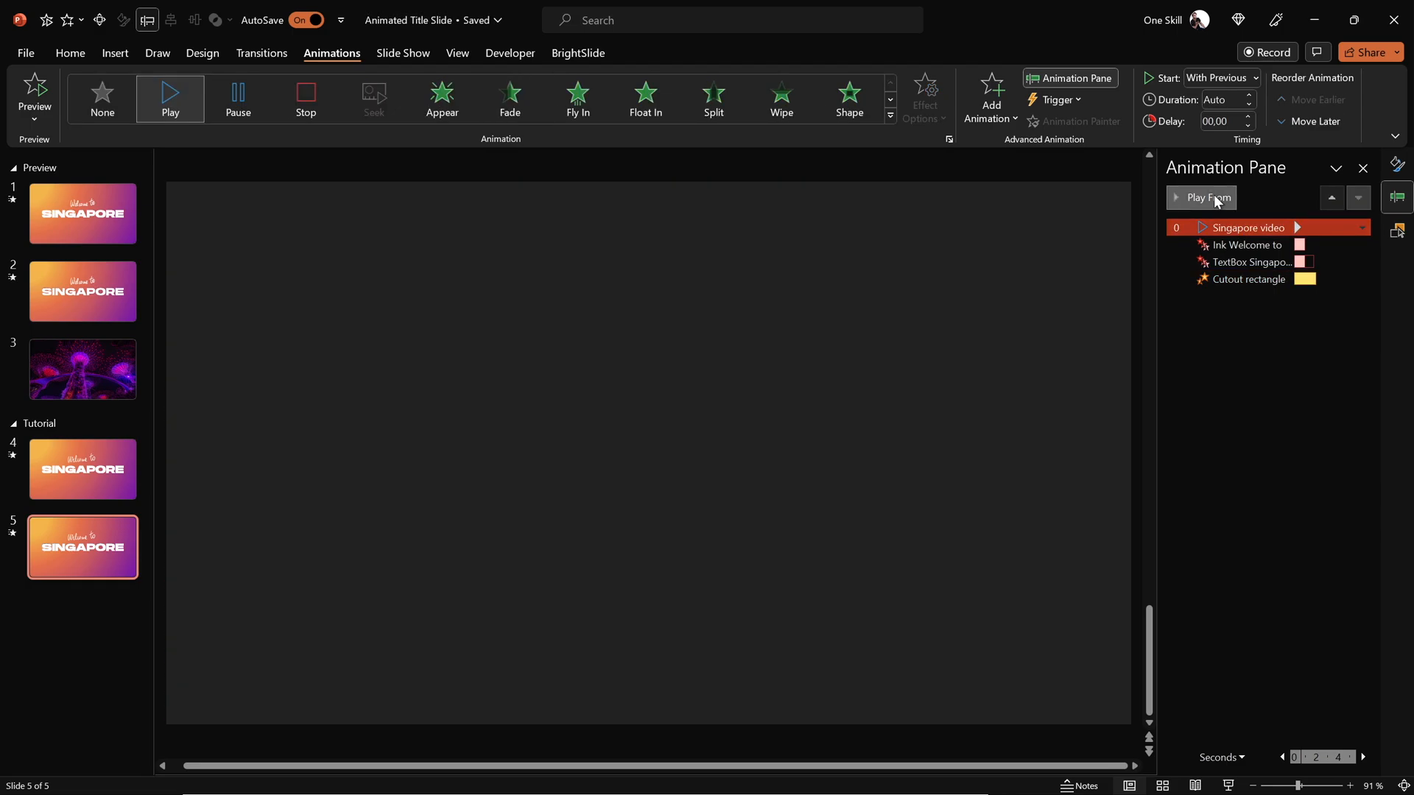
{"action": "left_click", "coordinate": [1206, 196]}
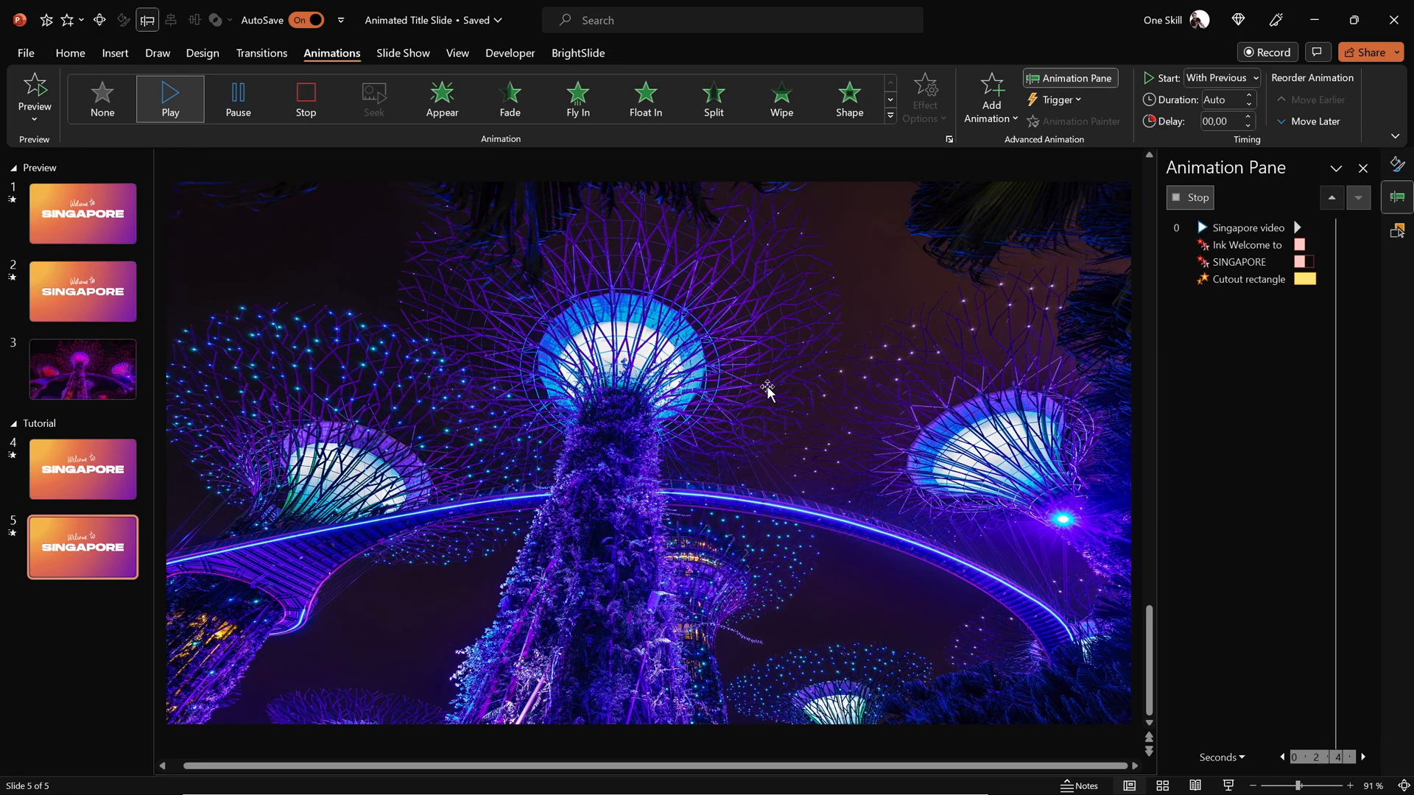
{"action": "left_click", "coordinate": [1248, 227]}
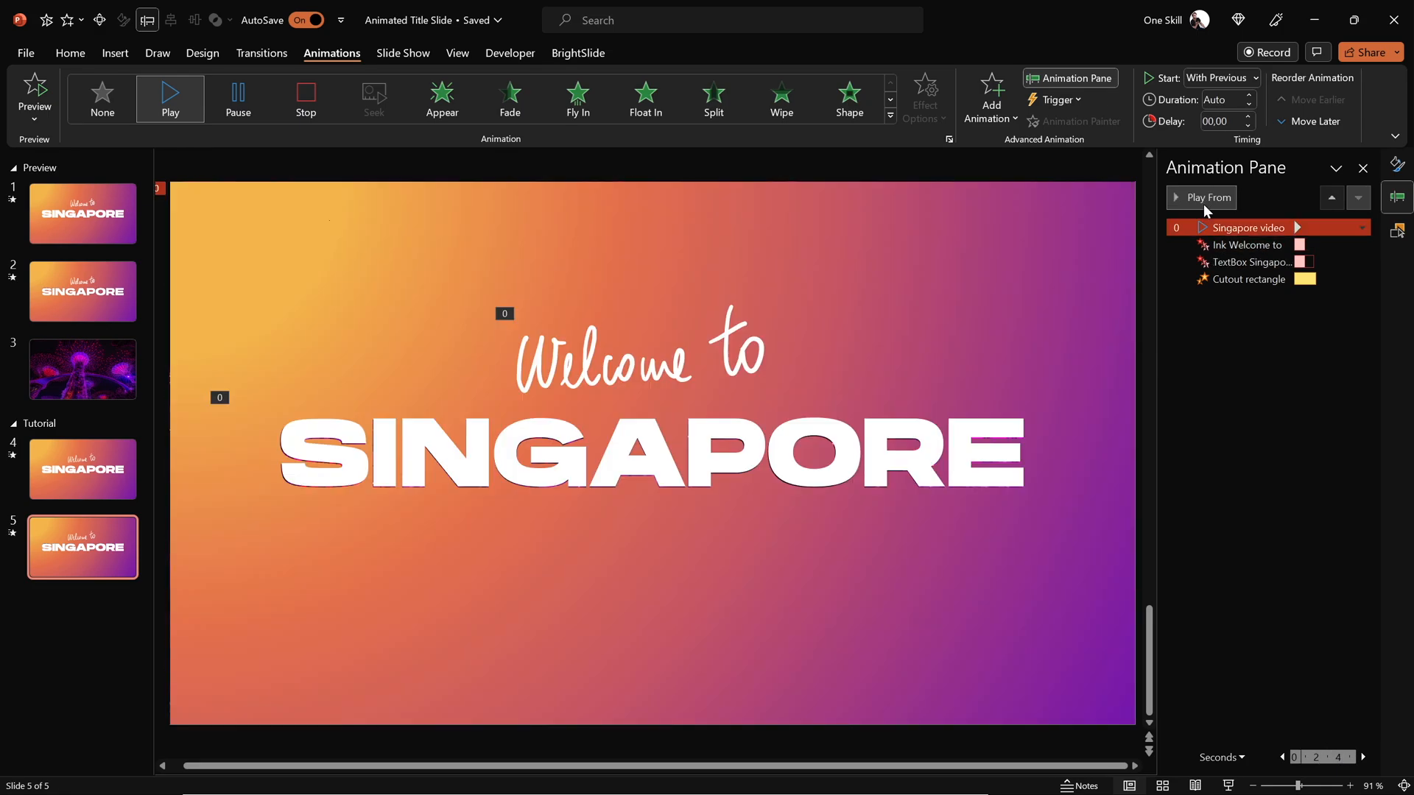
{"action": "left_click", "coordinate": [82, 468]}
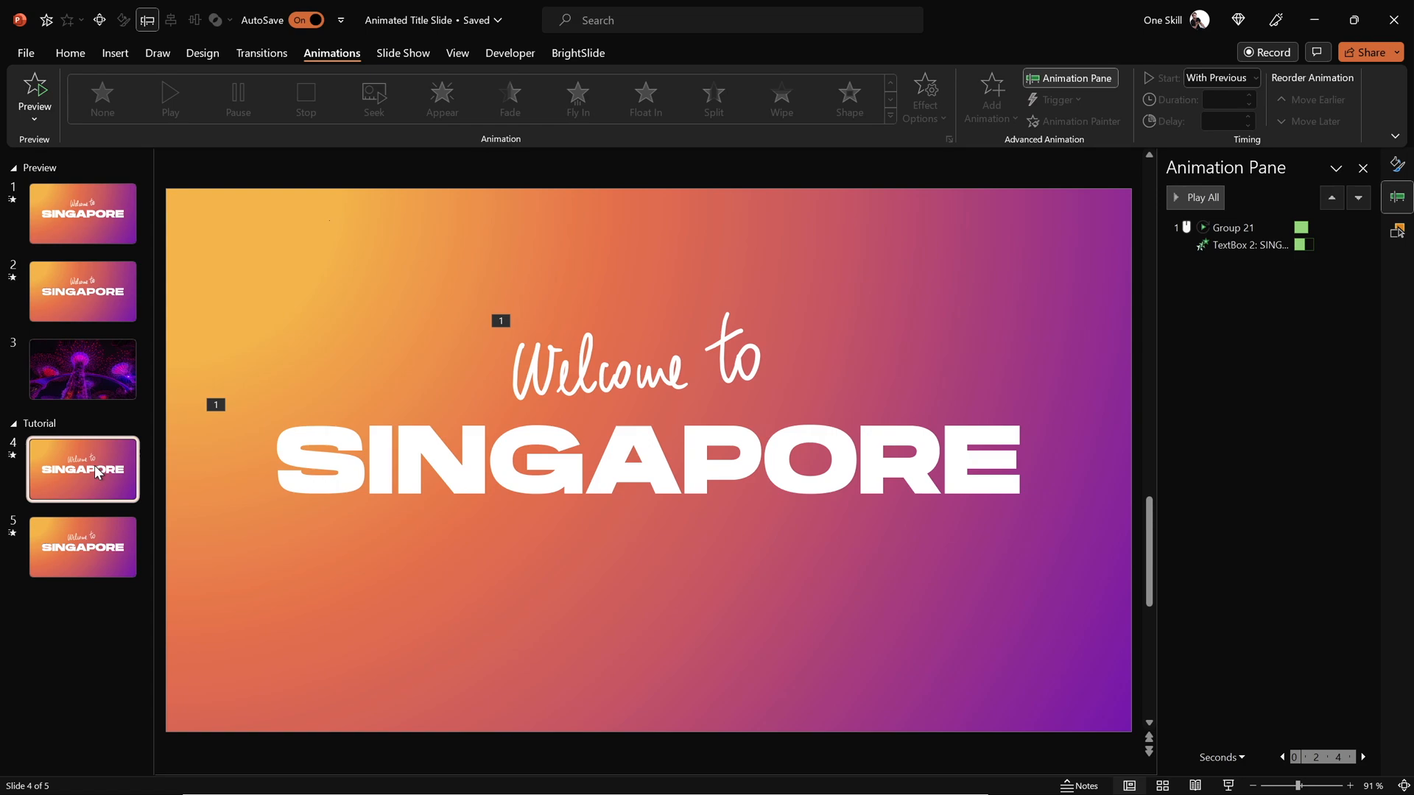